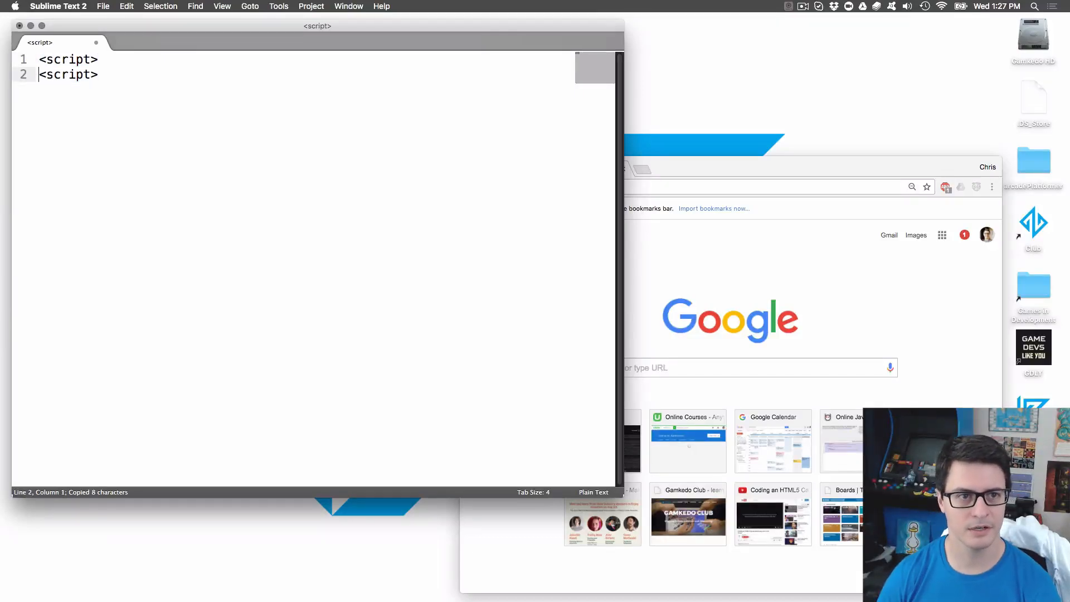
- Begin window.onload creating a canvas element with width 640 and height 480
text(window.)
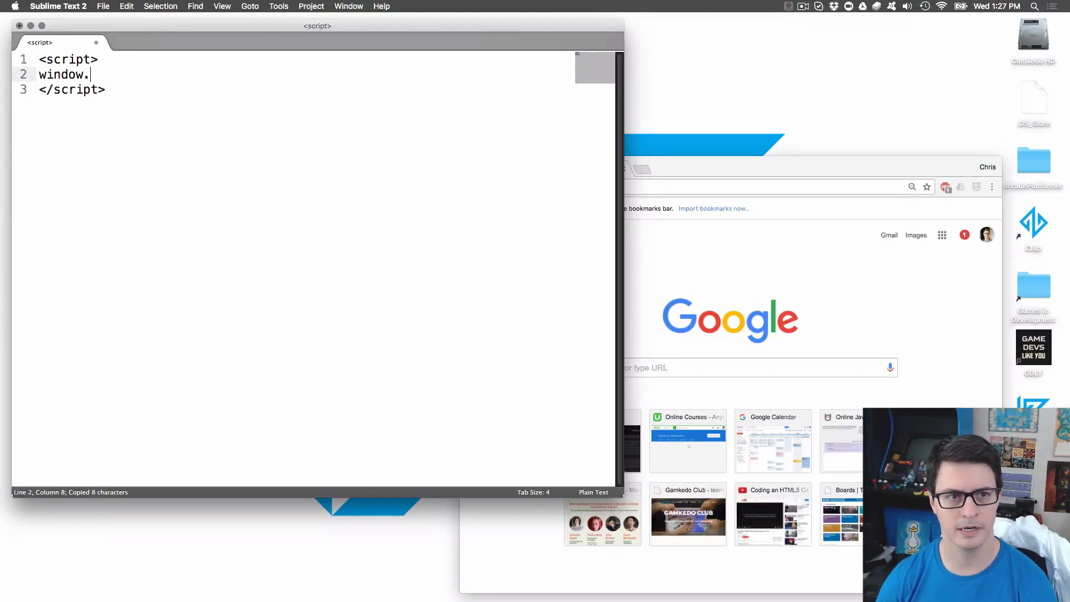
text(onload = function() {)
text(canv)
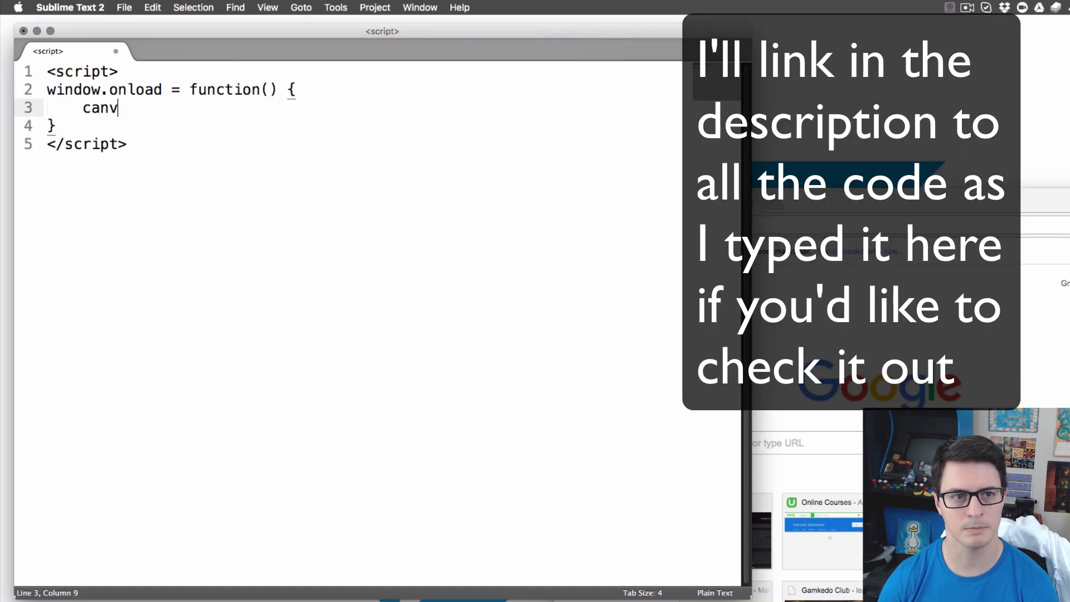
text(as=document.)
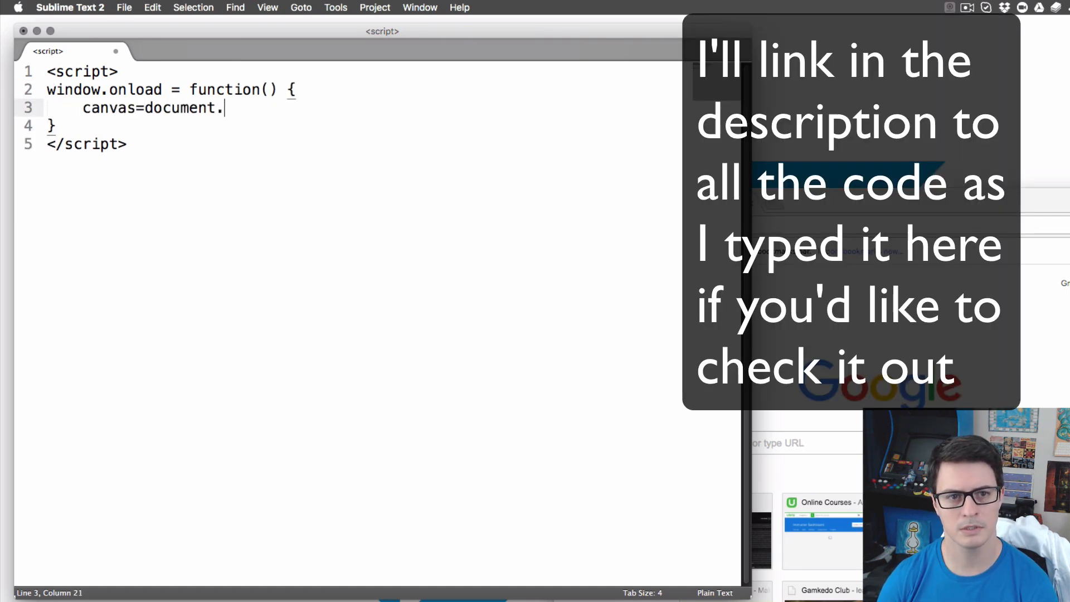
text(createElemen)
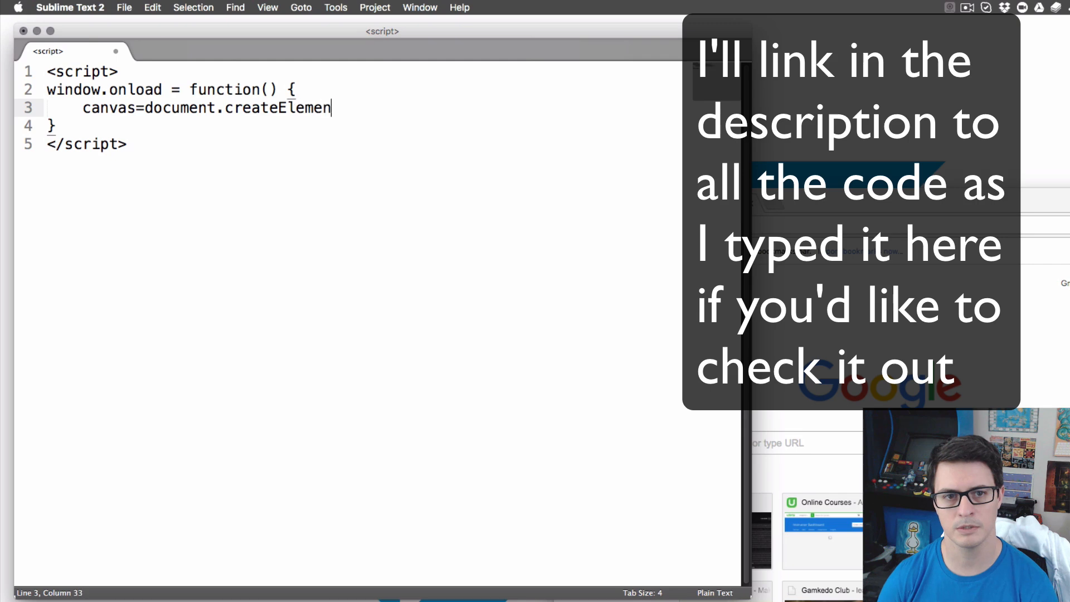
text(("ca");)
text(canvas.c)
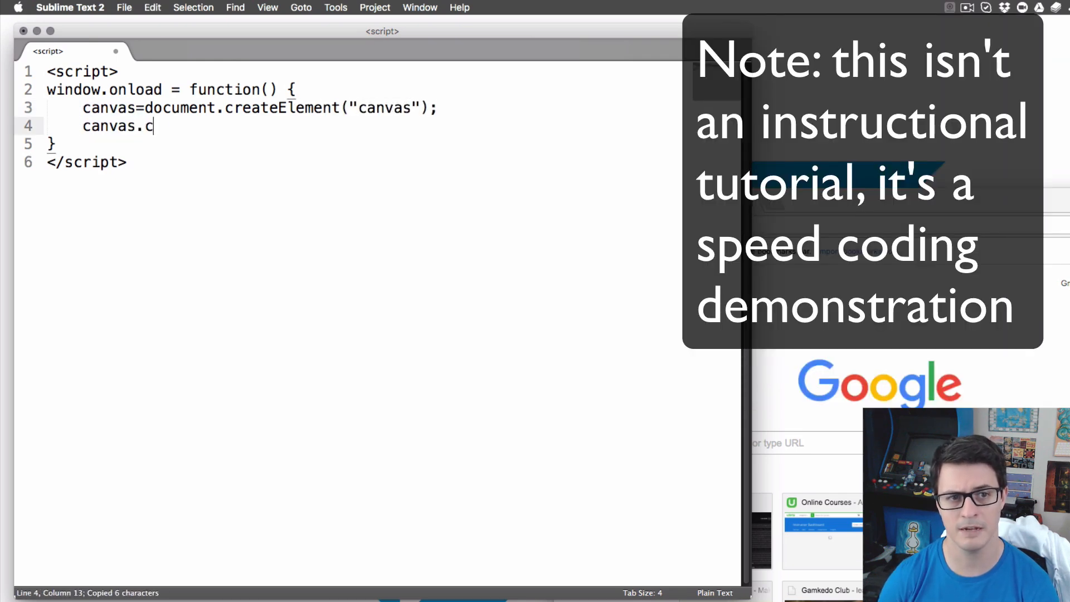
text(width=")
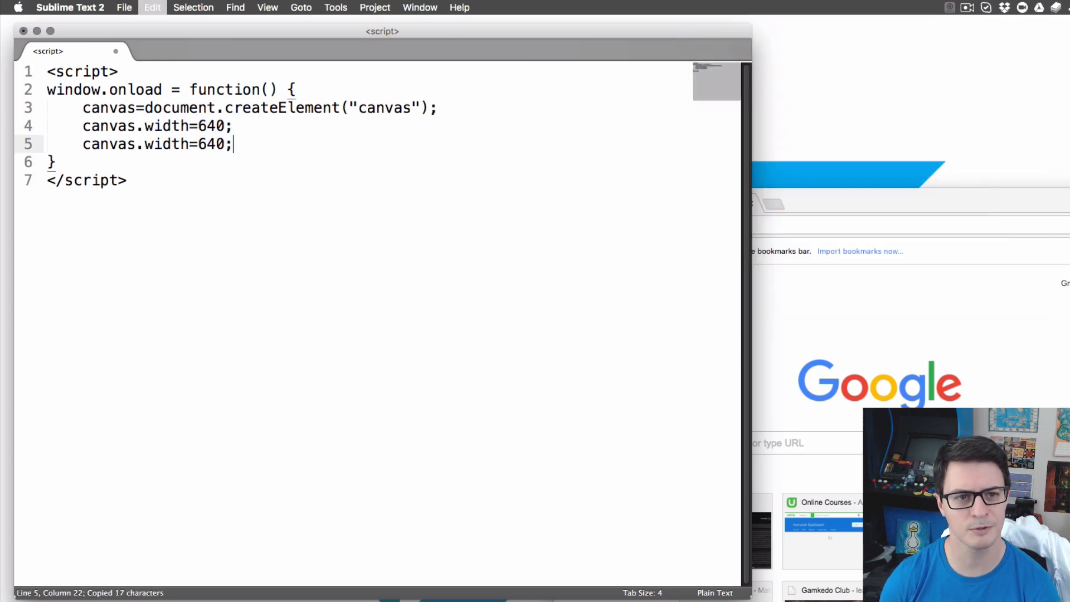
text(heigh)
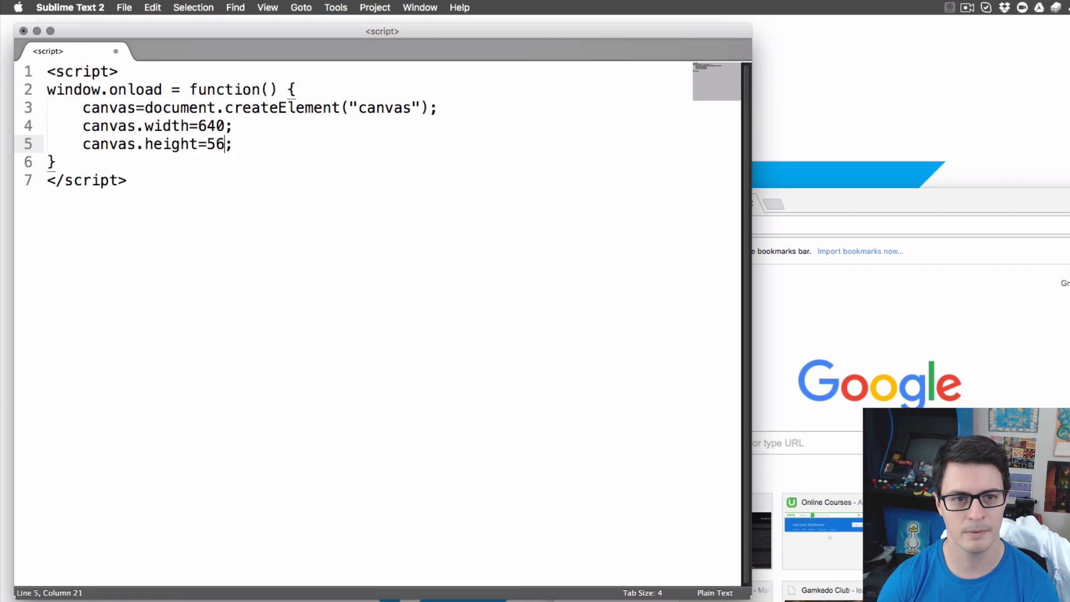
text(480)
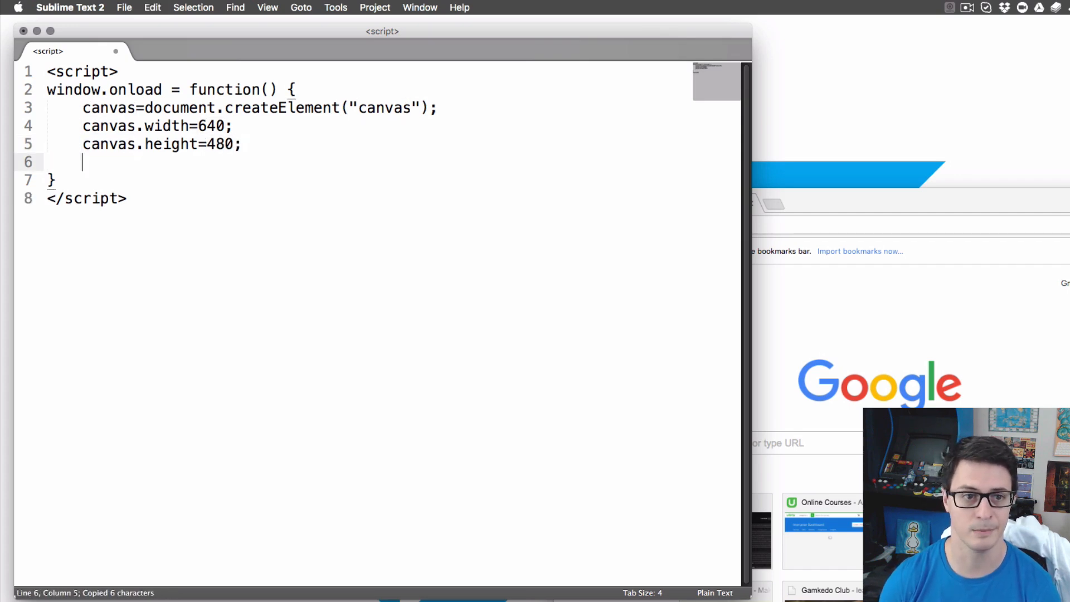
- Store the canvas's 2d drawing context in context
text(canvas.con)
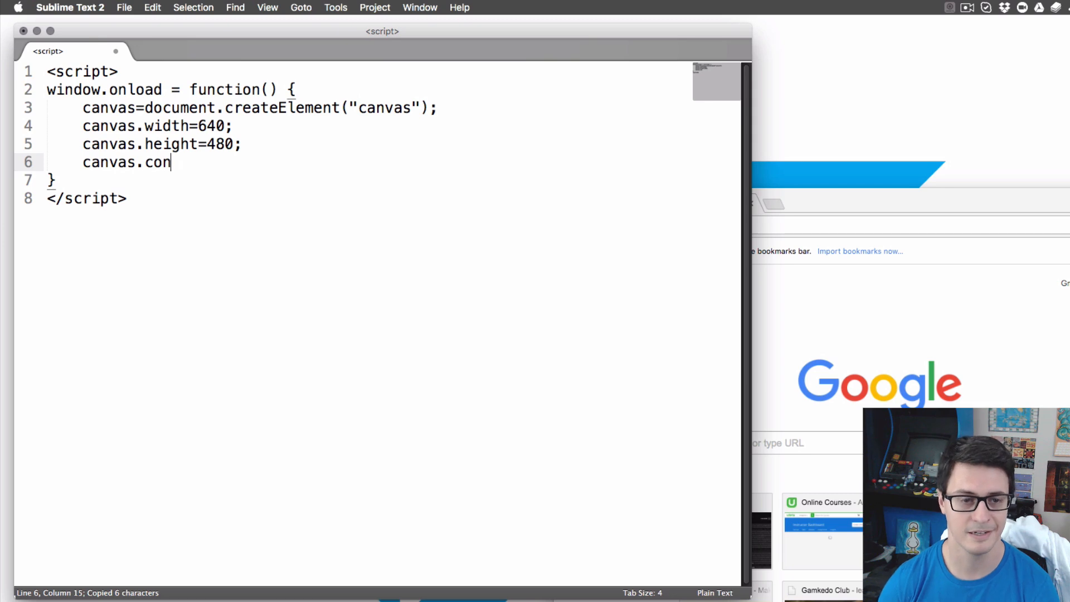
text(get)
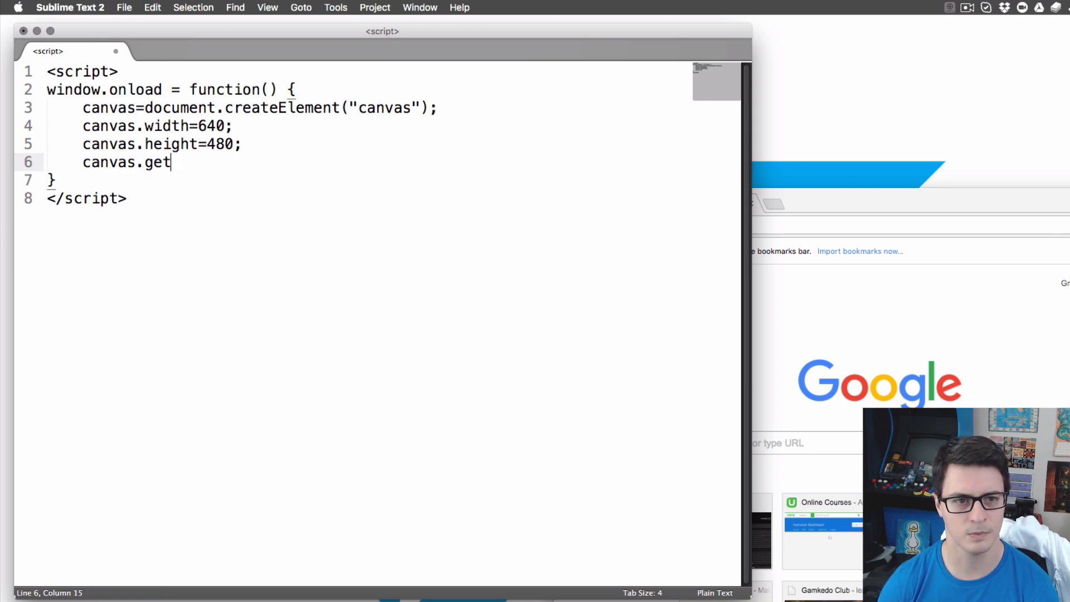
text(Context("2d");)
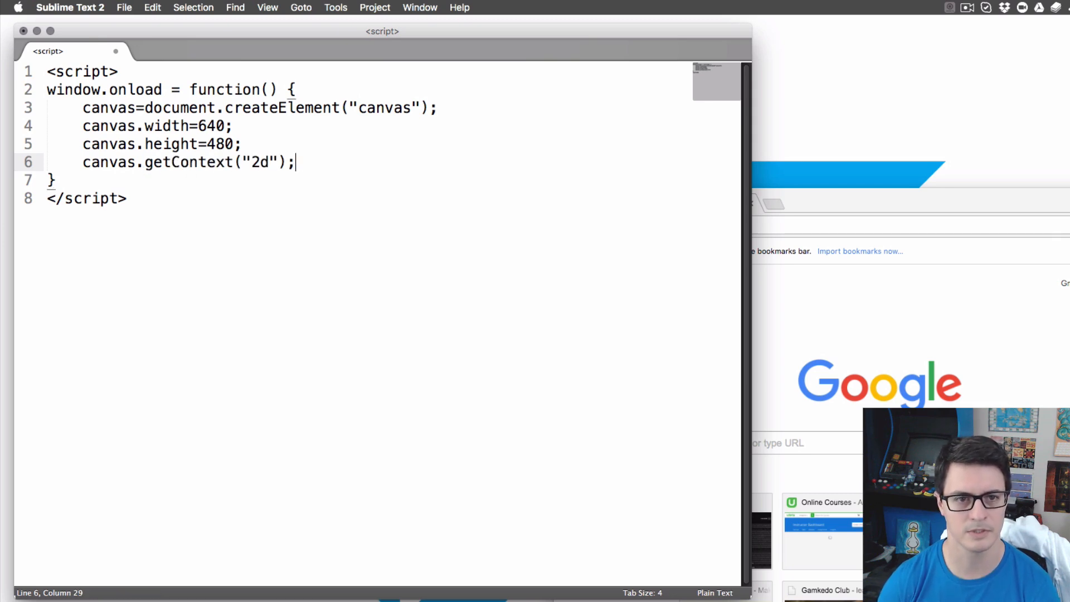
text(con)
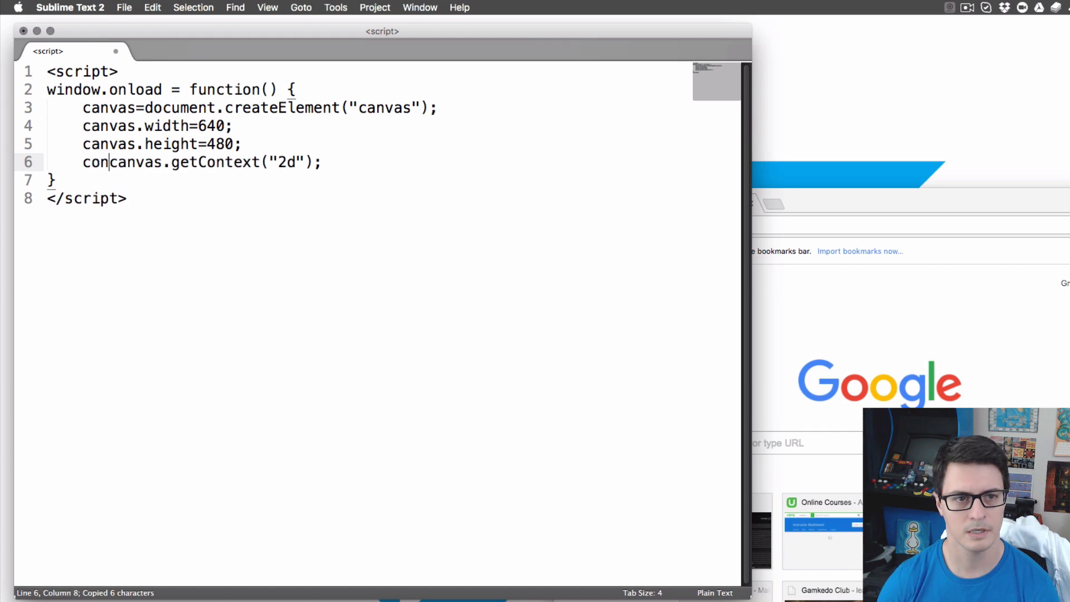
text(text=)
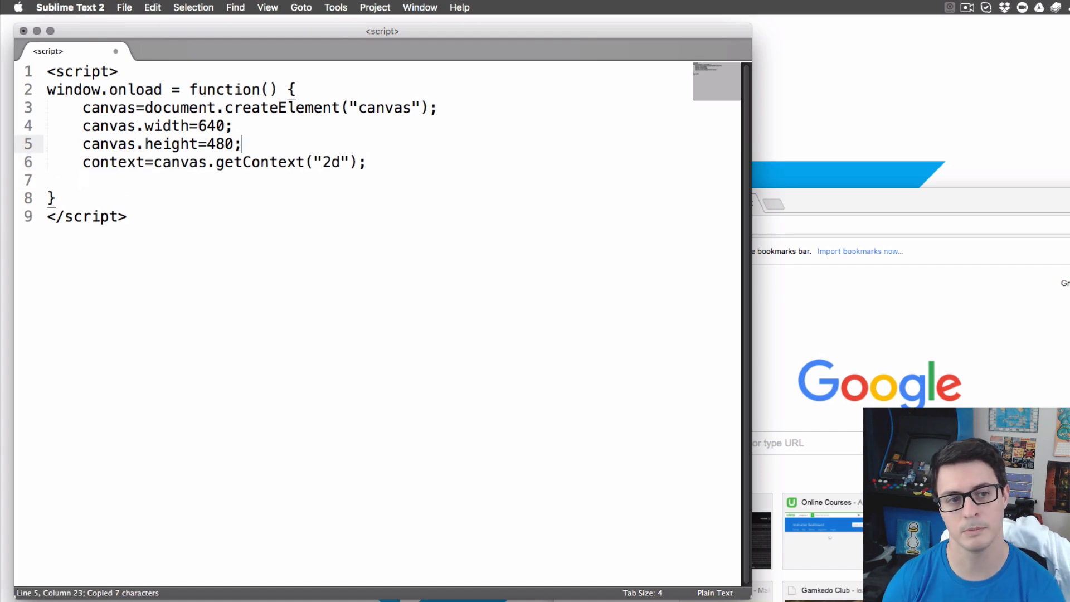
- Append the canvas to document.body and run update via setInterval(update,1000/30)
text(document.body)
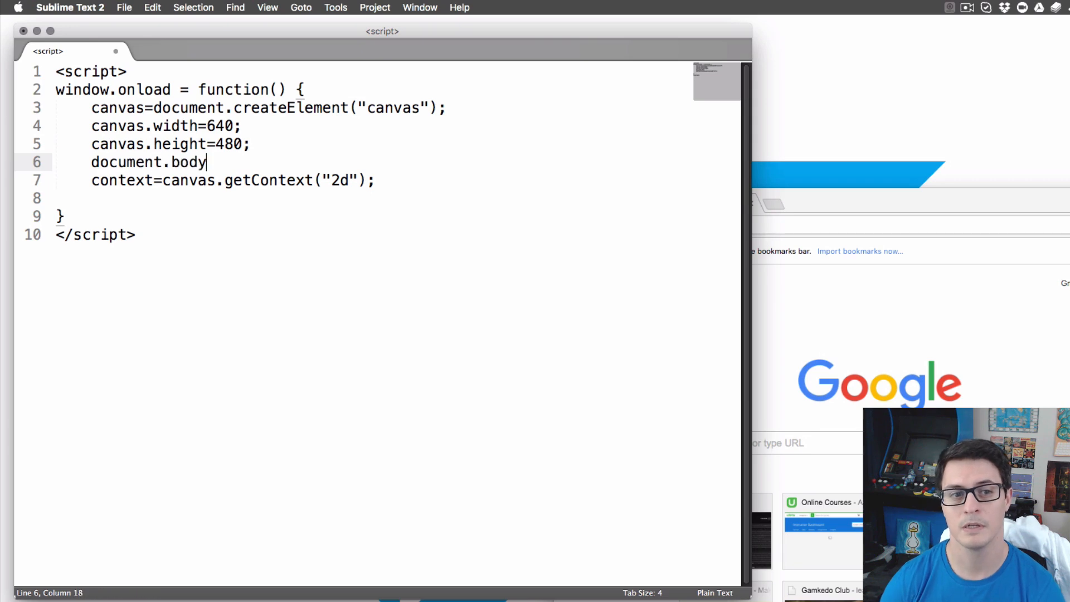
text(.app)
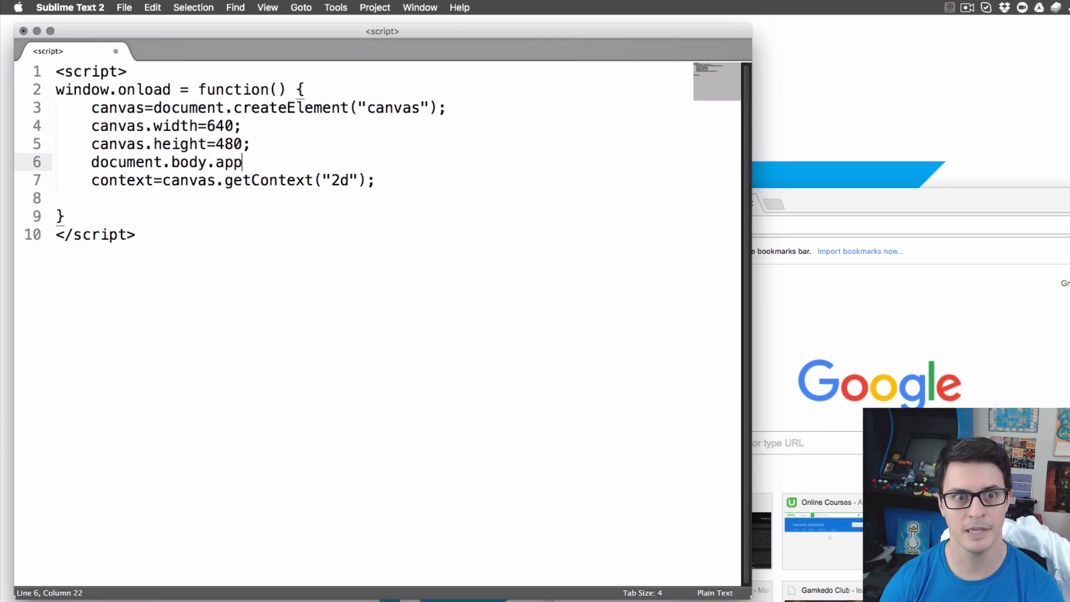
text(endChild(c);)
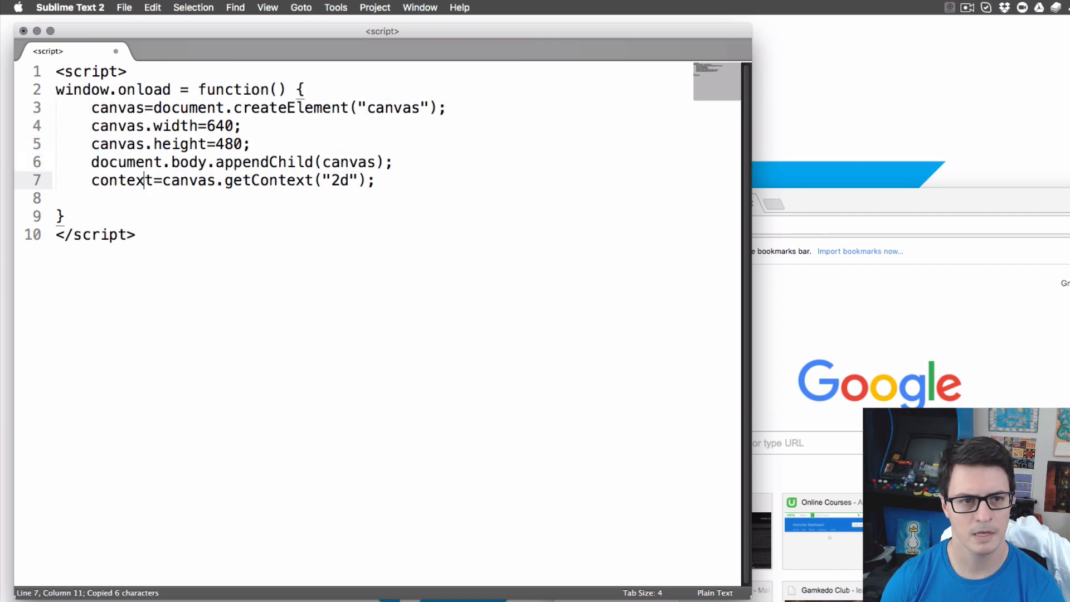
text(setIn)
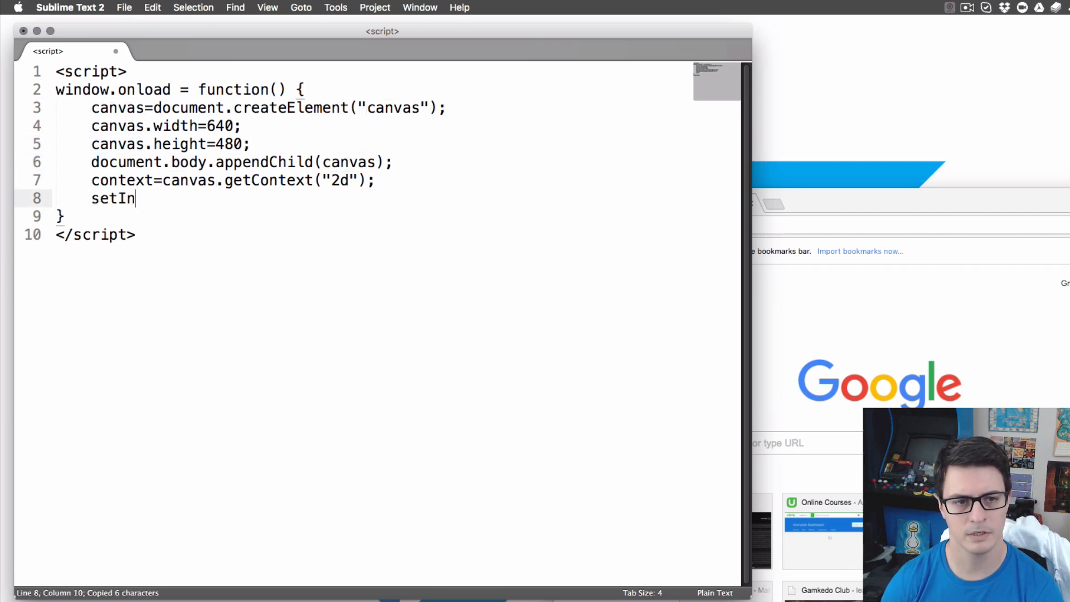
text(terval();)
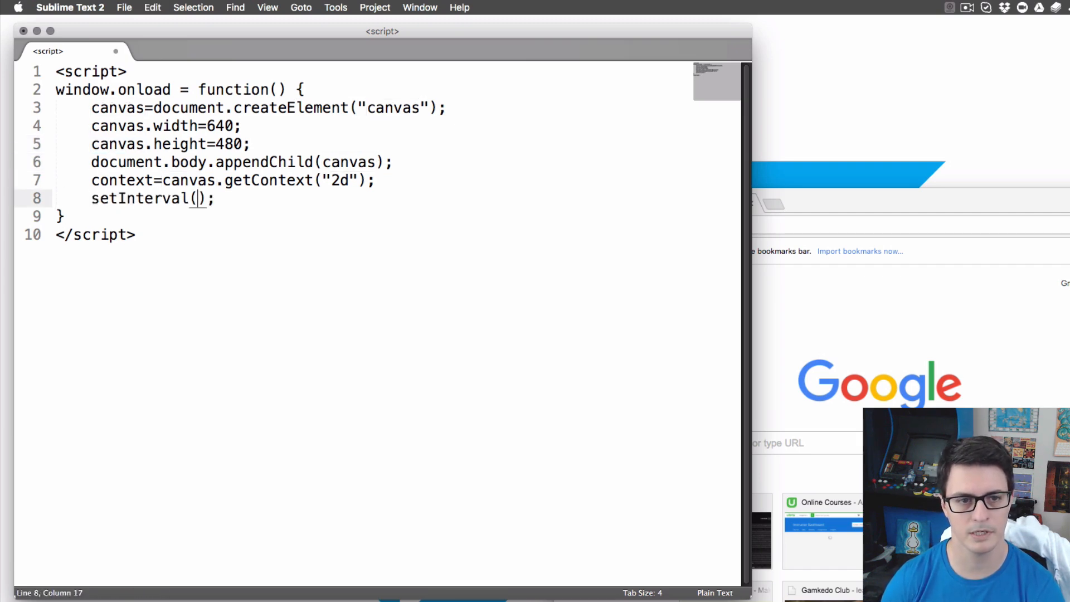
text(update,1000/30)
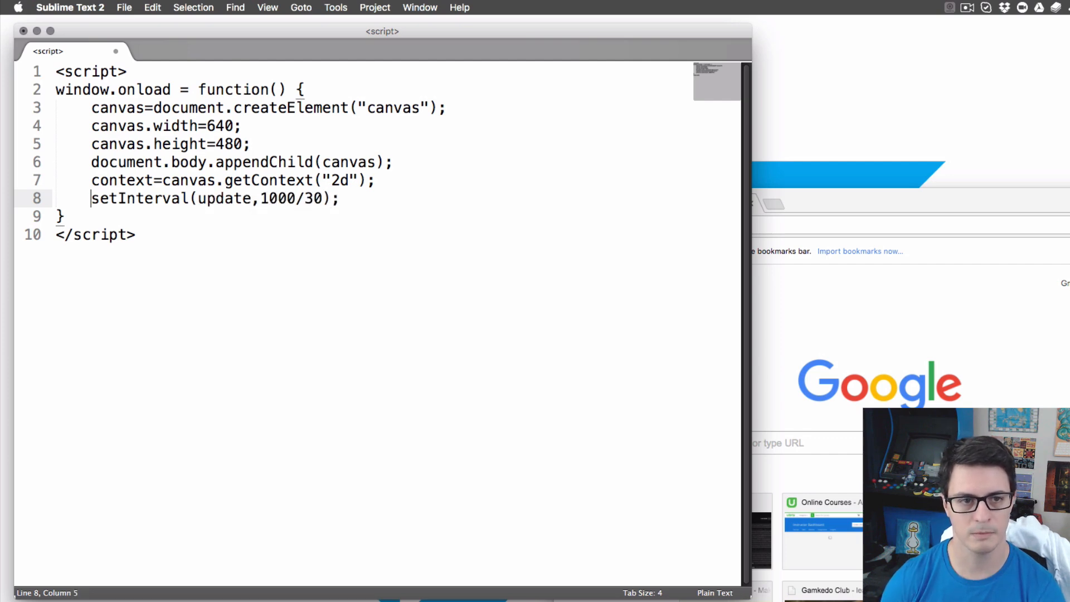
text(functi)
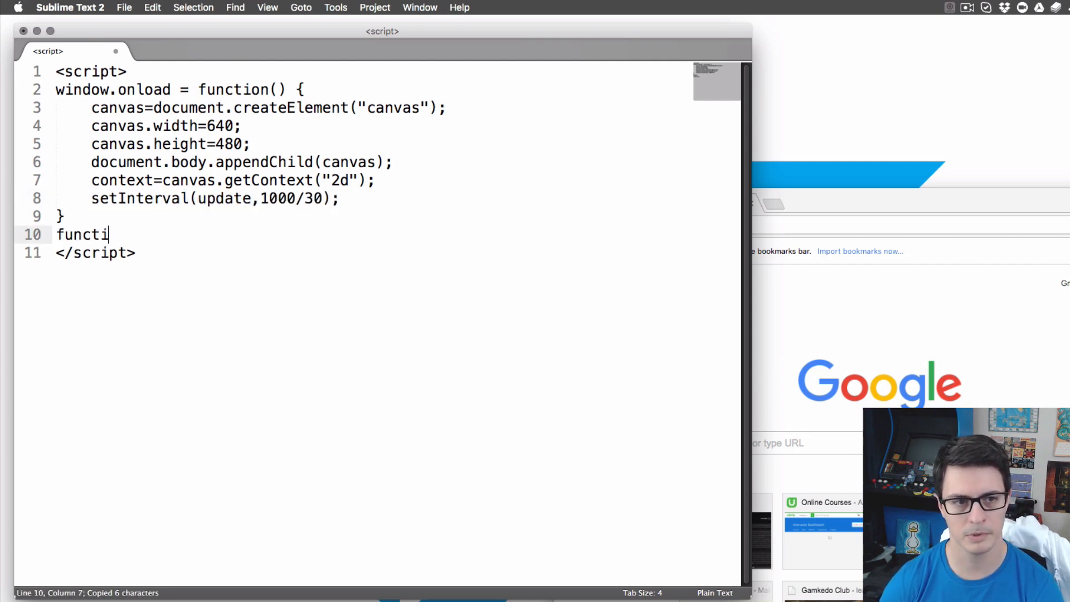
- Write update() filling the whole canvas black, then a white px,py,pd square
text(on update() {)
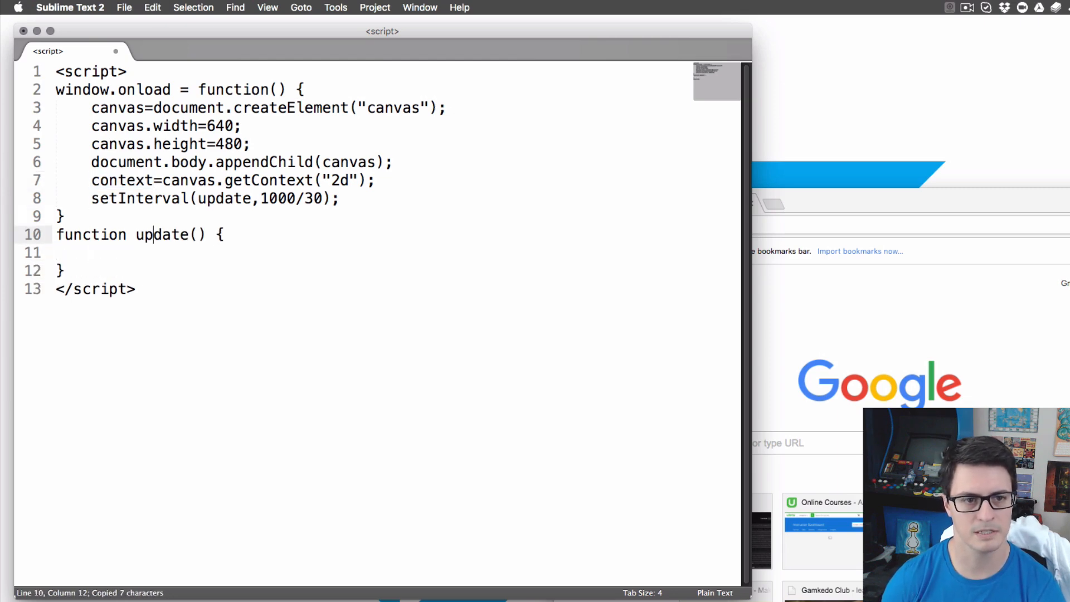
text(context.fillStyle=)
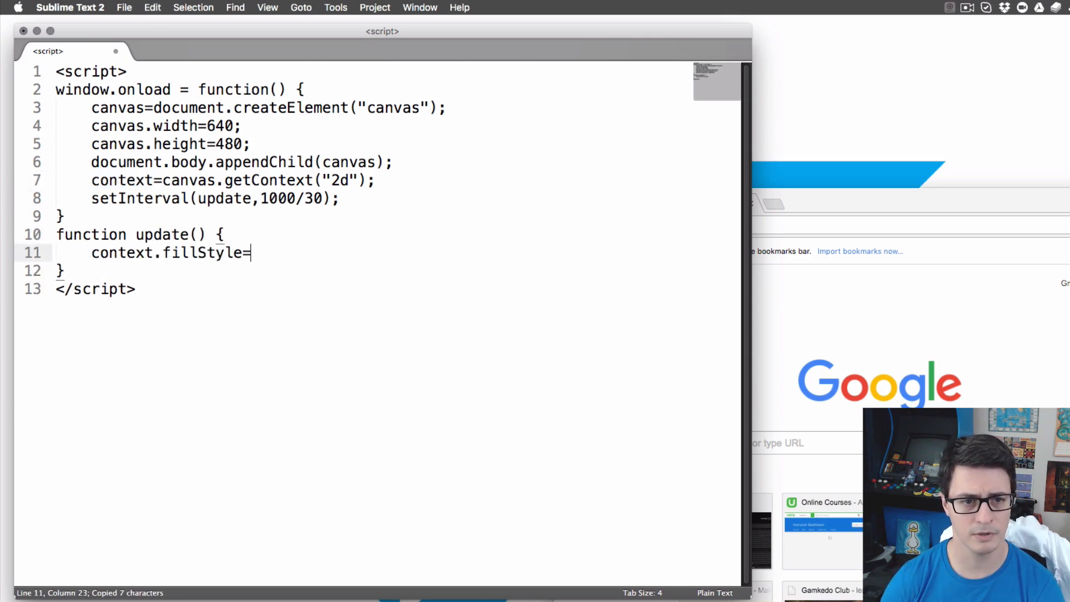
text("";)
text(context.fillRect();)
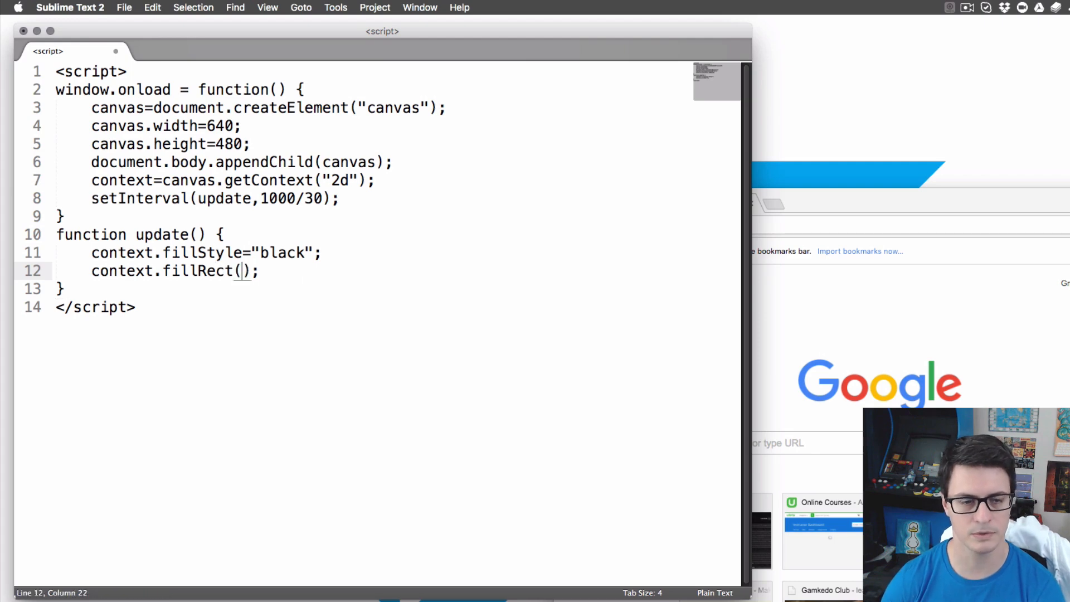
text(0,0,canvas.width,canvas.height)
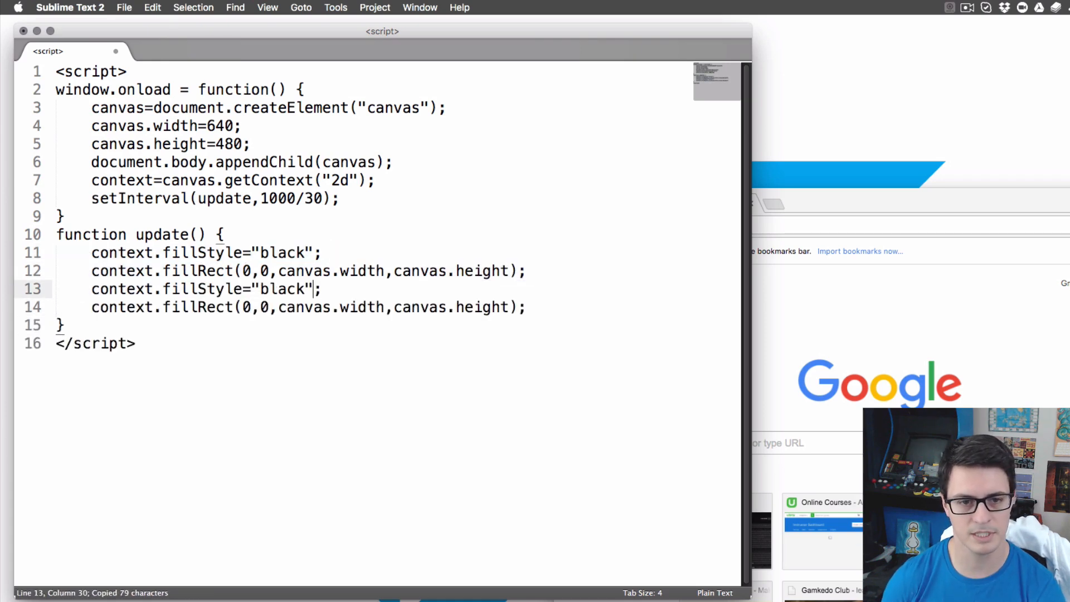
text(white)
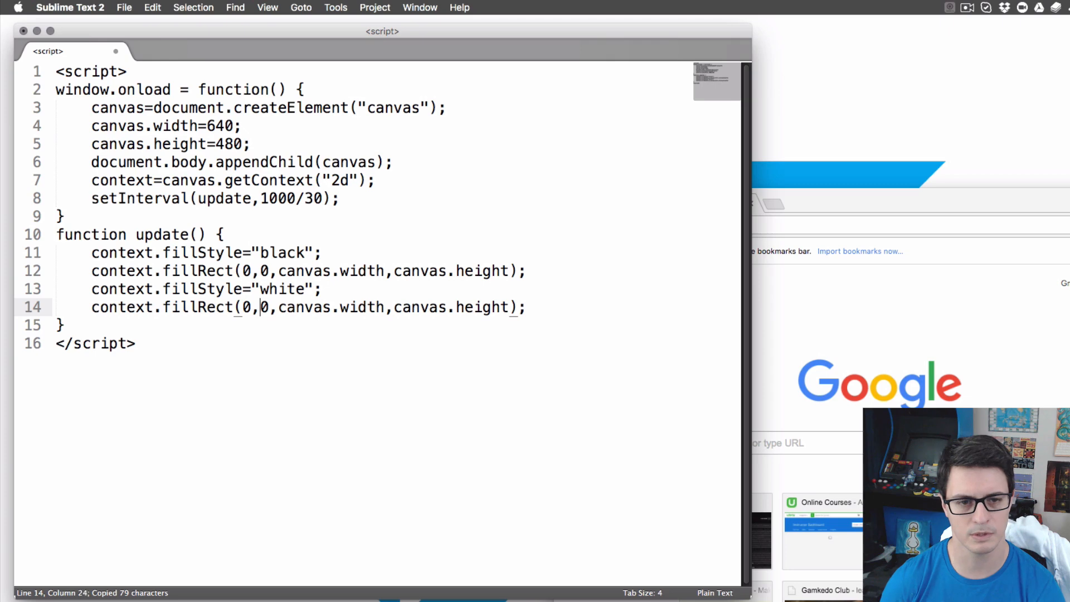
text(px,py,pd,pd);)
text(pd=)
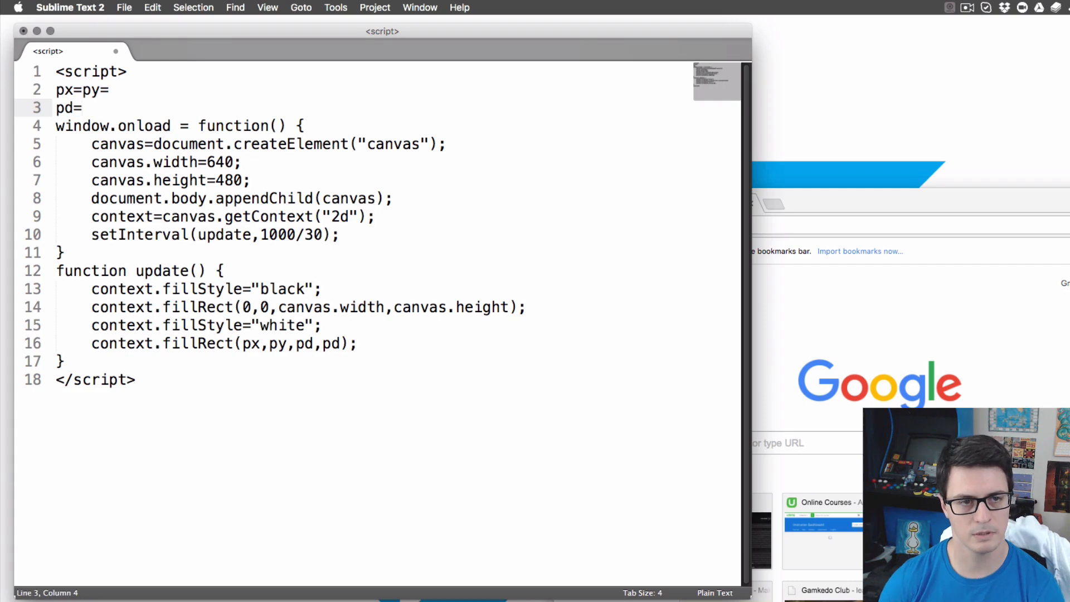
- Declare globals pd=30, px=py=100, el=[], ed=25, sl=[] and sd=4
text(30;)
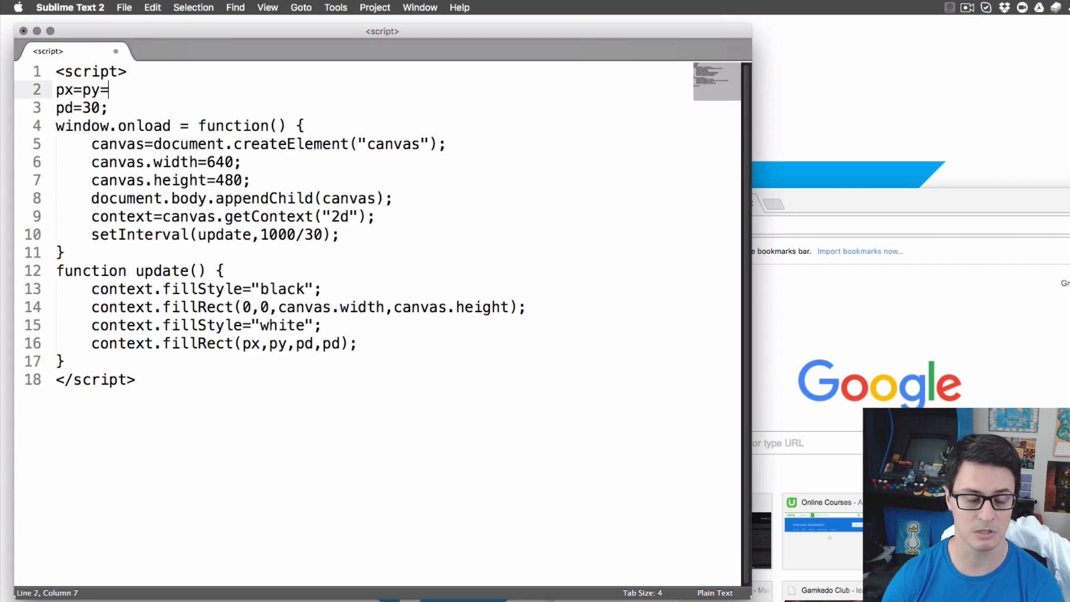
text(100;)
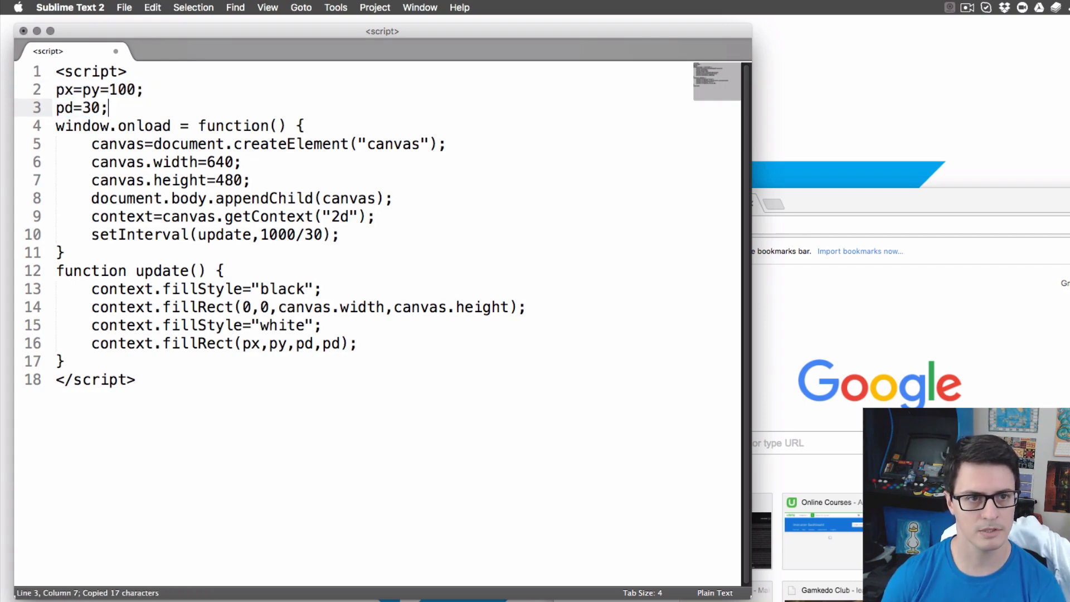
key(cmd+v)
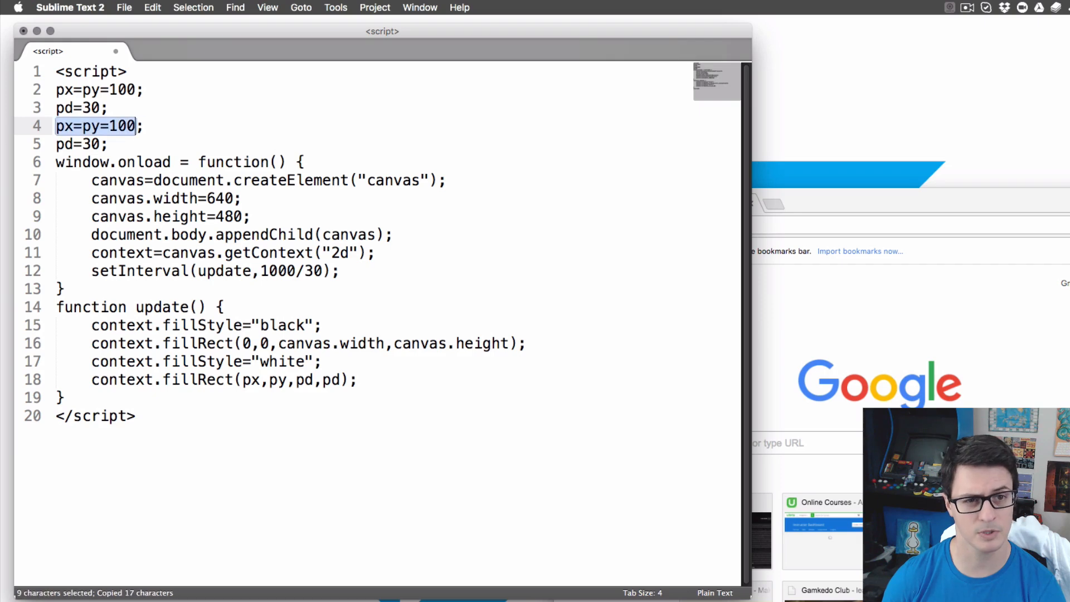
text(sl=[];)
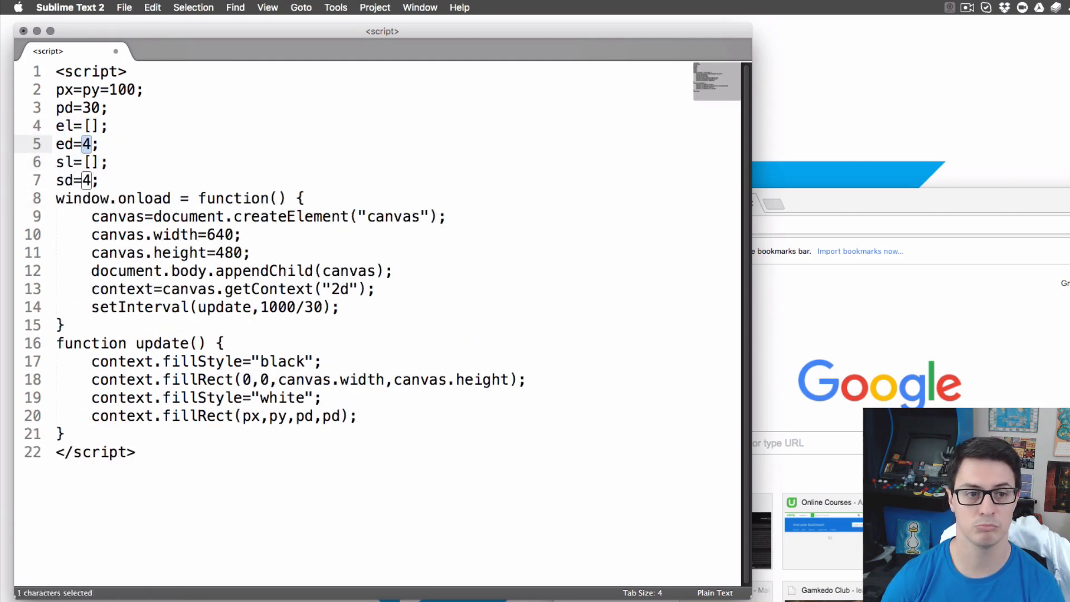
text(25)
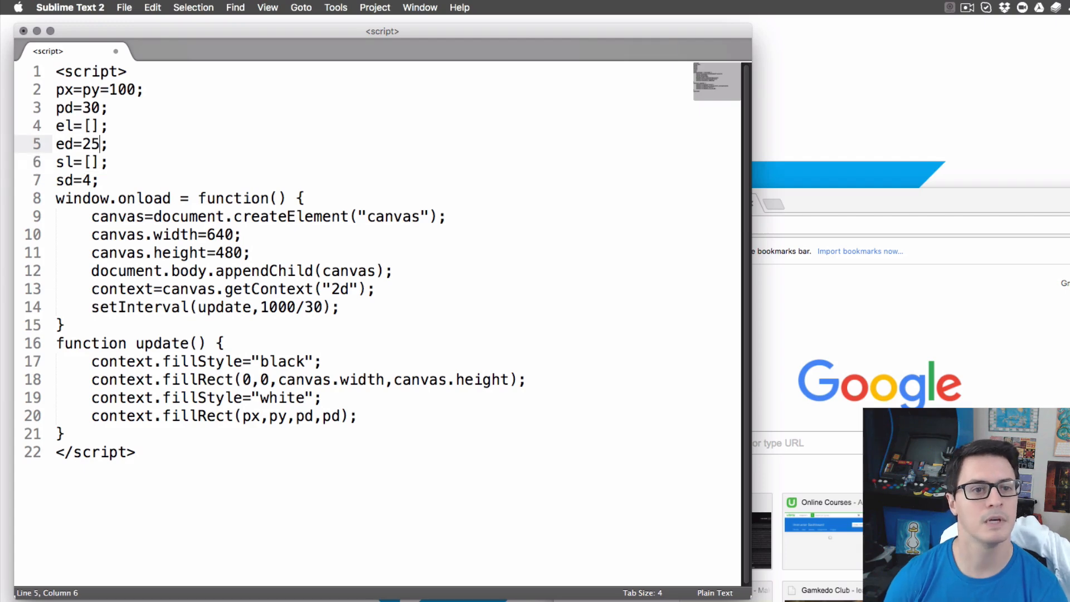
- Add speed variables ps=15, es=5 and ed=7
text(ps=)
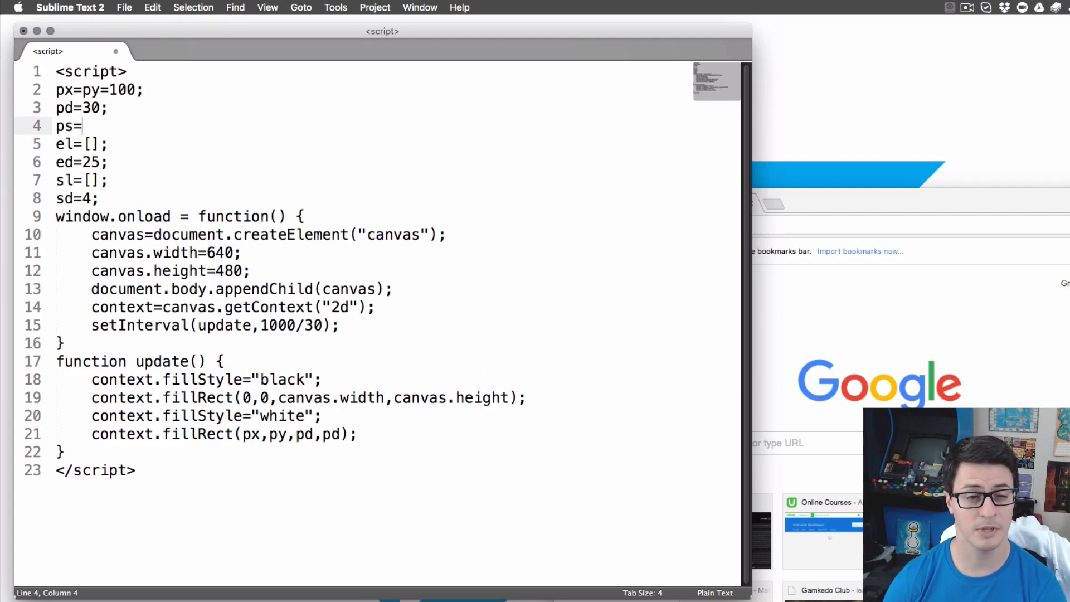
text(15;)
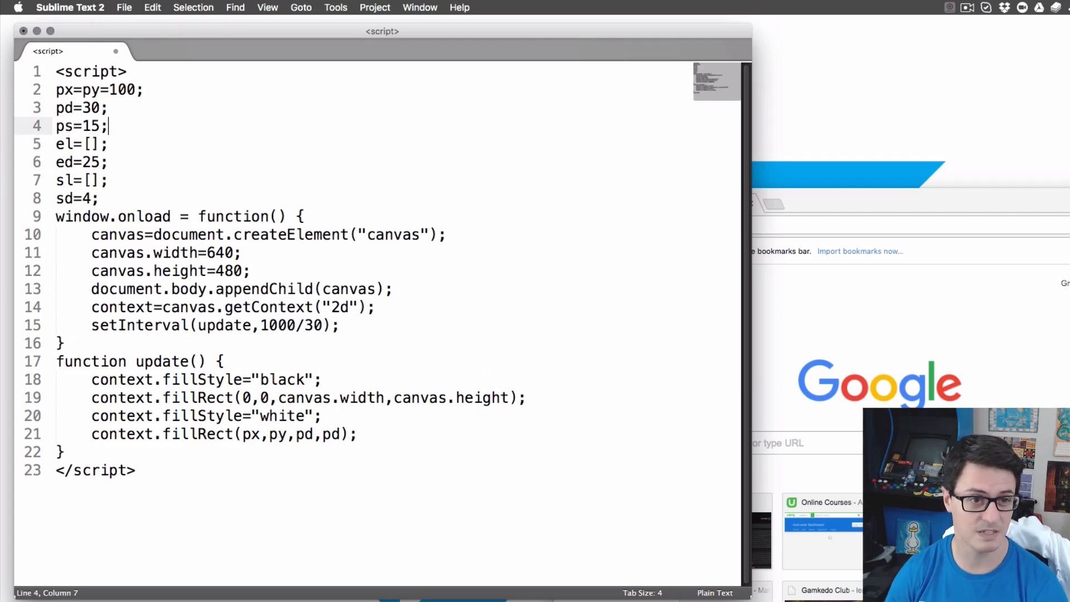
text(es=5;)
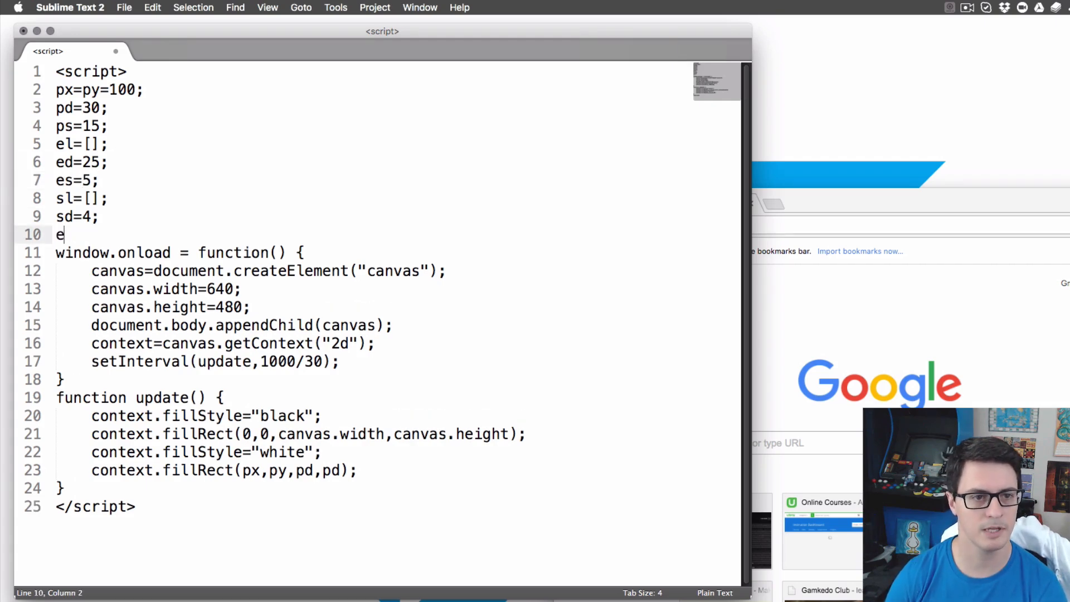
text(d=7;)
text(for)
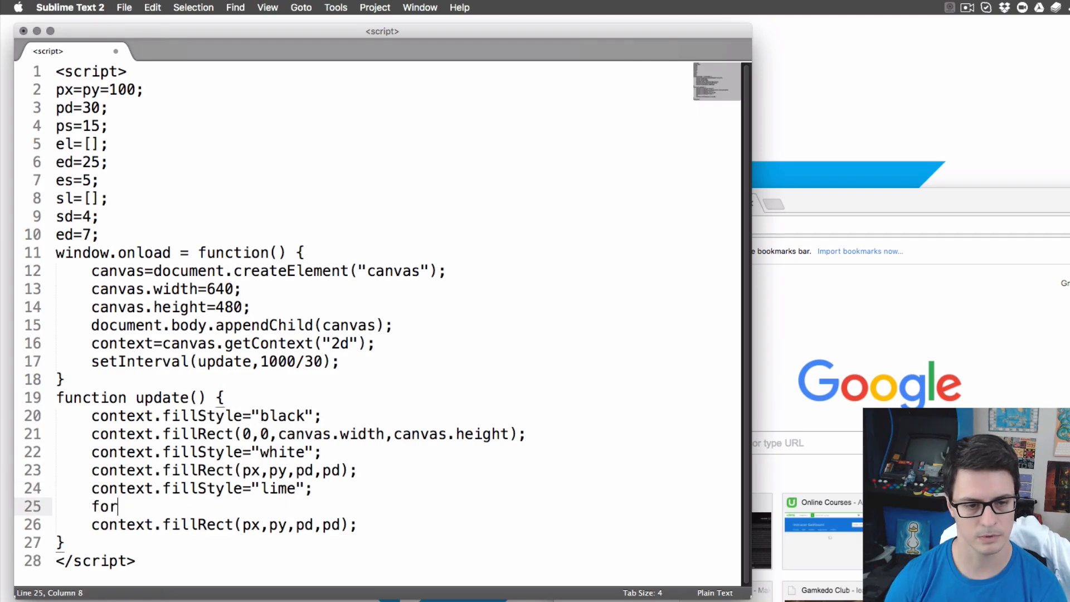
- Draw each shot in sl as a lime sd square, centred with -sd/2, and centre the player with -pd/2
text((var s=0;i)
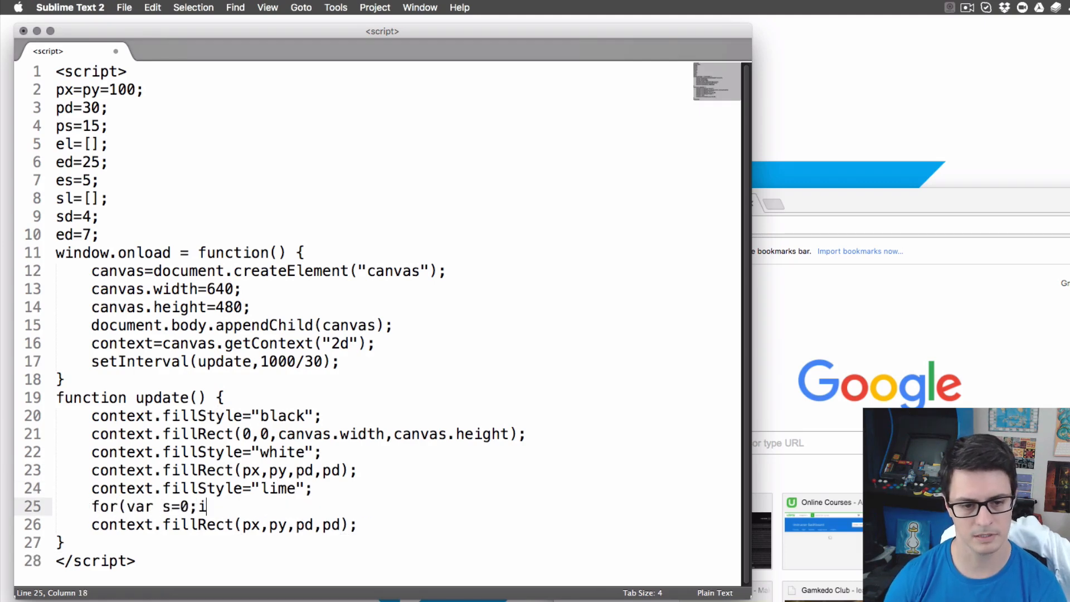
text(<s)
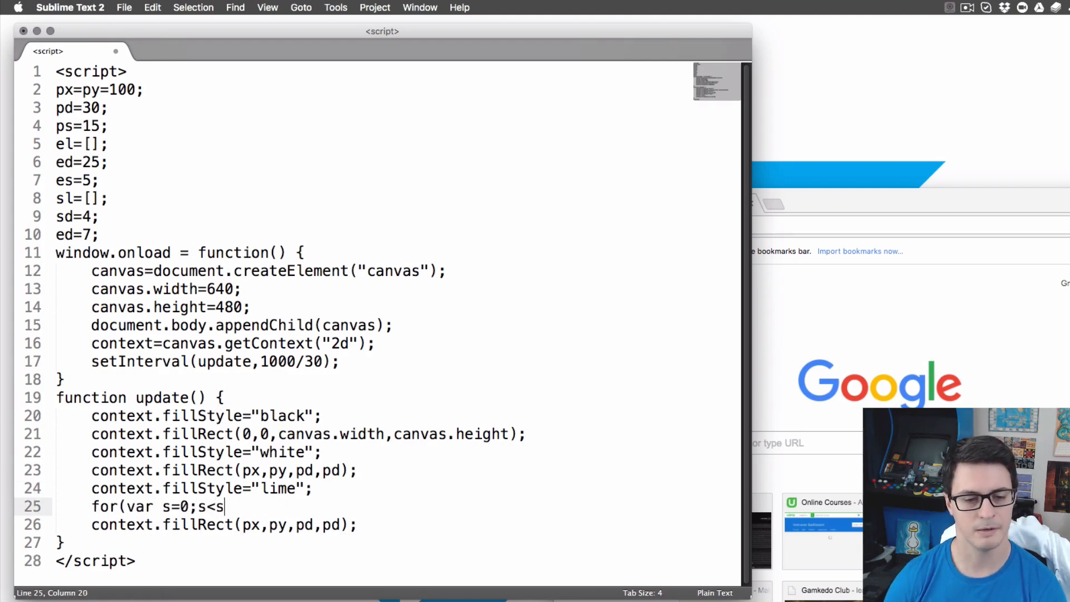
text(l.length;s+)
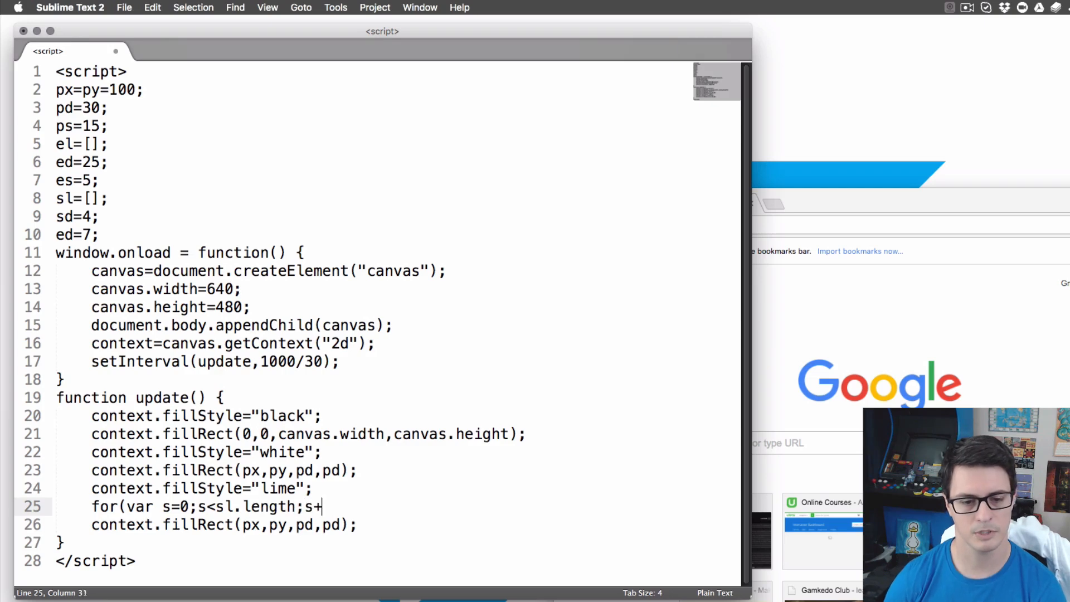
text(+) {)
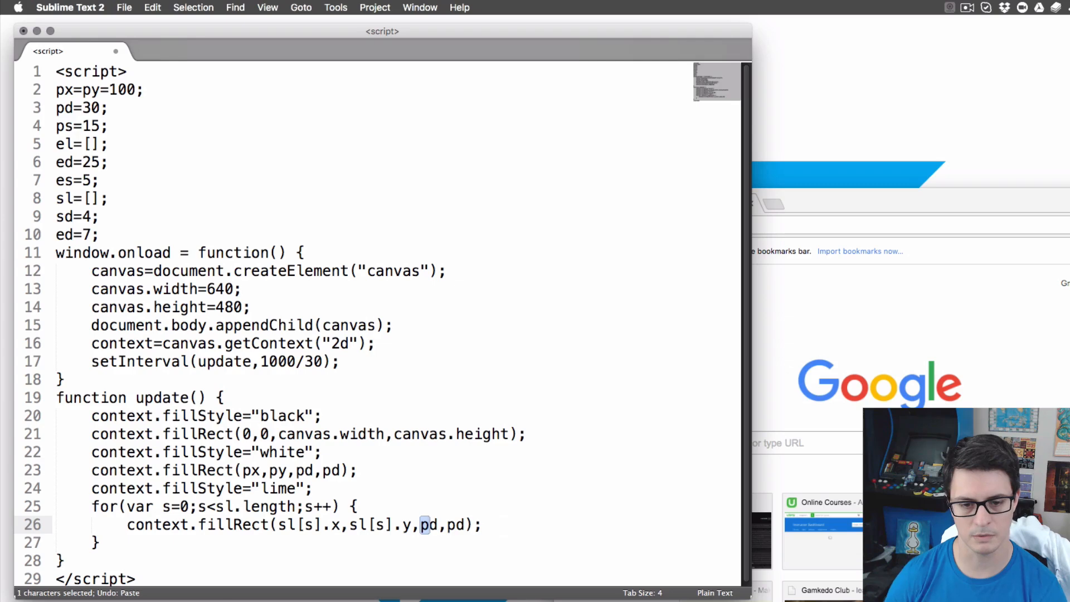
text(sd,sd)
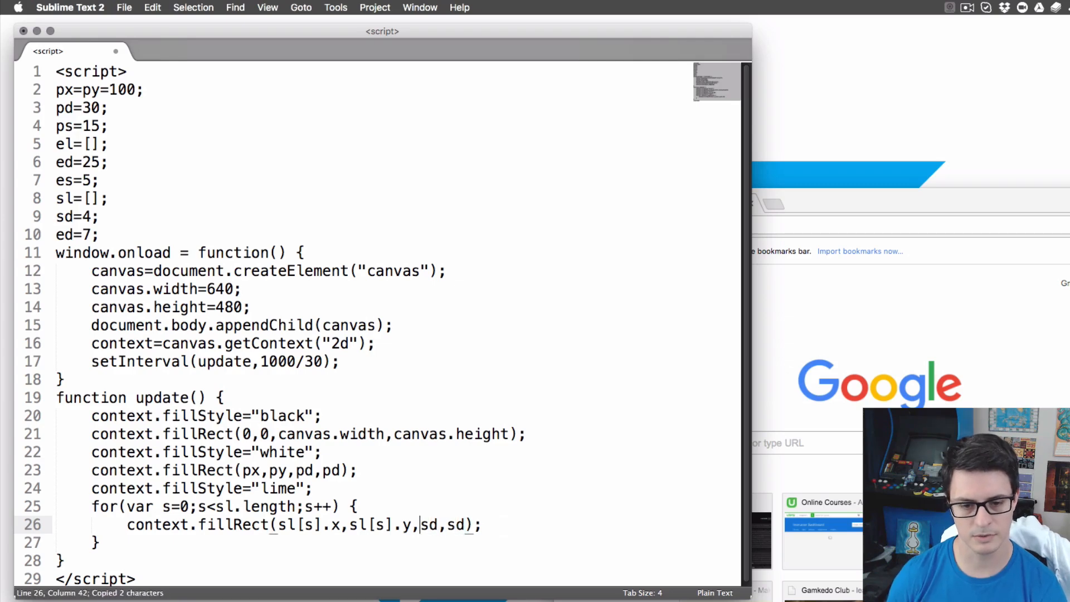
text(-sd/2)
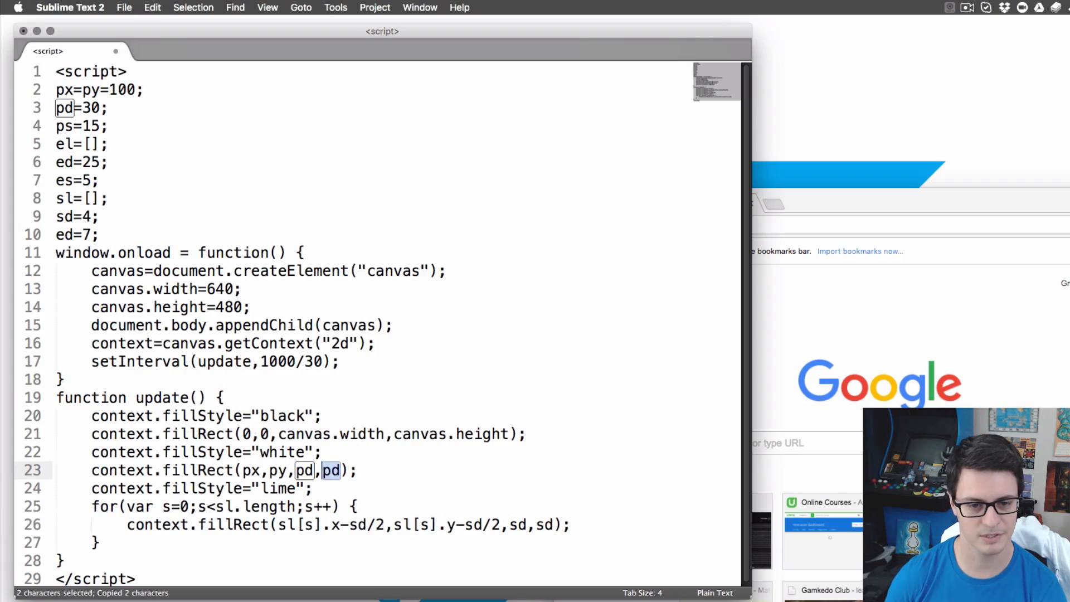
text(-pd/2)
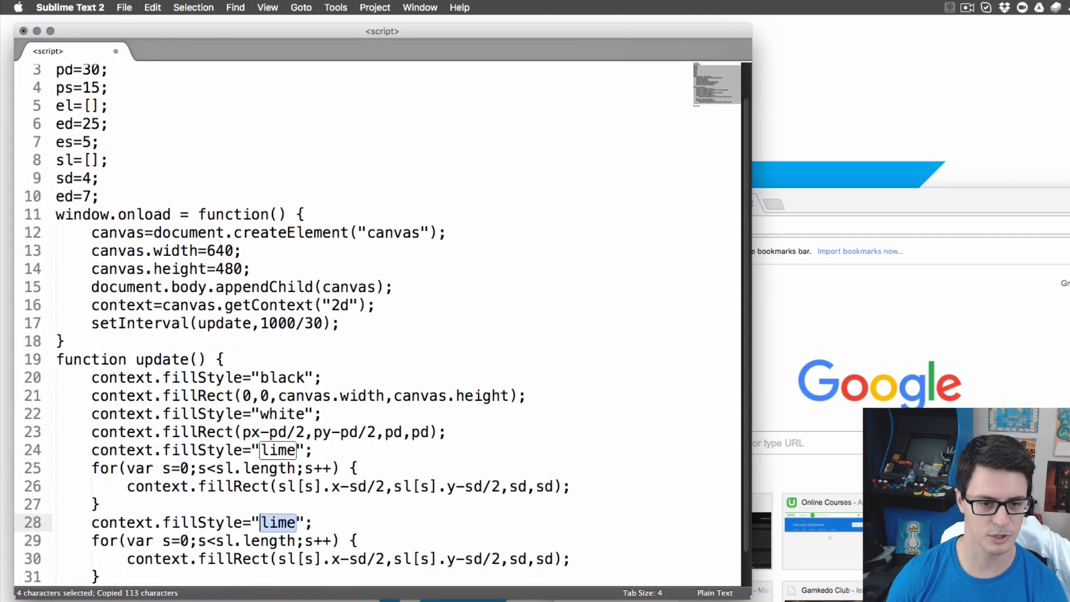
- Duplicate the shot loop as a red loop over el with ed, plus a timed empty spawn function
text(red)
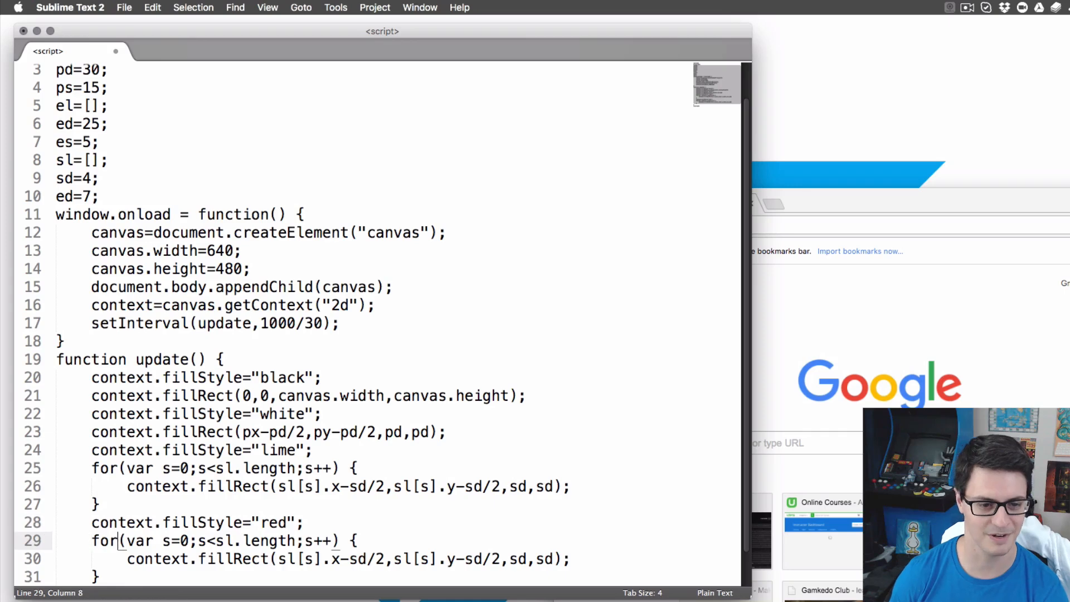
text(e)
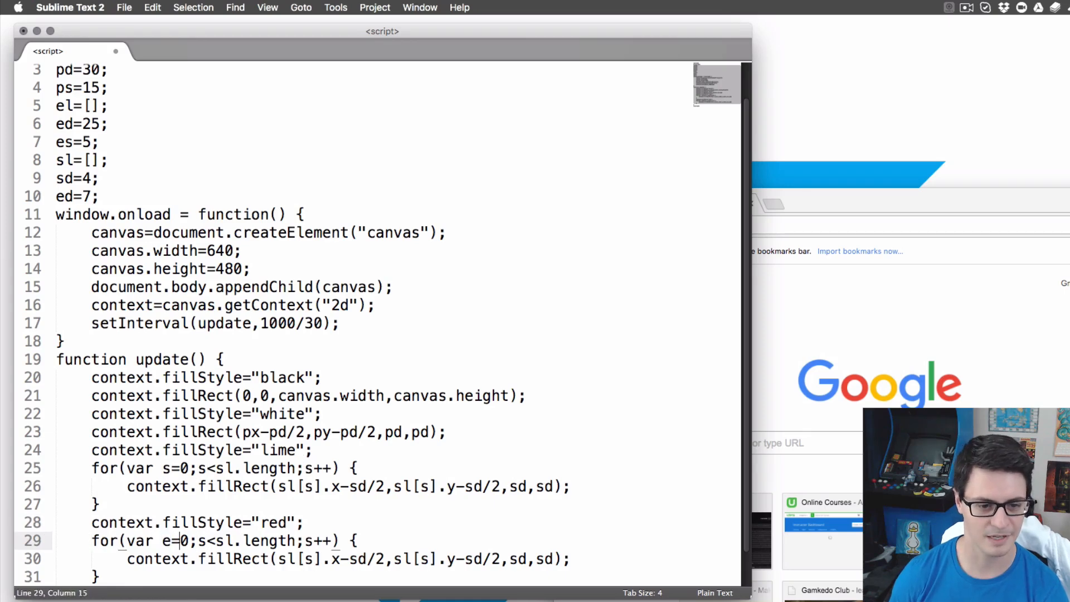
text(e<e)
text(function spawn() {)
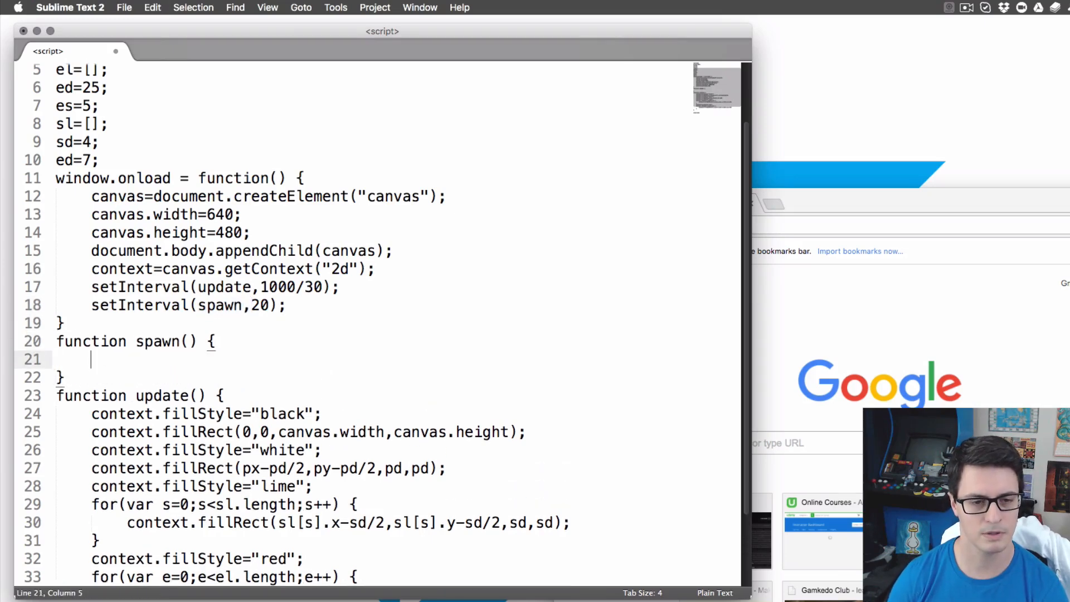
- Set the spawn interval to 2000 and push enemies at x canvas.width, random y
text(00)
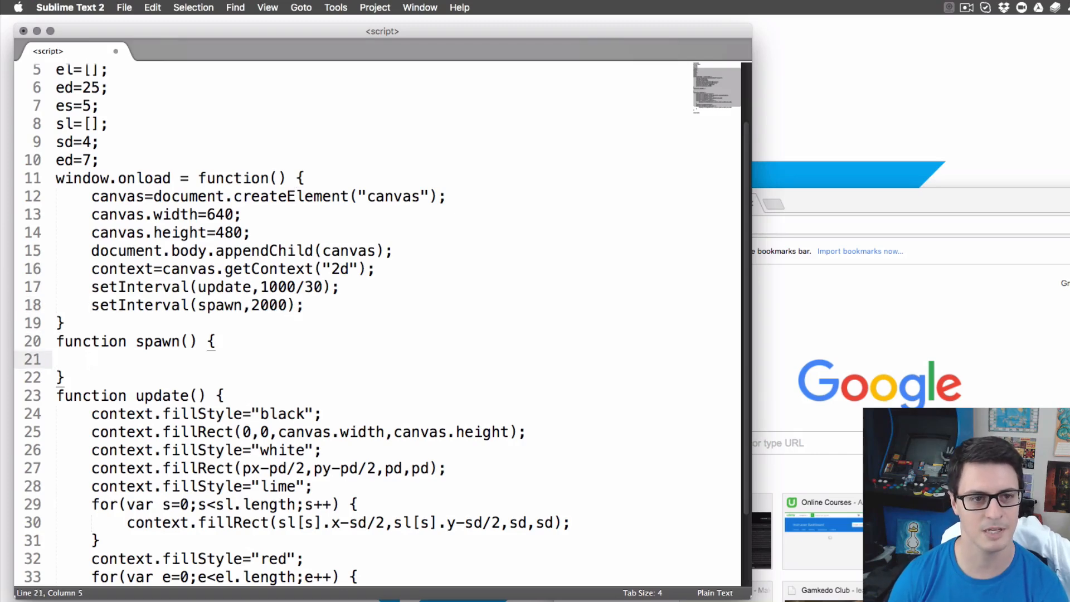
text(el.p)
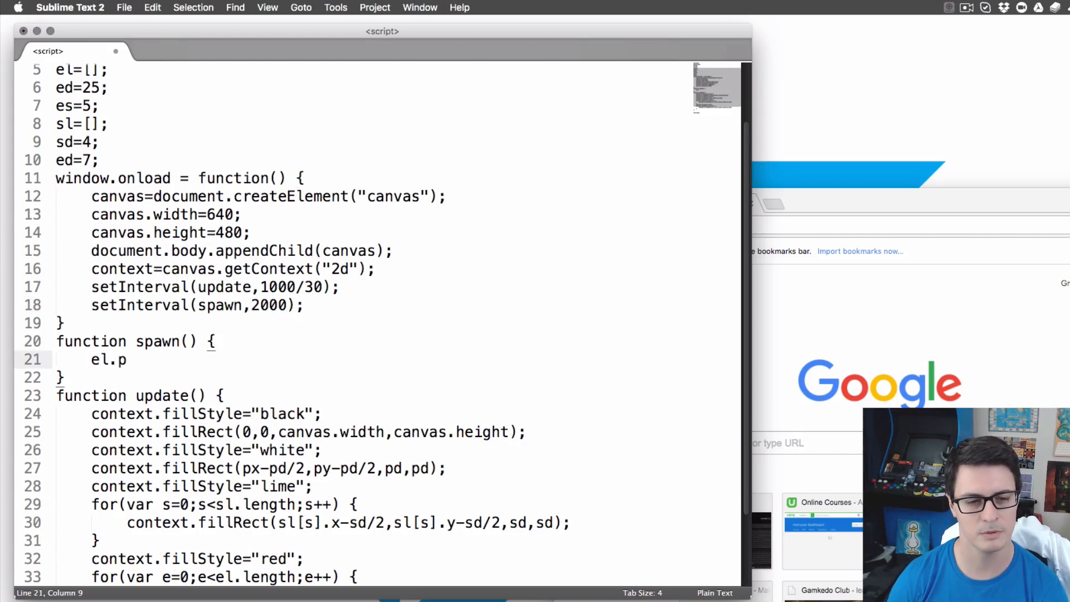
text(ush({});)
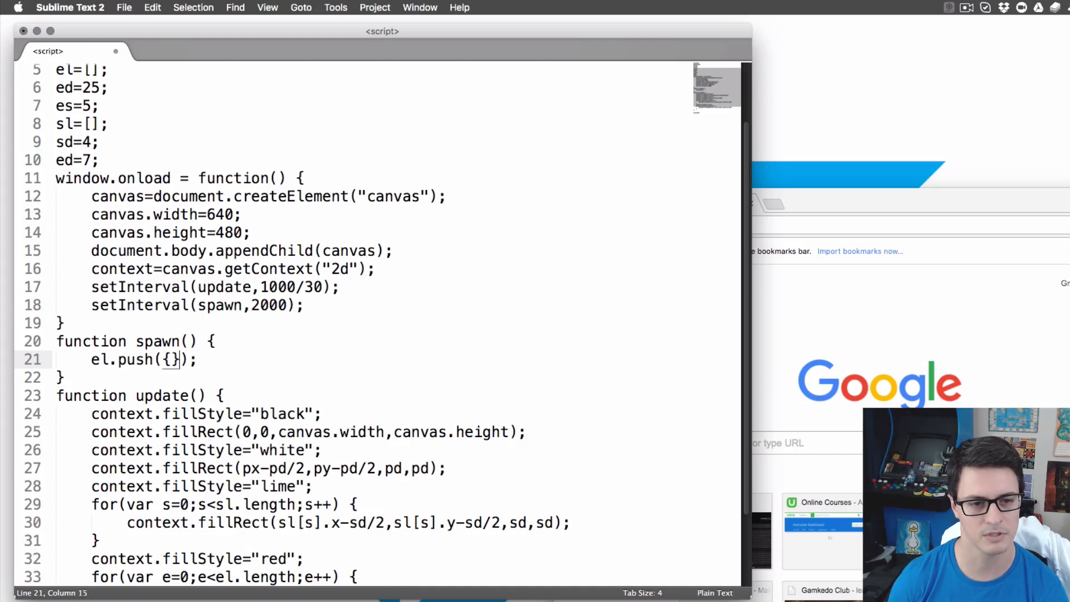
text(x:)
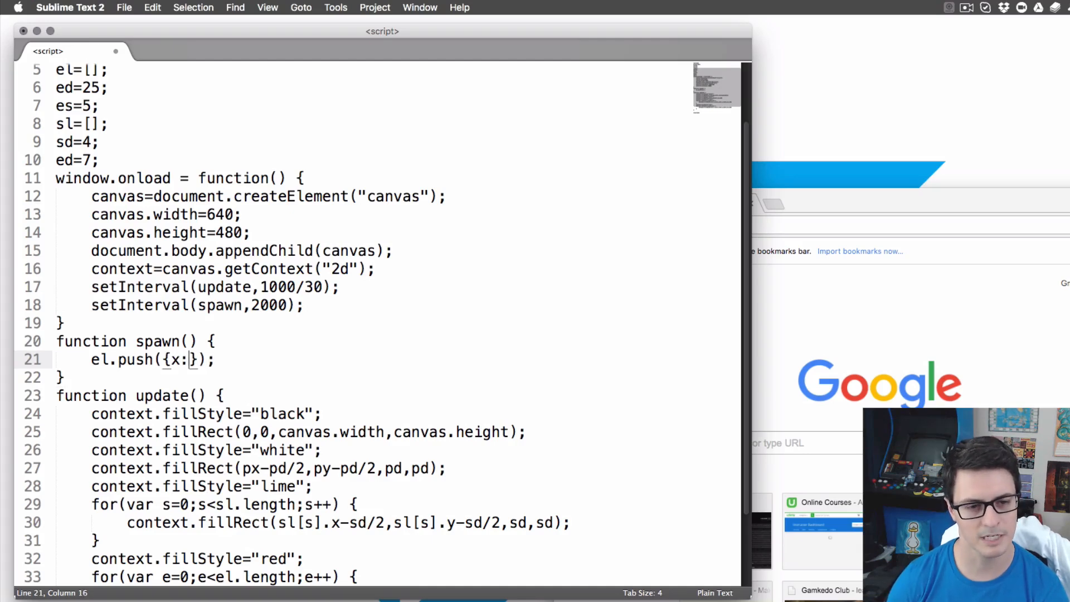
text(canvas.width,)
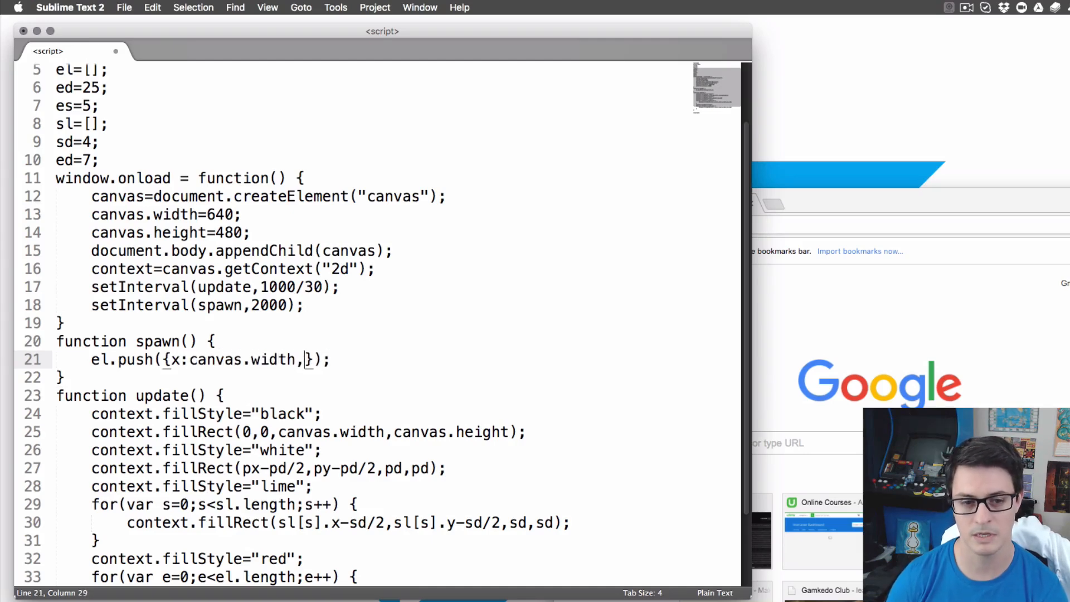
text(y:Math)
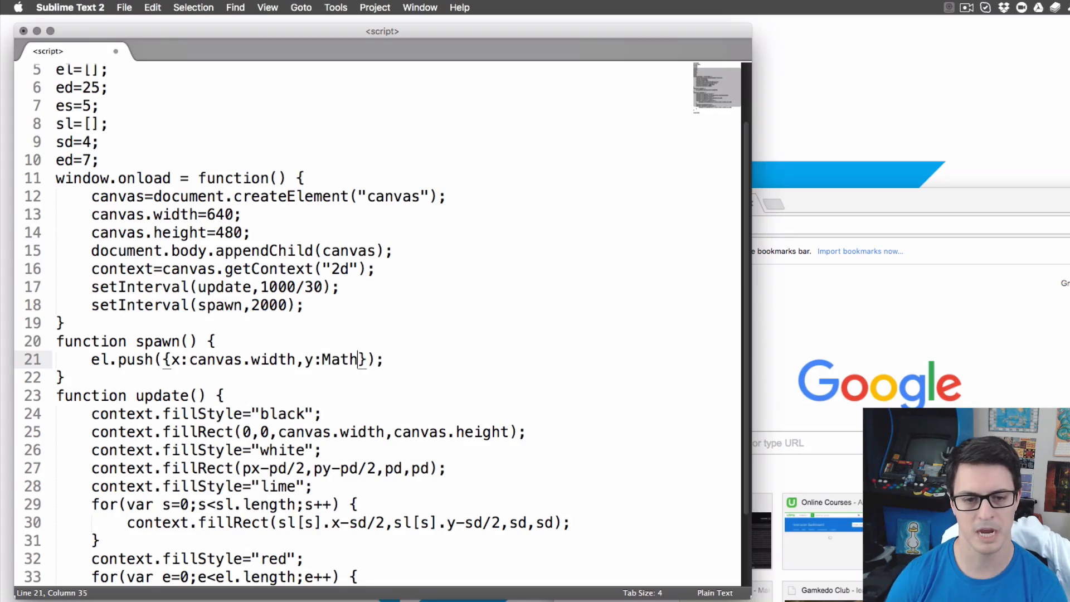
text(random()*)
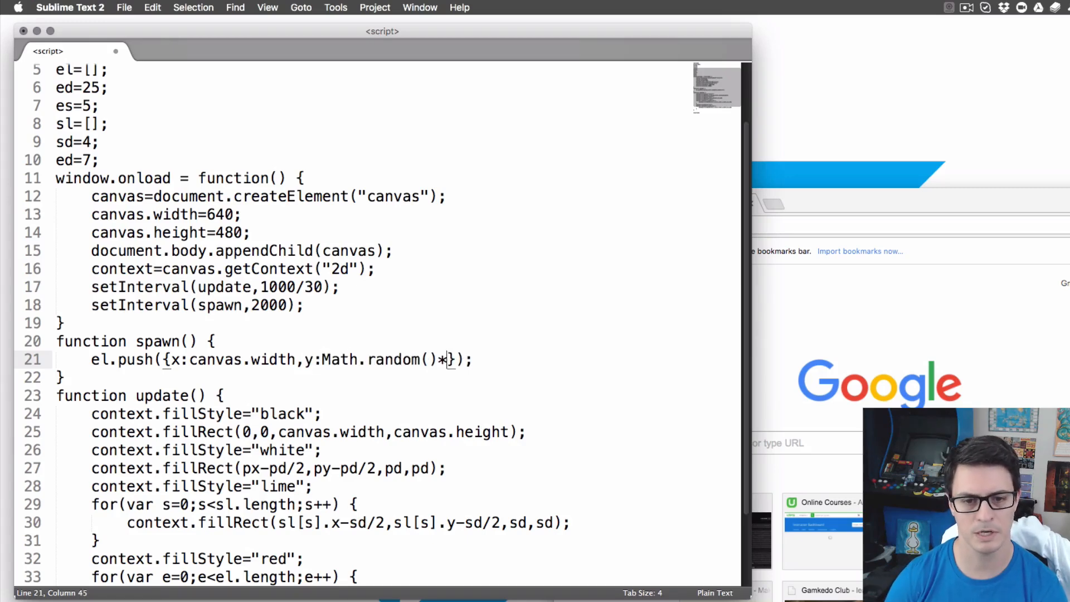
text(canvas.height)
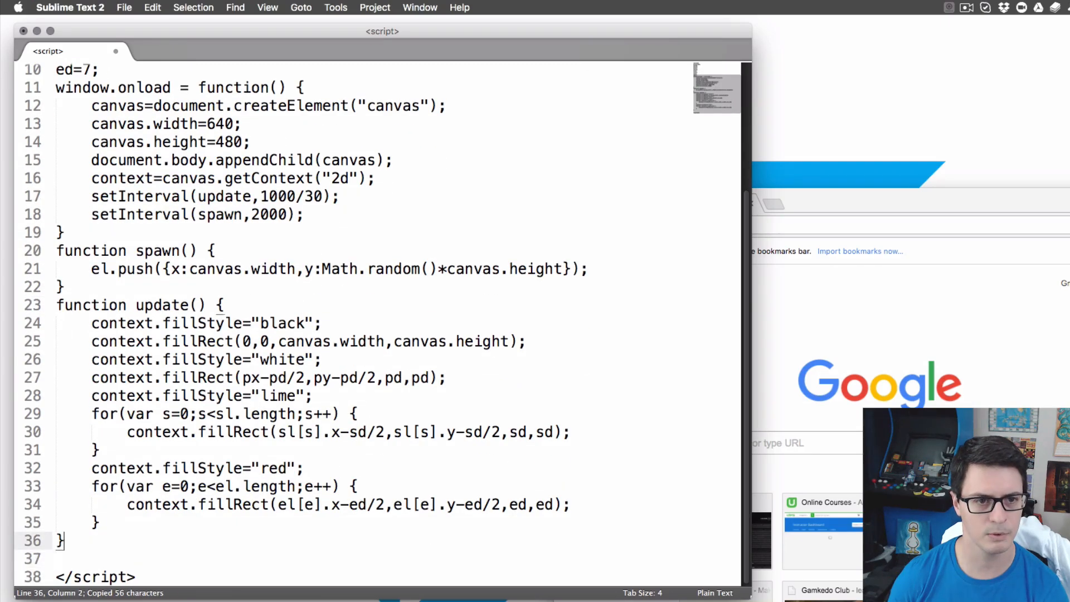
- Add document.addEventListener('keydown',keyPush) in the onload function
key(enter)
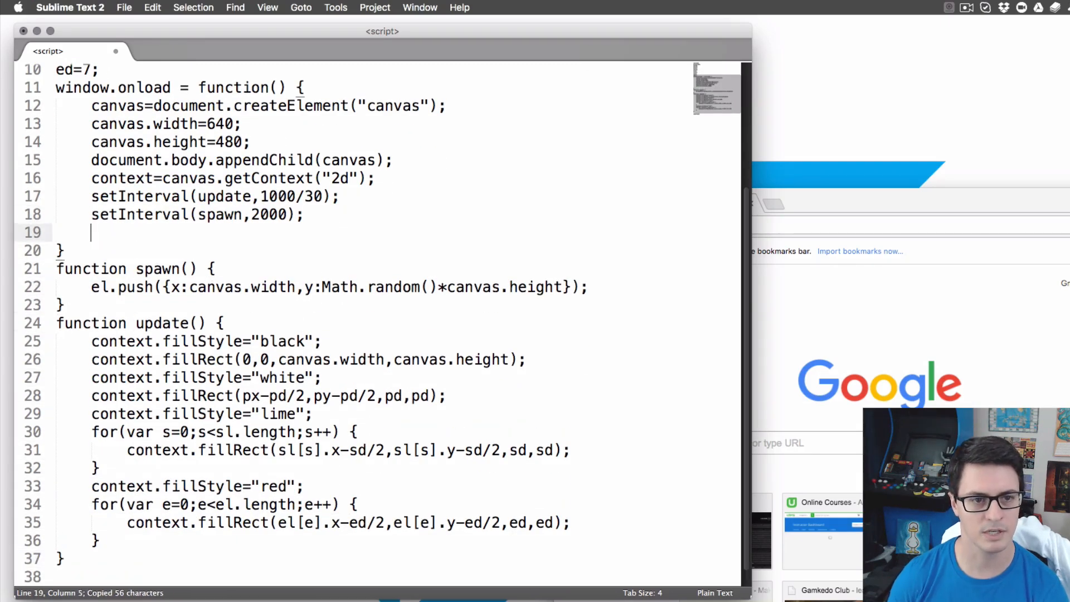
text(document.addE)
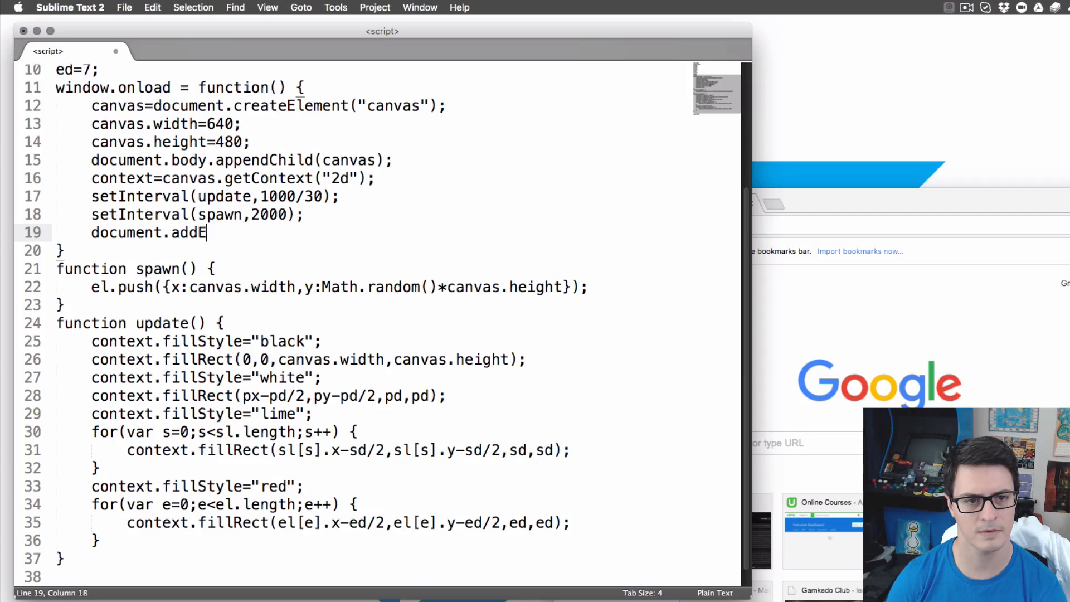
text(ventListener(');)
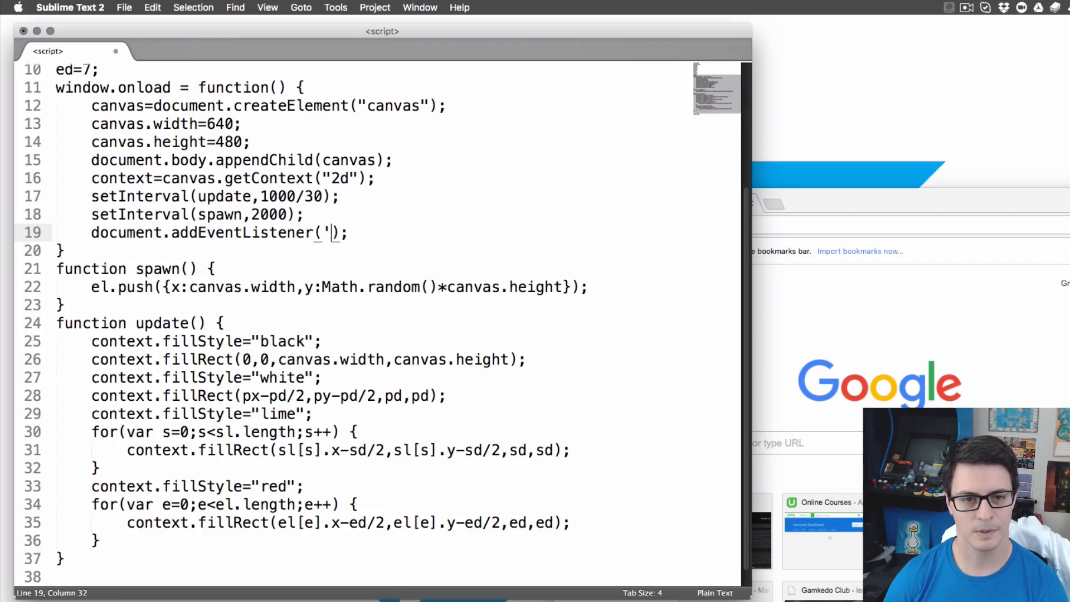
text(keydown)
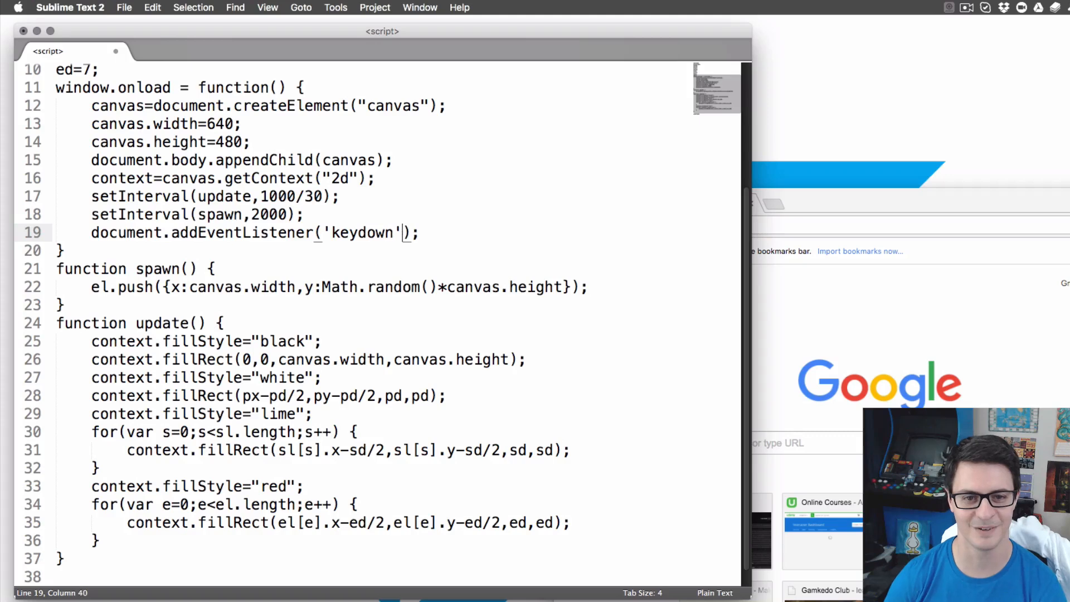
text(,keyPush)
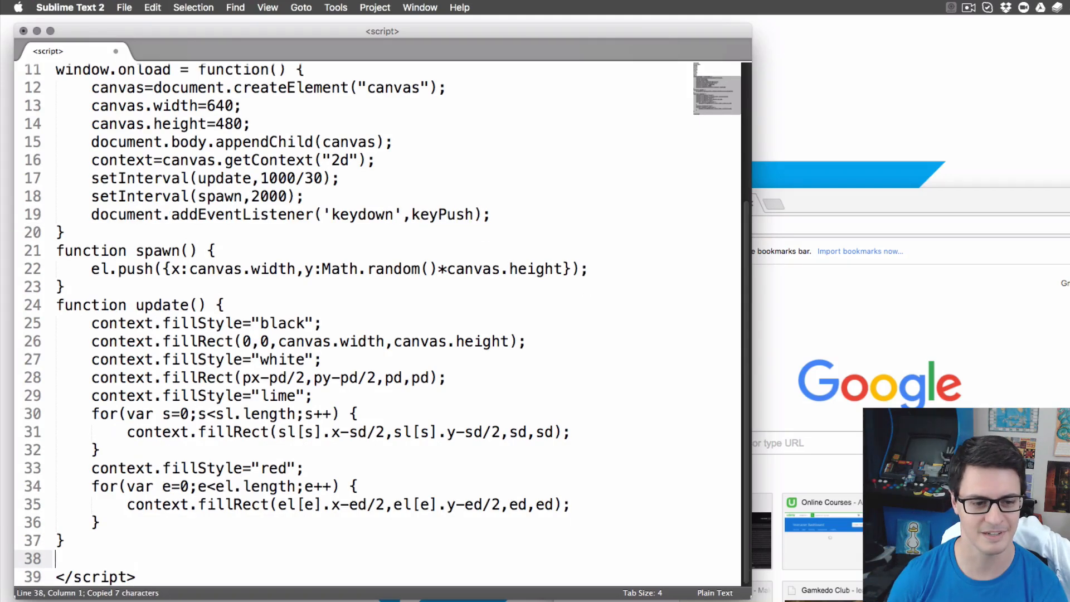
- Define function keyPush(evt) containing a switch on evt.keyCode
text(function)
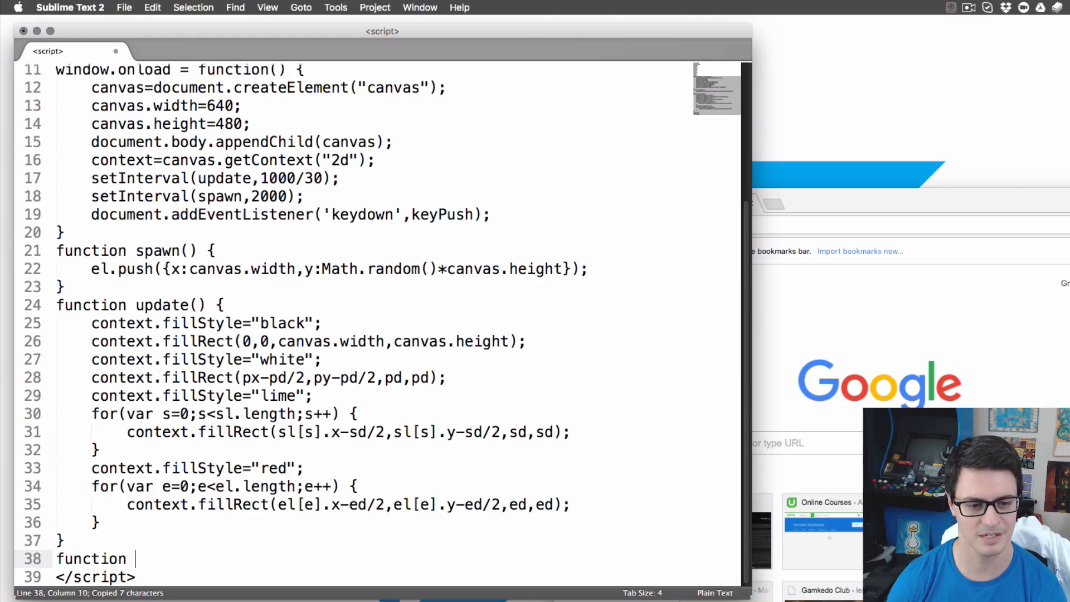
text(keyPush() {)
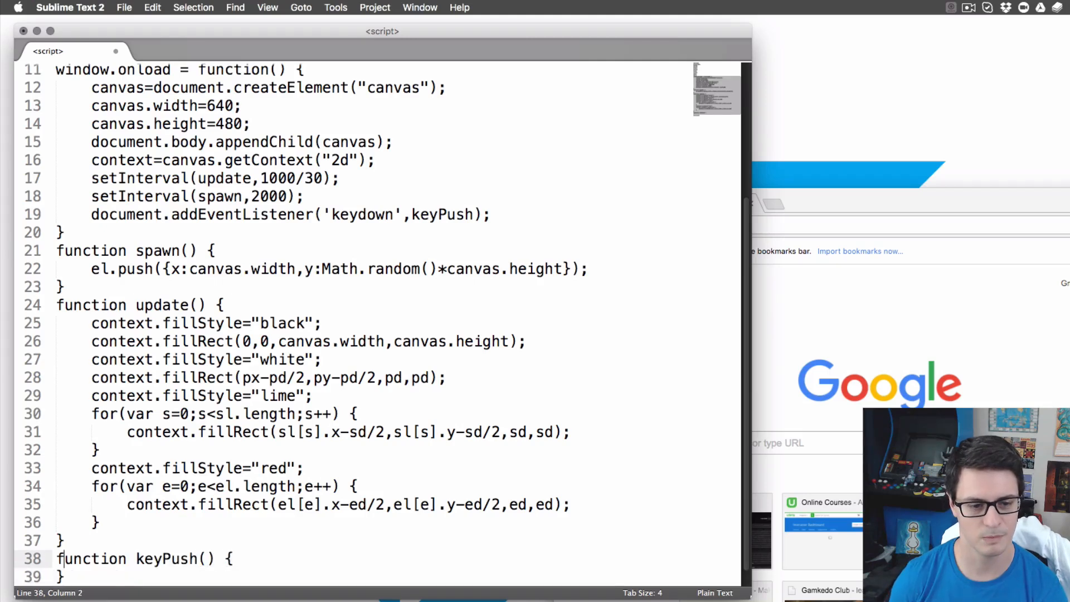
text(evt)
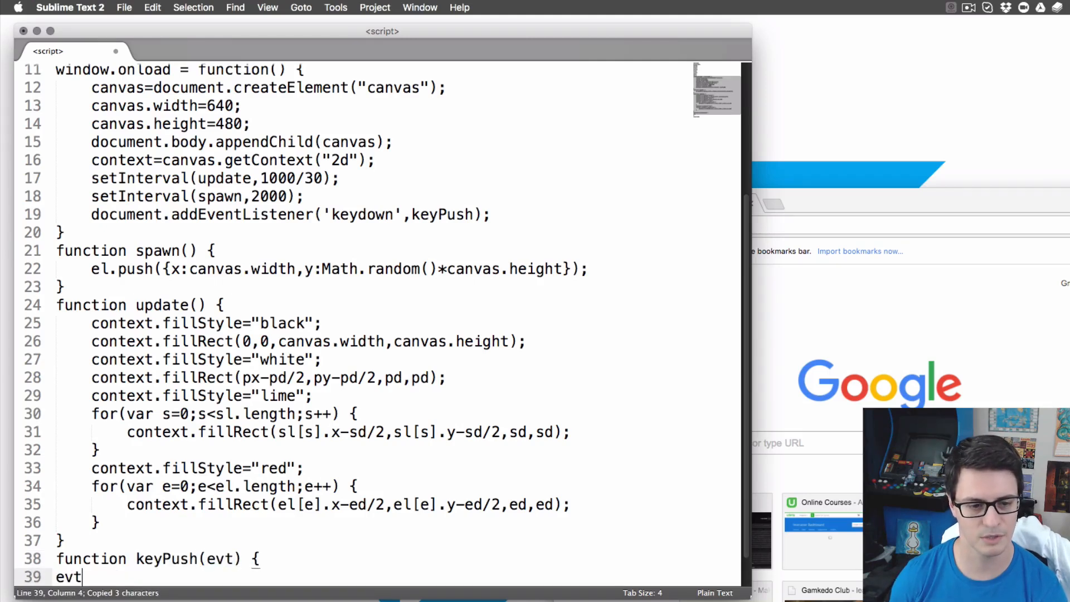
text(swtic)
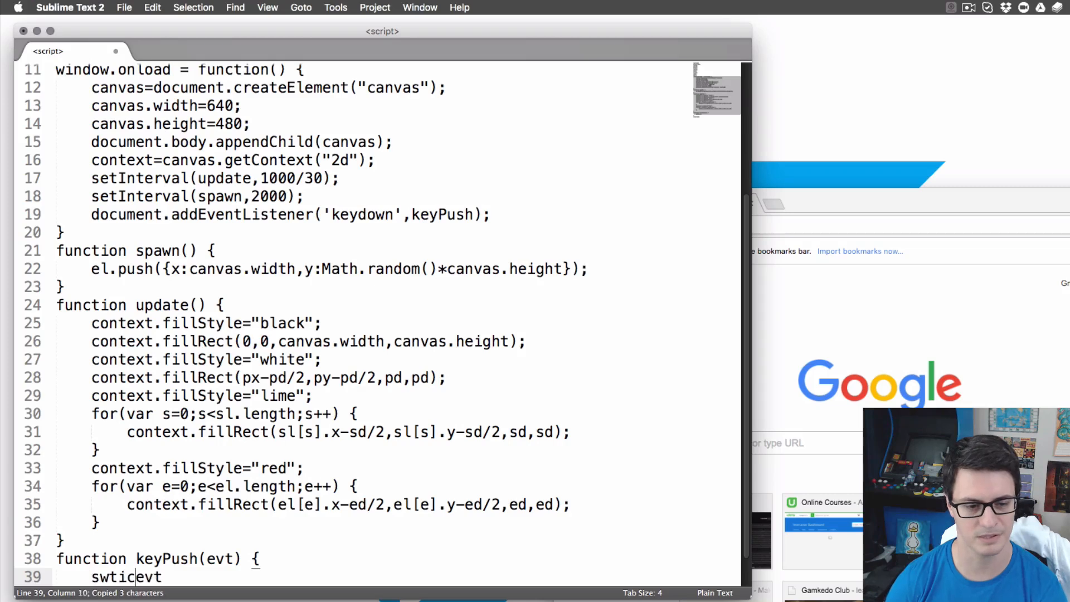
text(switch(evt)
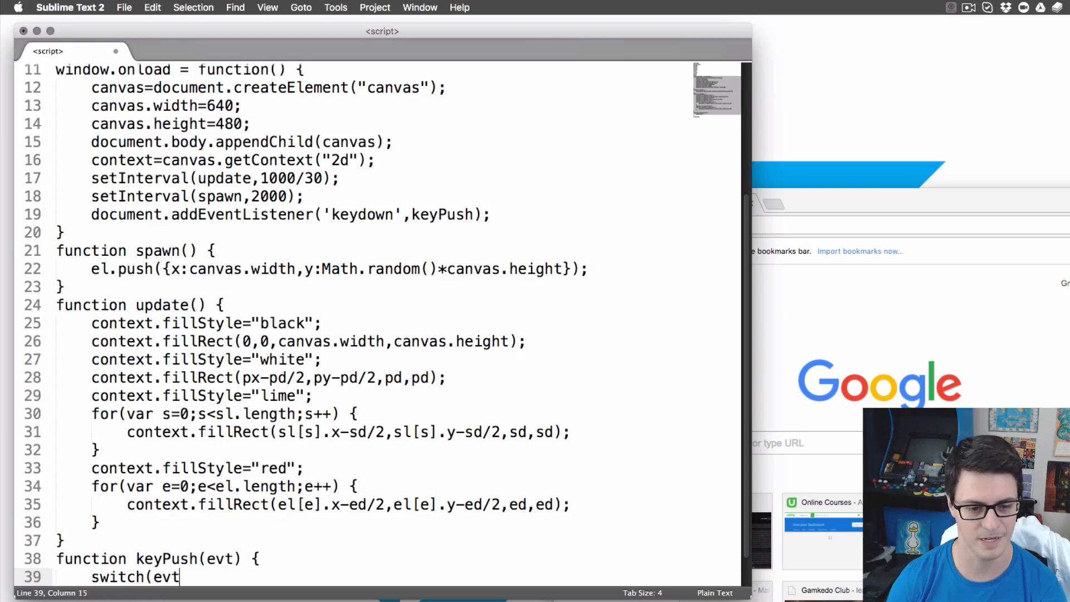
text(.keyCode) {)
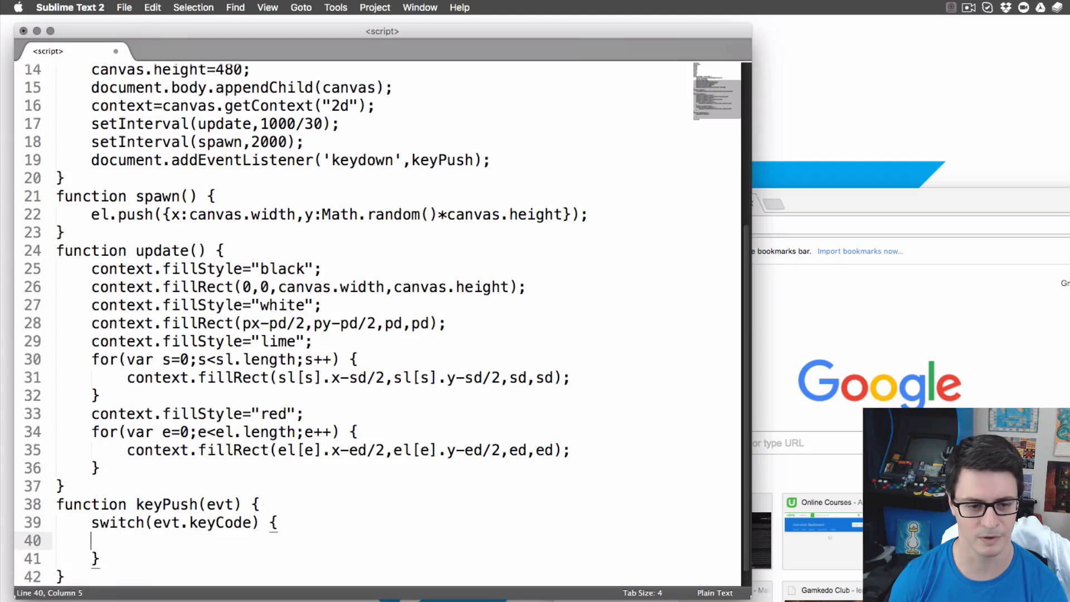
- Add case 32 pushing a shot {x:px,y:py} onto sl, then break
text(case)
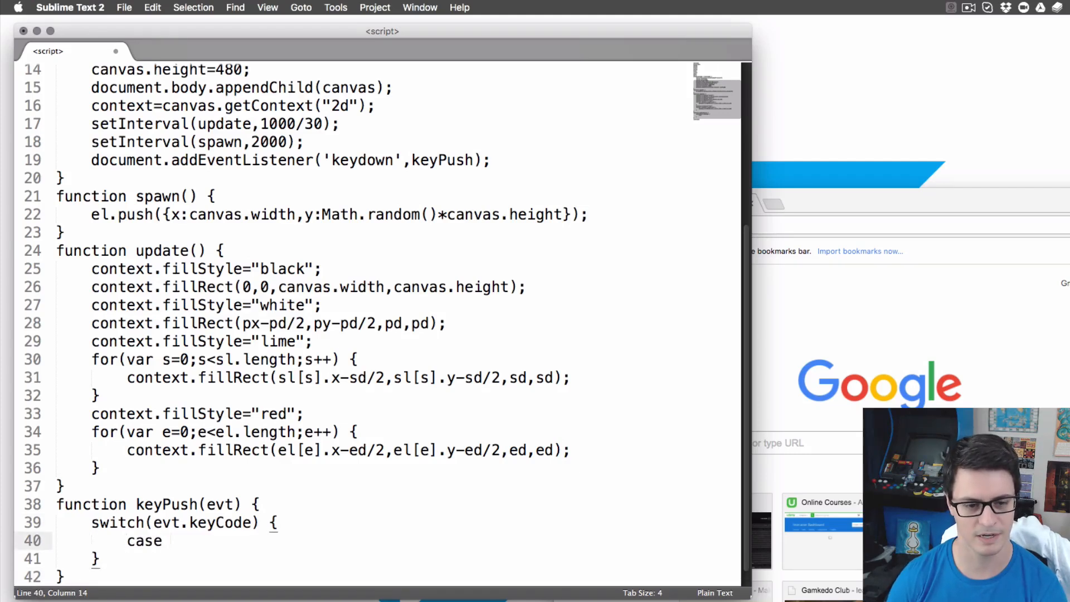
text(32:)
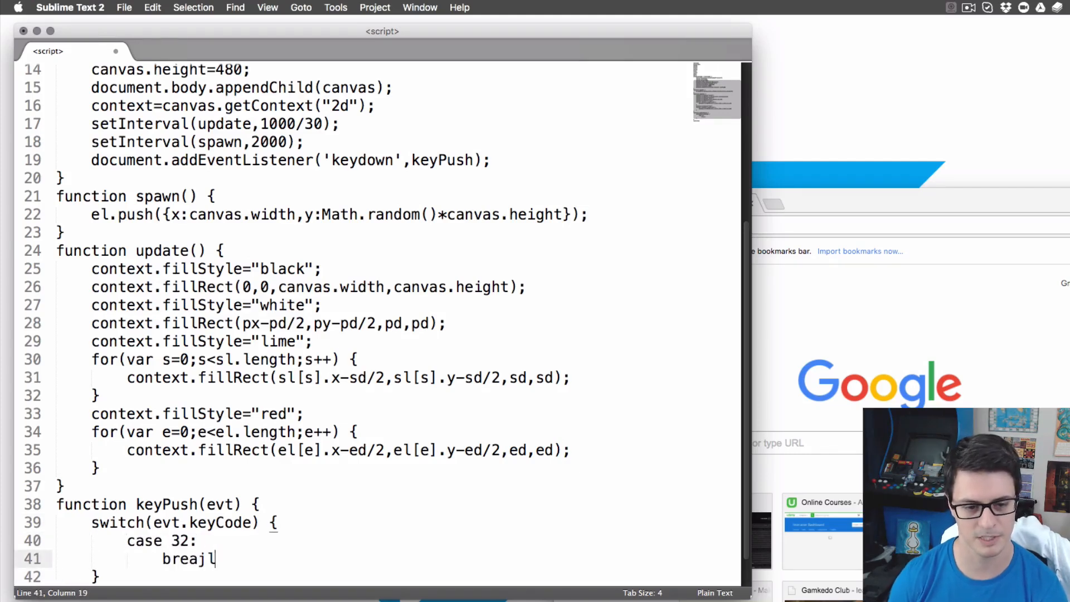
text(break;)
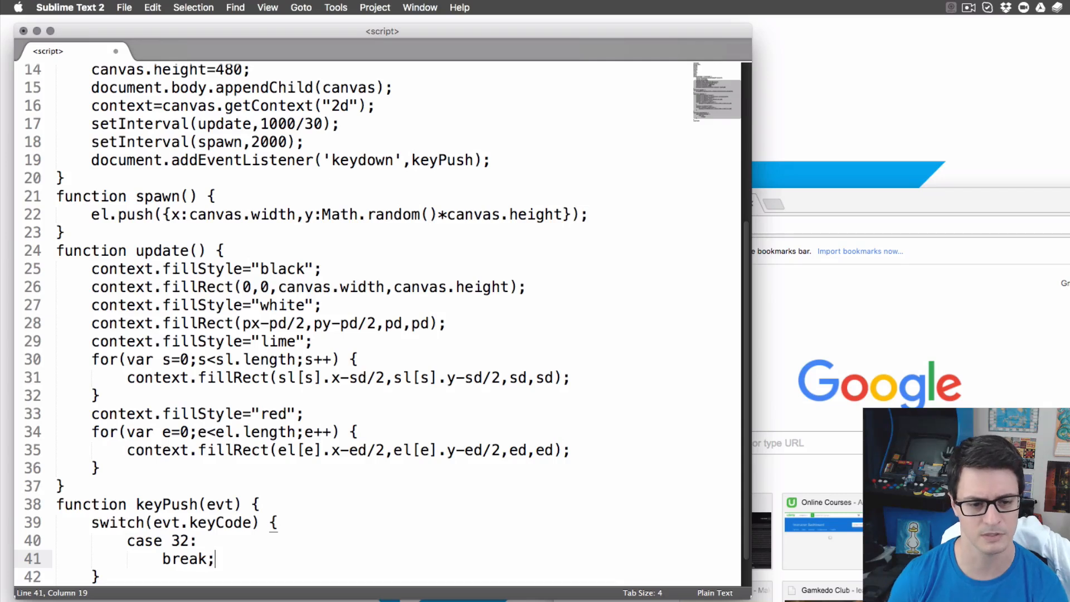
text(sl.)
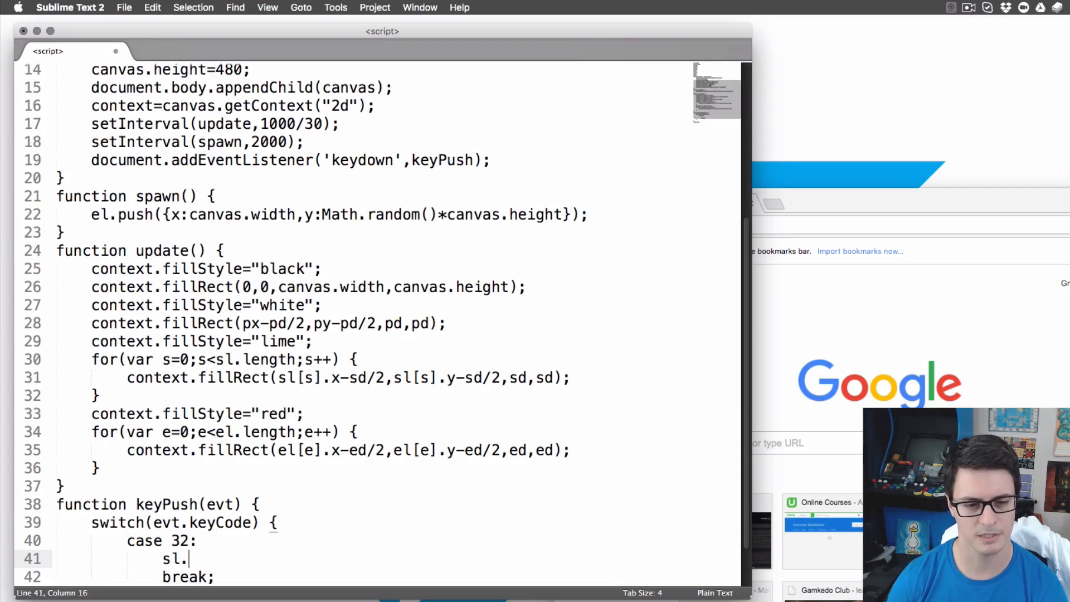
text(push({x:p)
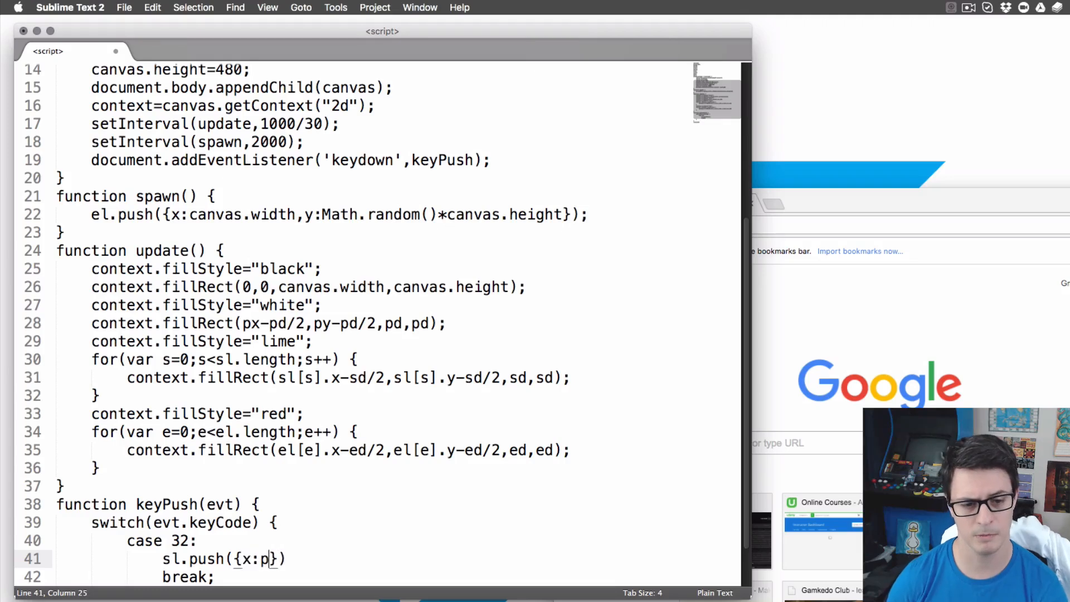
text(x,y:py)
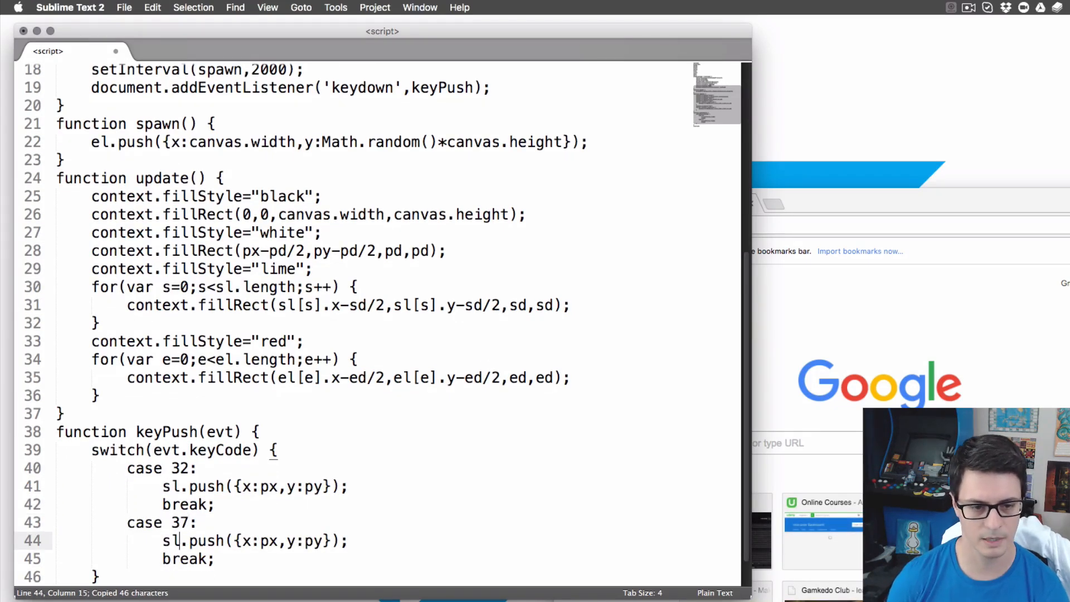
- Add cases 37–40 moving px and py by ps in each direction
text(px;)
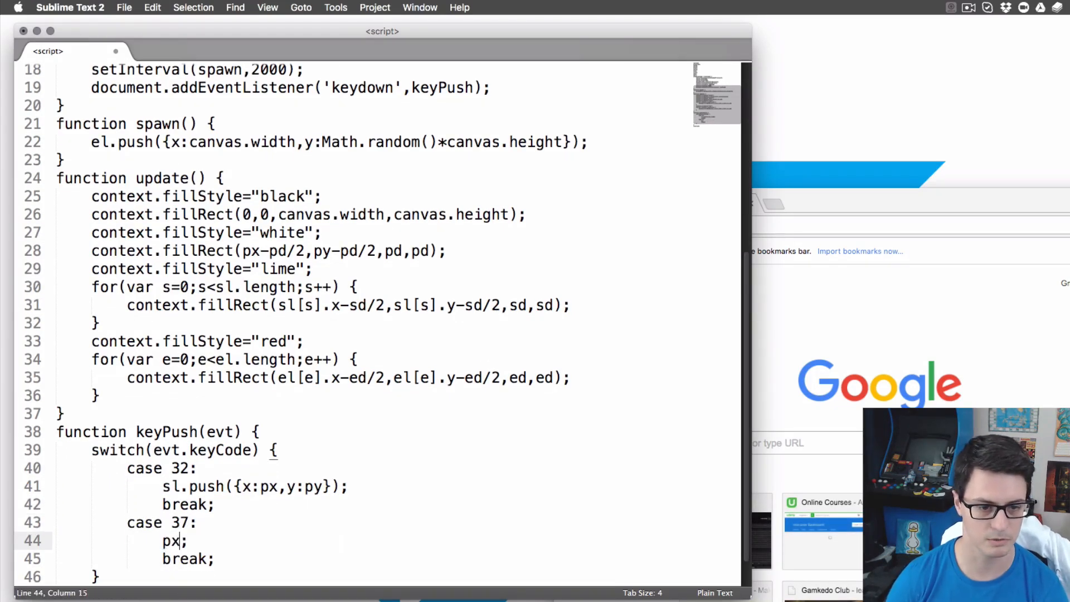
text(+=)
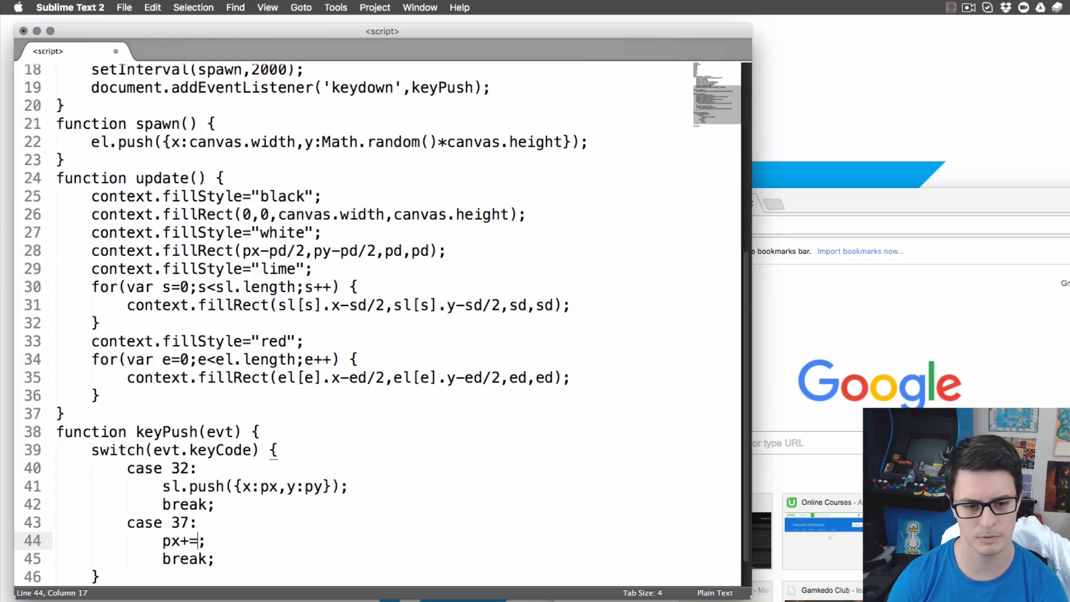
text(ps)
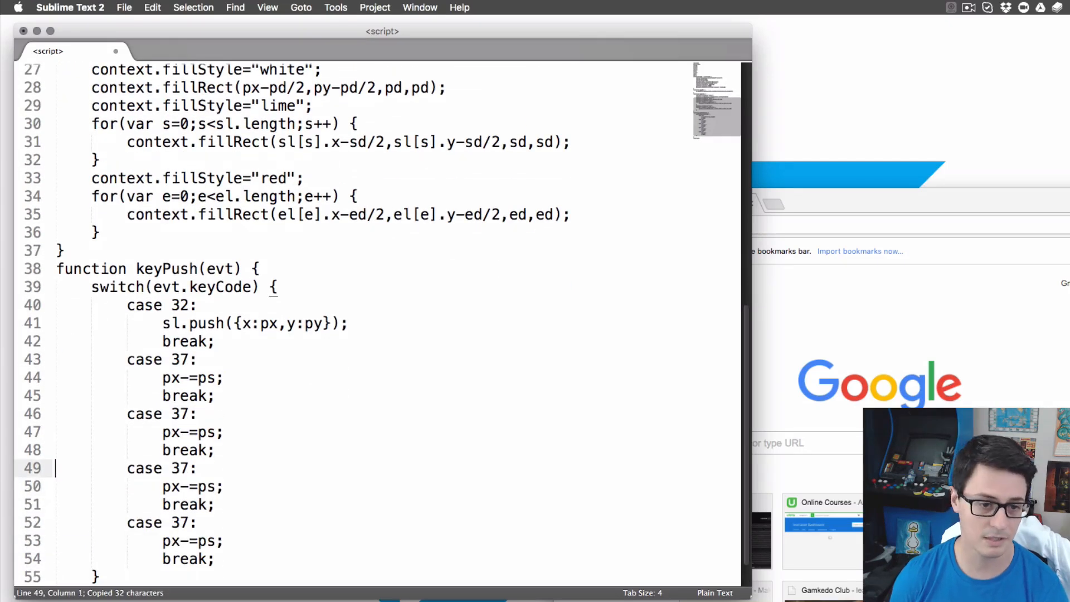
text(9)
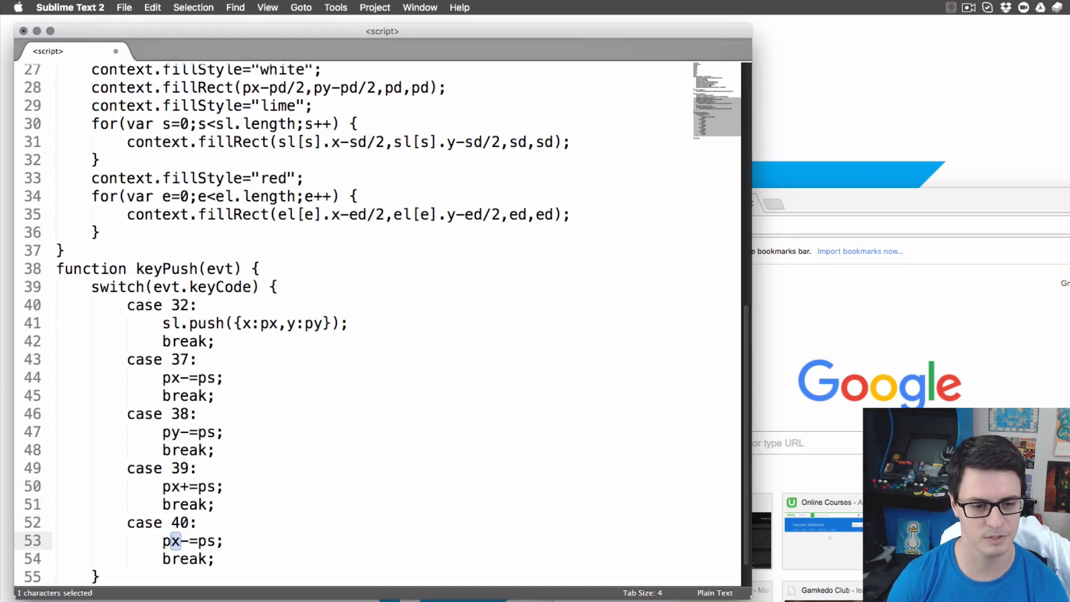
text(y+)
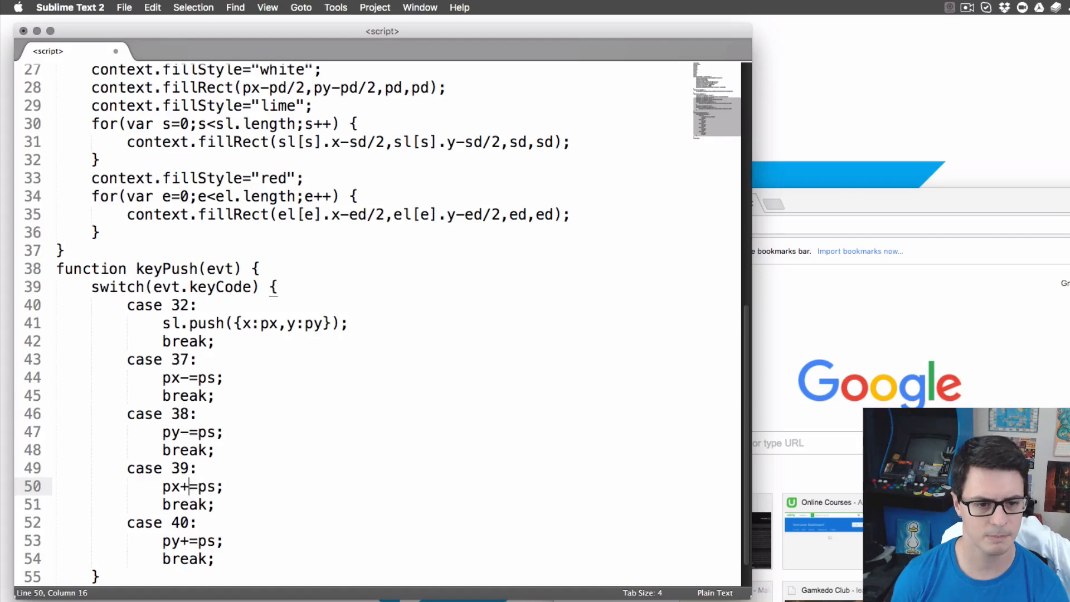
click(189, 142)
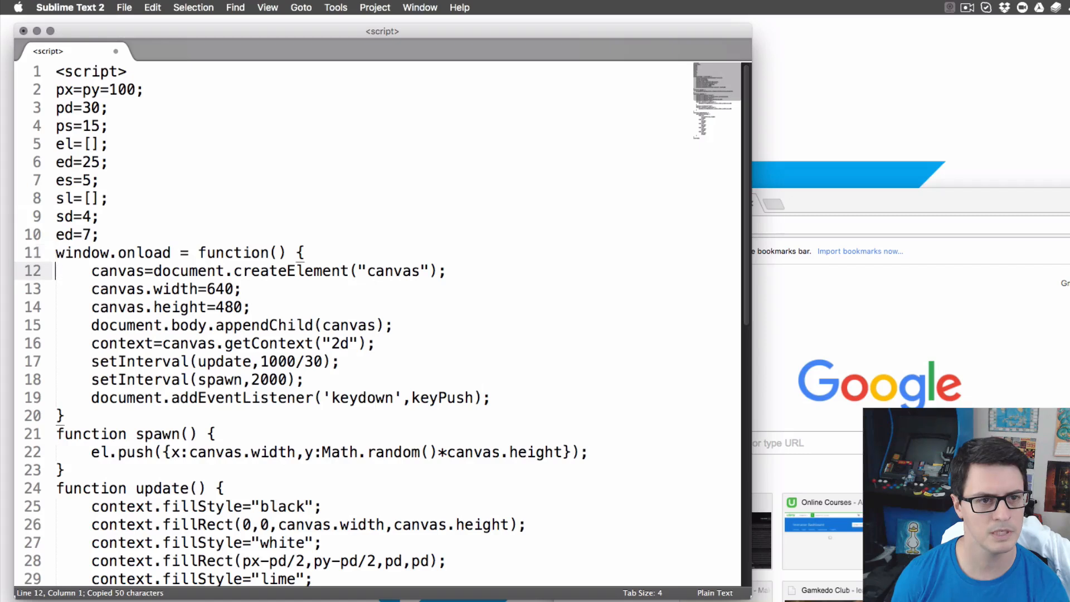
- Rename ed=7 to ss=7 and move shots right by ss, enemies left by es
click(56, 162)
text(ss)
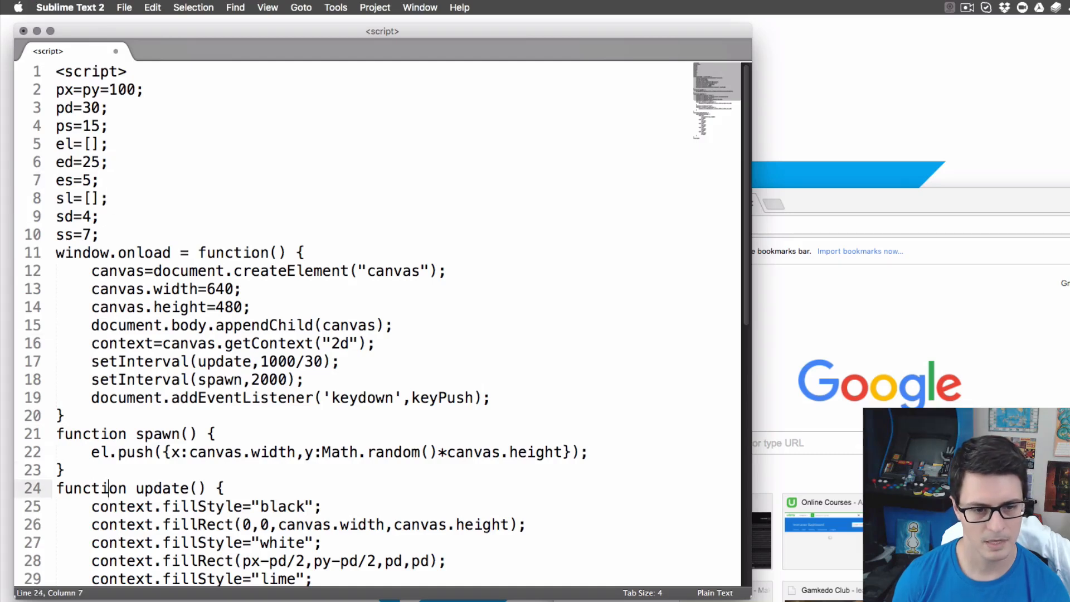
scroll(down, 3)
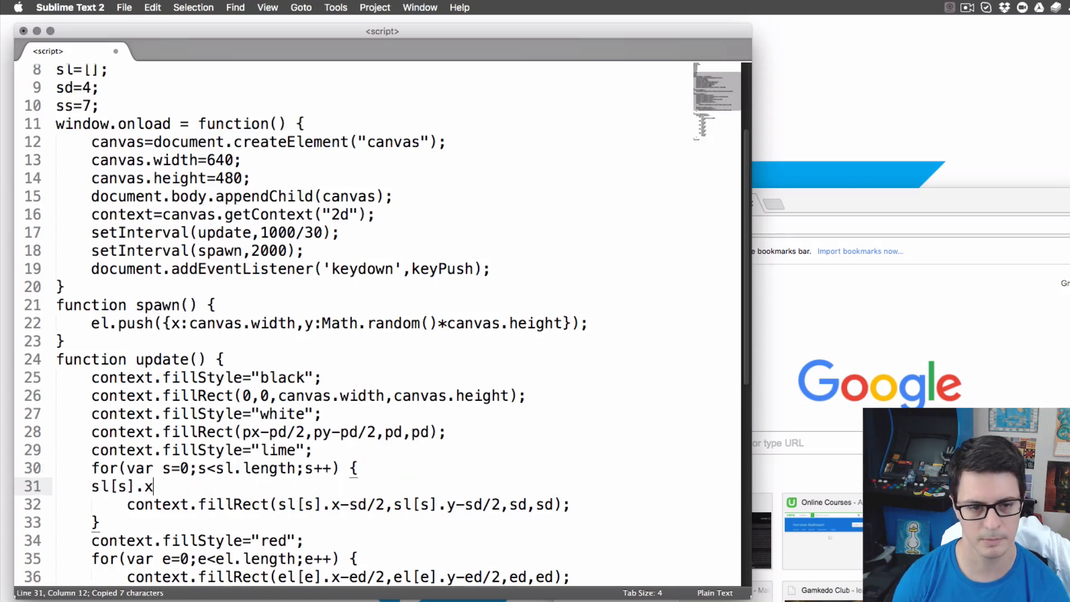
text(+= ss;)
text(el[e].x -= es;)
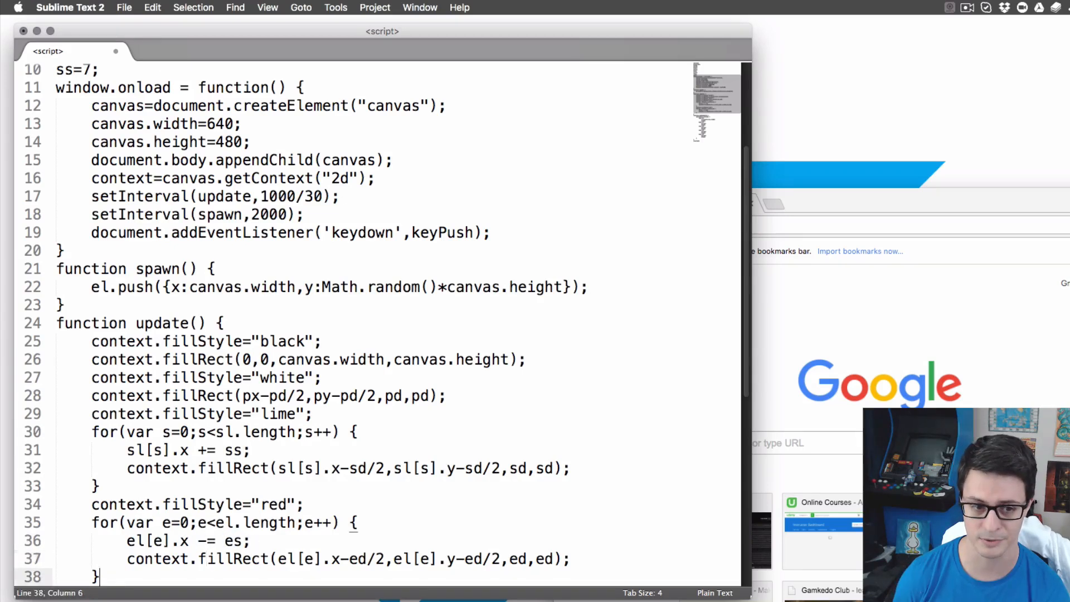
scroll(down, 3)
text(for(var e=0;e<;e++) {)
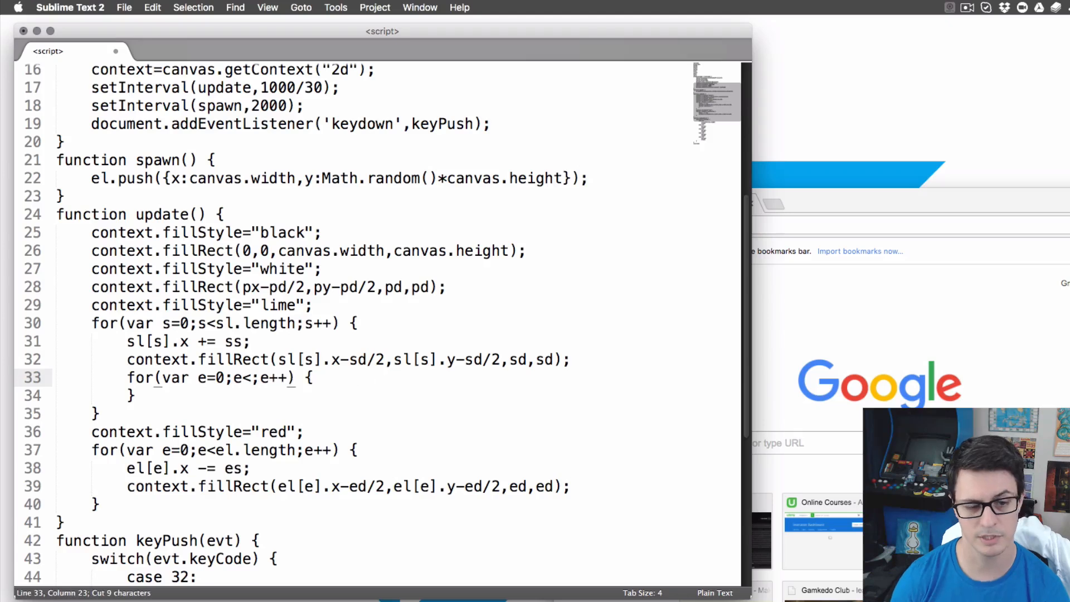
- Make the enemy loop run backward from el.length-1 to 0, and begin var dx=Math.abs
text(>0)
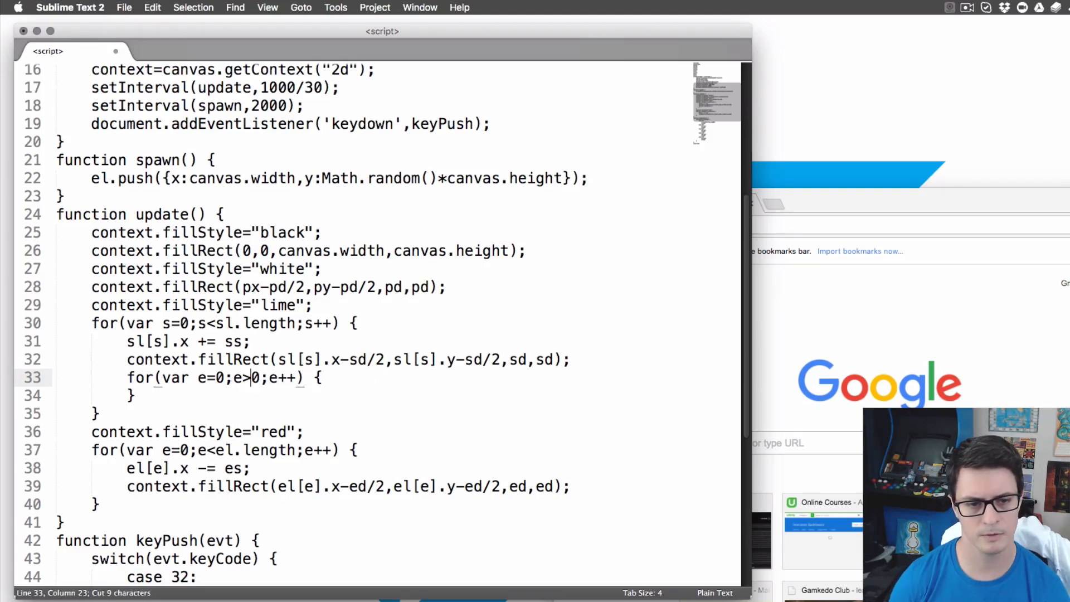
text(=0;e--)
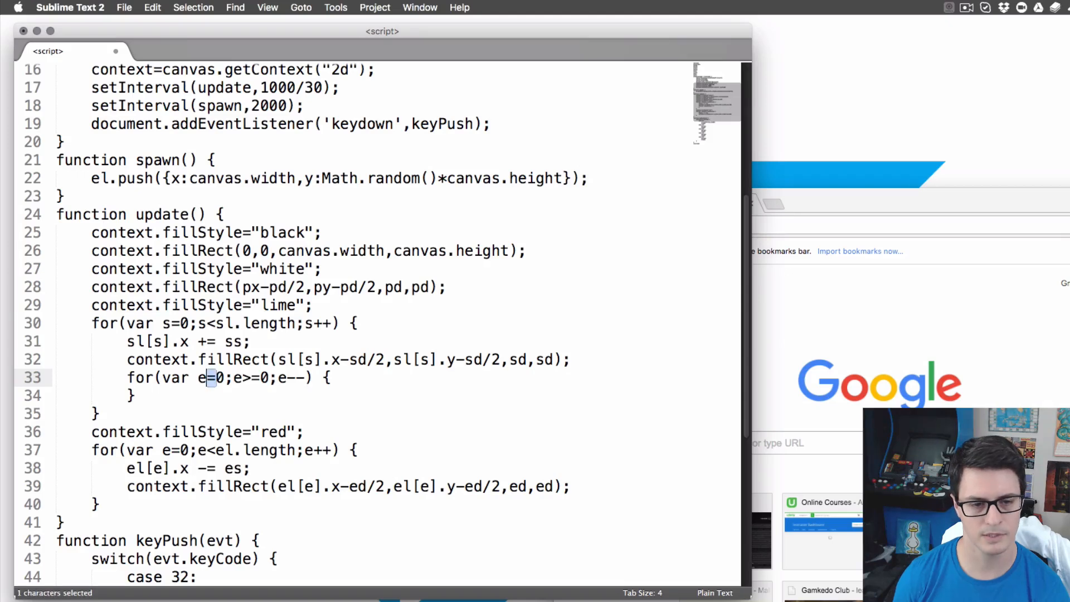
text(el.length-1)
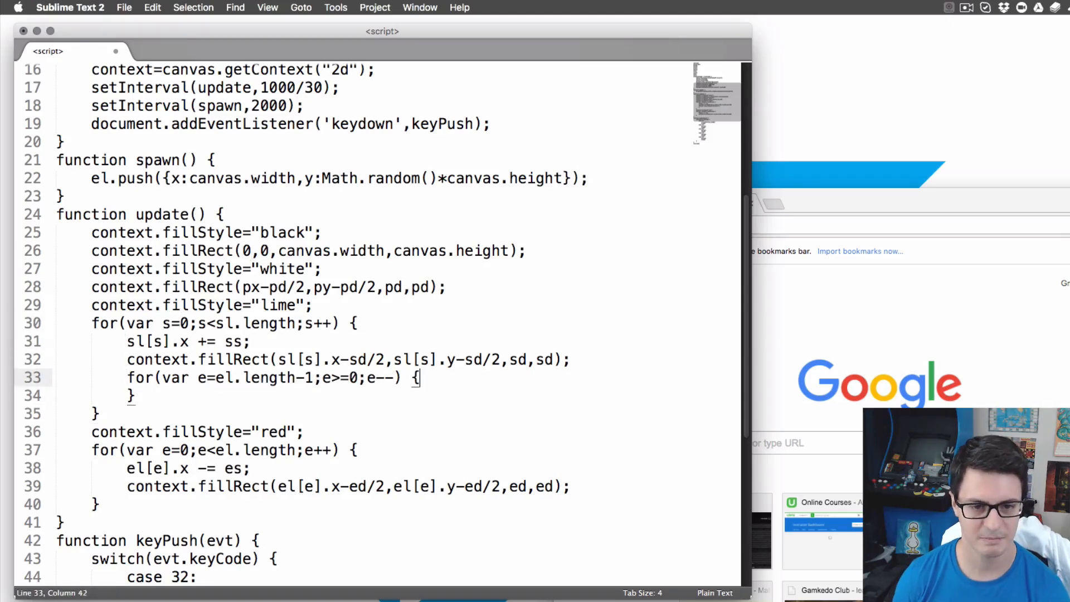
key(enter)
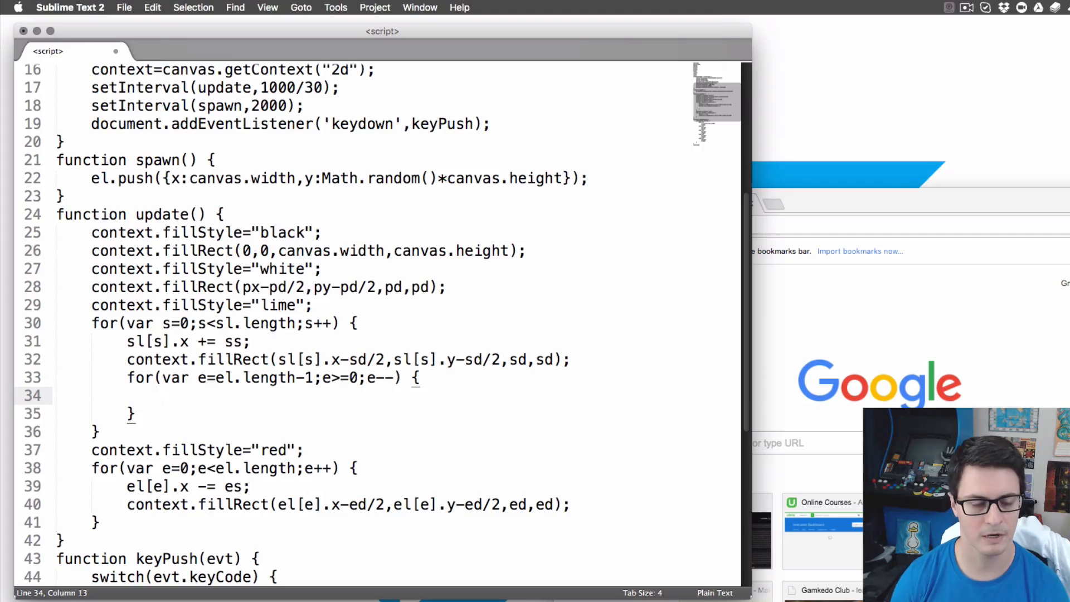
text(var dx=Mat)
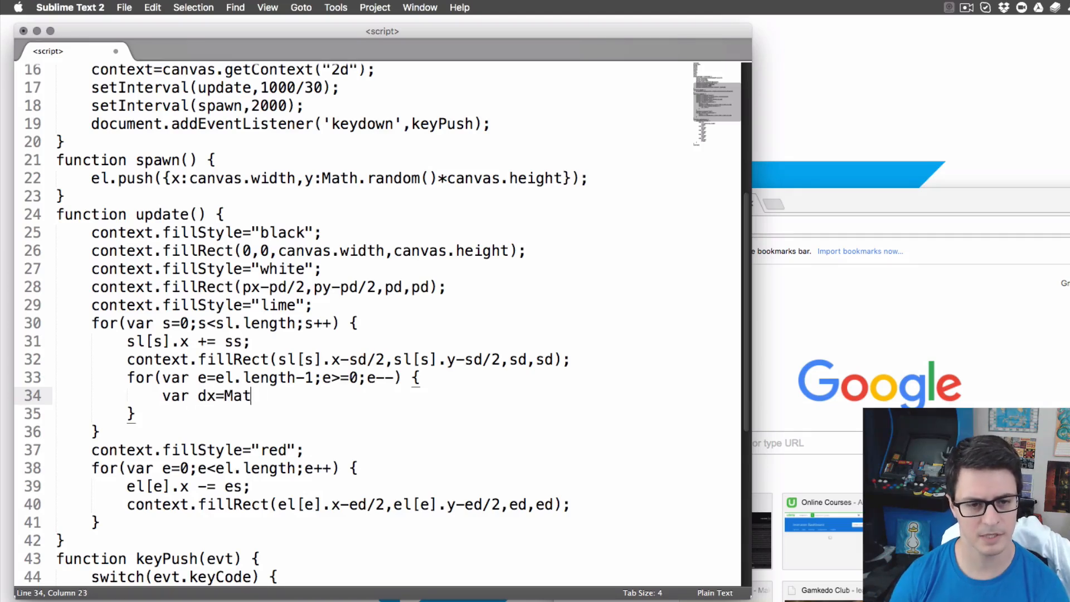
text(h.abs(el.length);)
text(var)
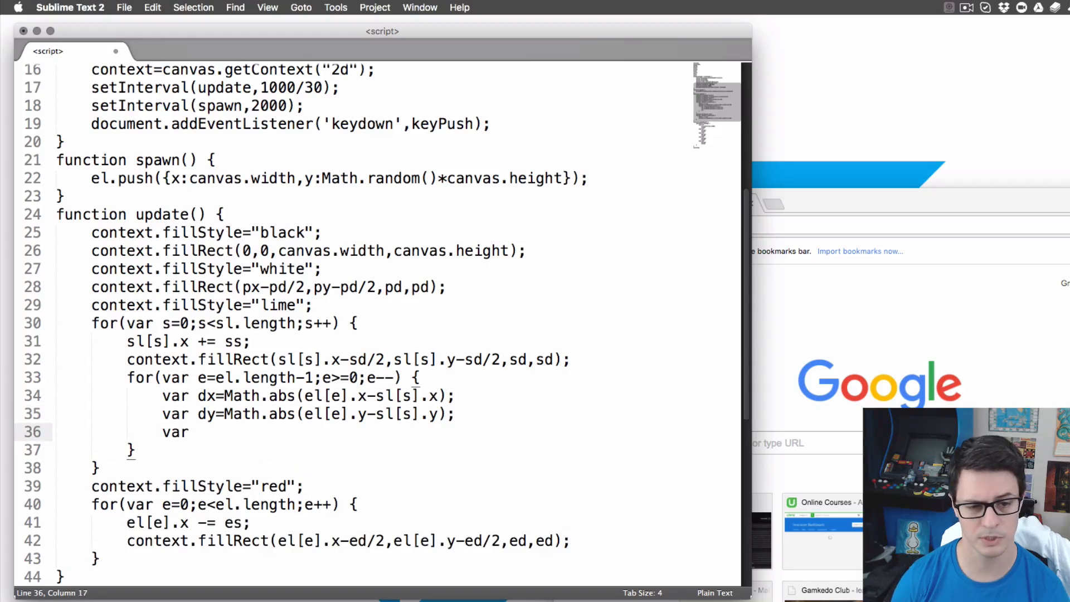
- Add var dist=Math.sqrt(dx*dx+dy*dy) in the inner loop
text(dist=Math)
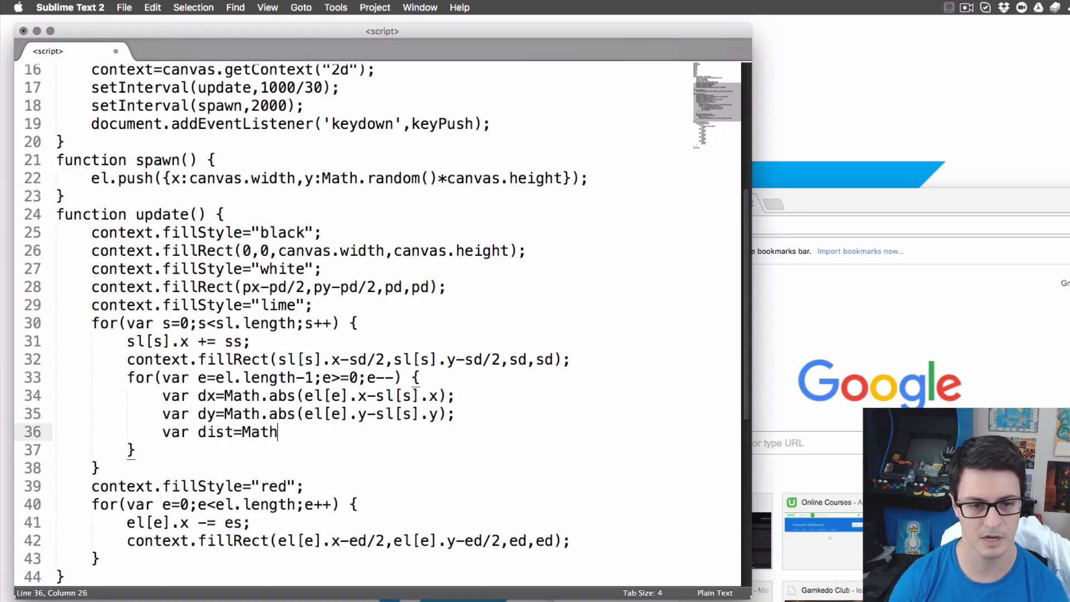
text(.dist)
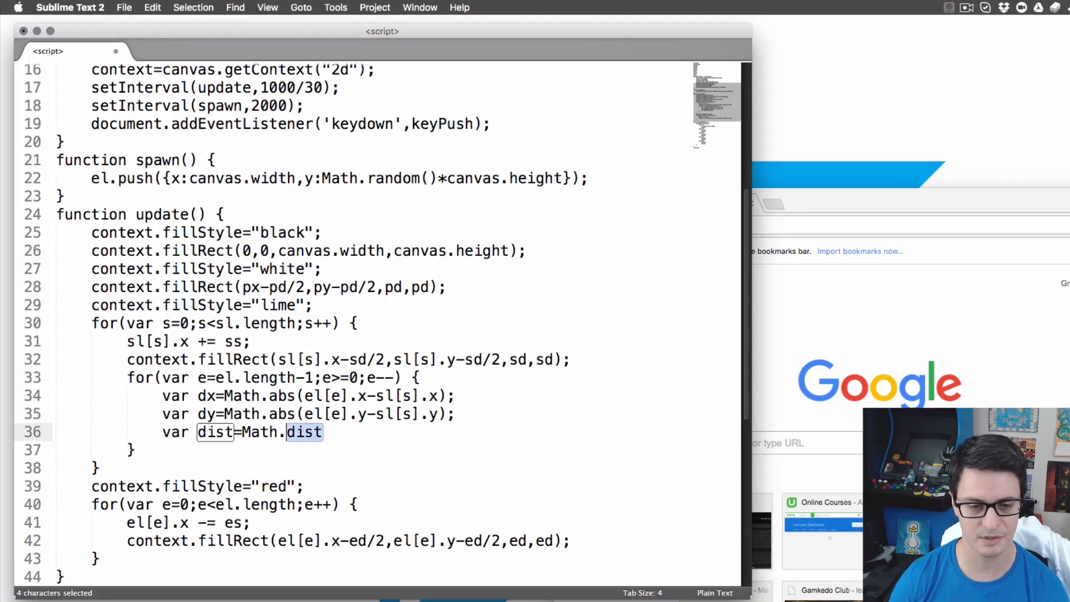
text(sqrt())
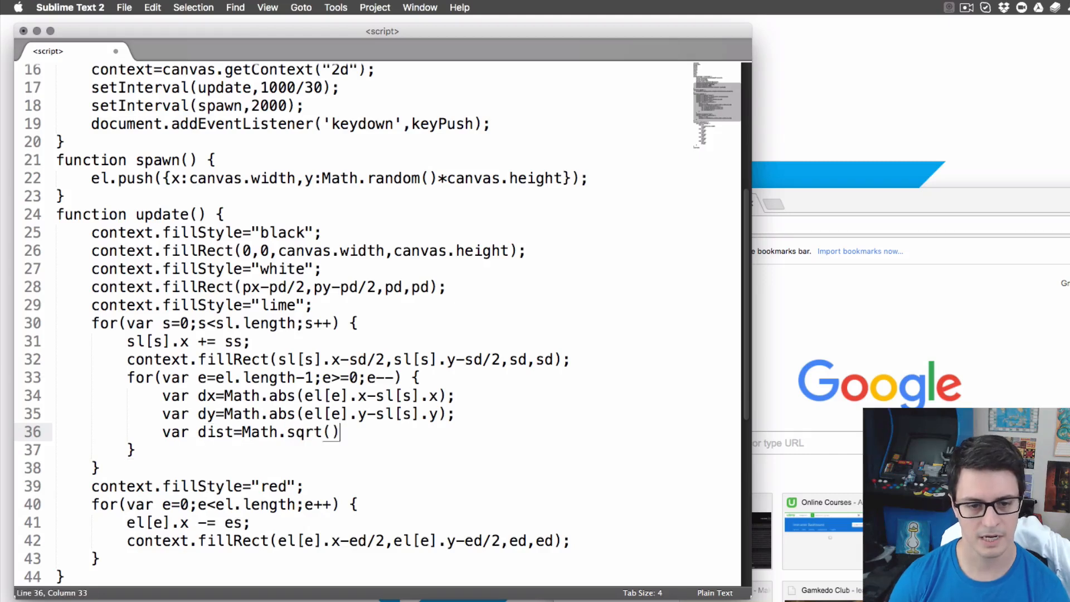
text(dx)
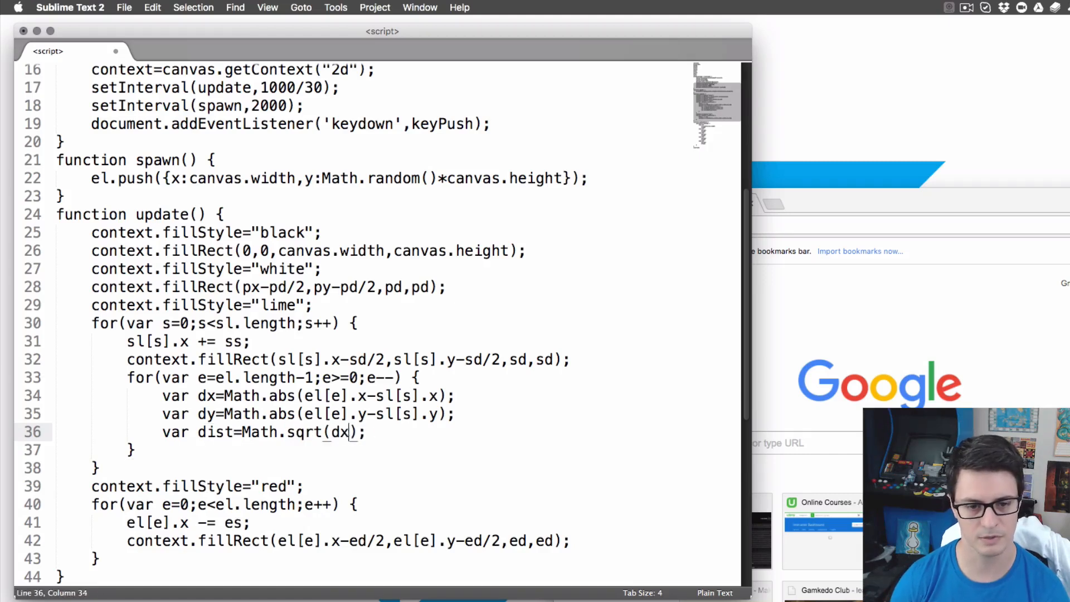
text(*dx+dy)
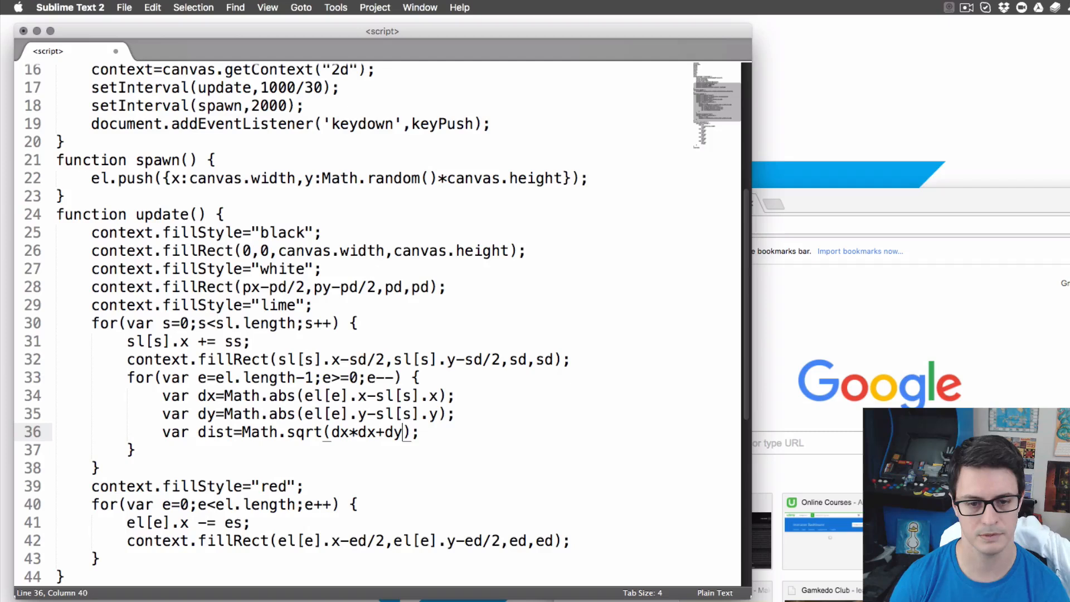
text(*dy)
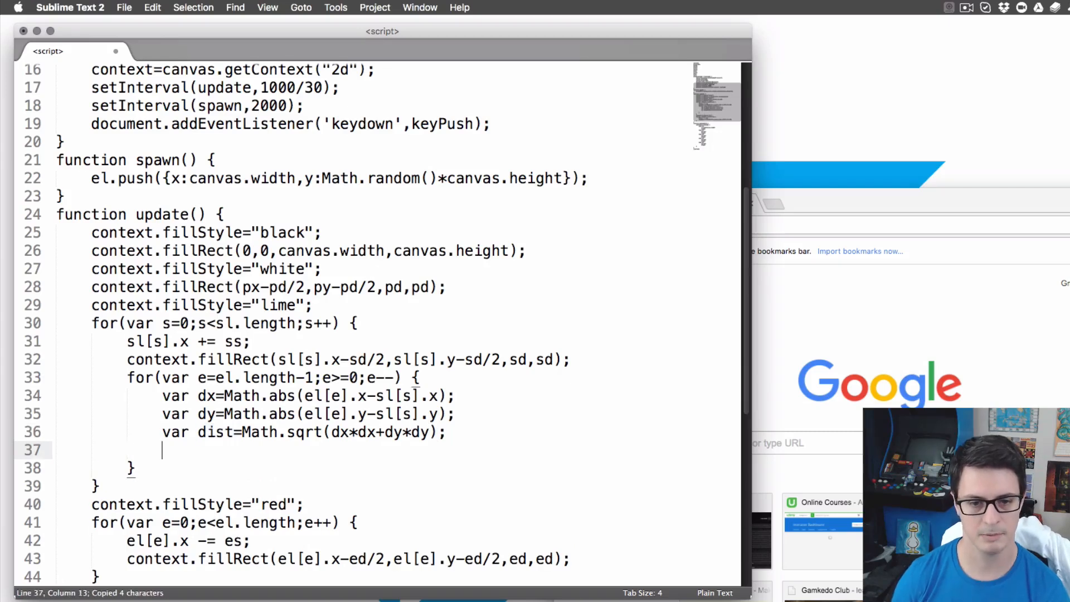
- Splice enemy e from el when dist is below (sd+ed)/2
text(if(dist< ()
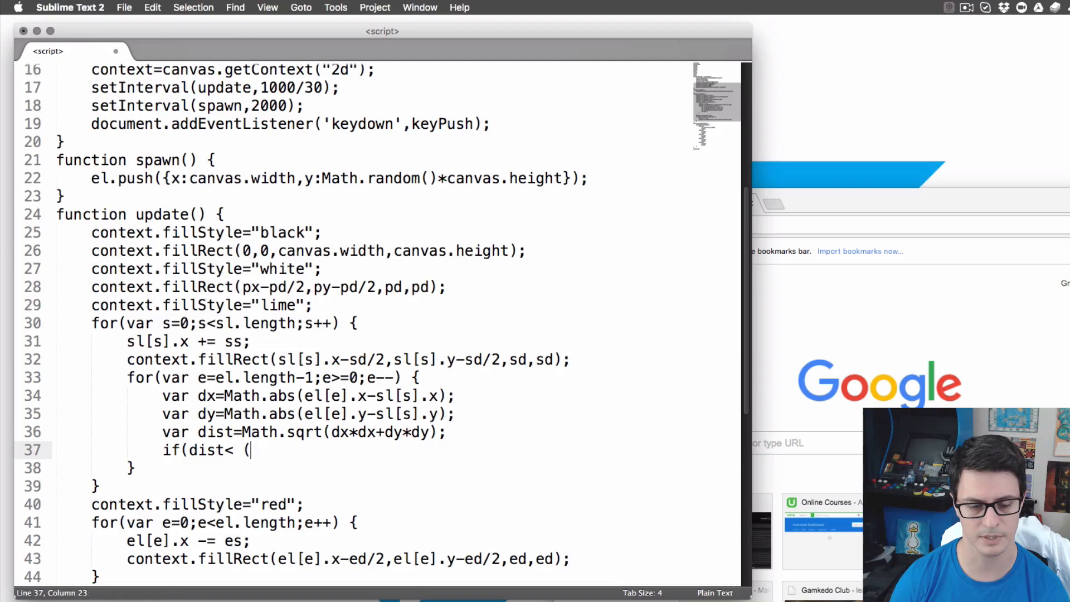
text(sd+ed)/2) {)
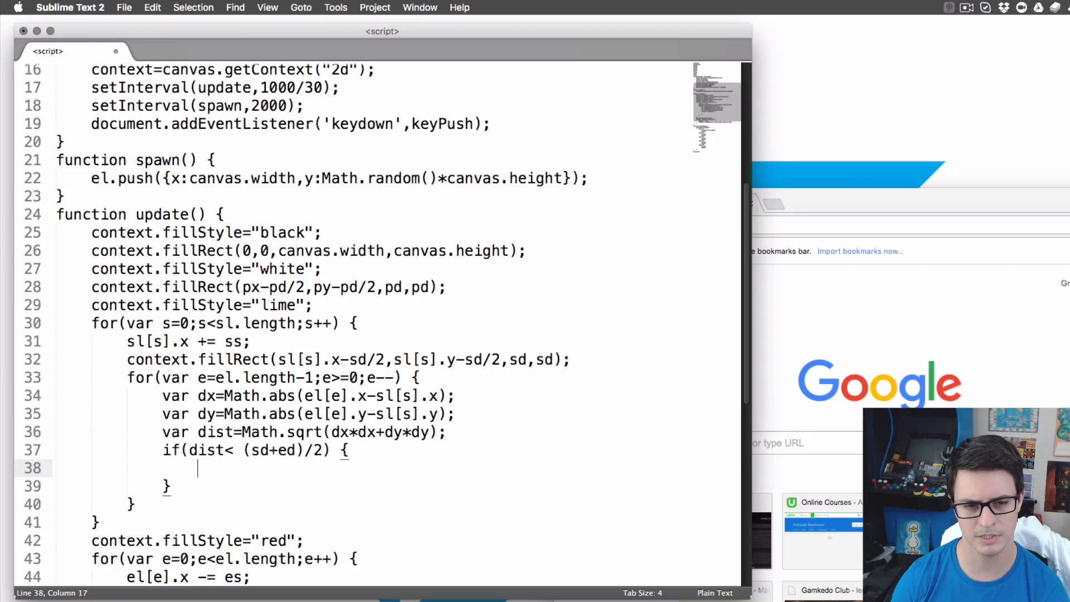
text(el.splice()
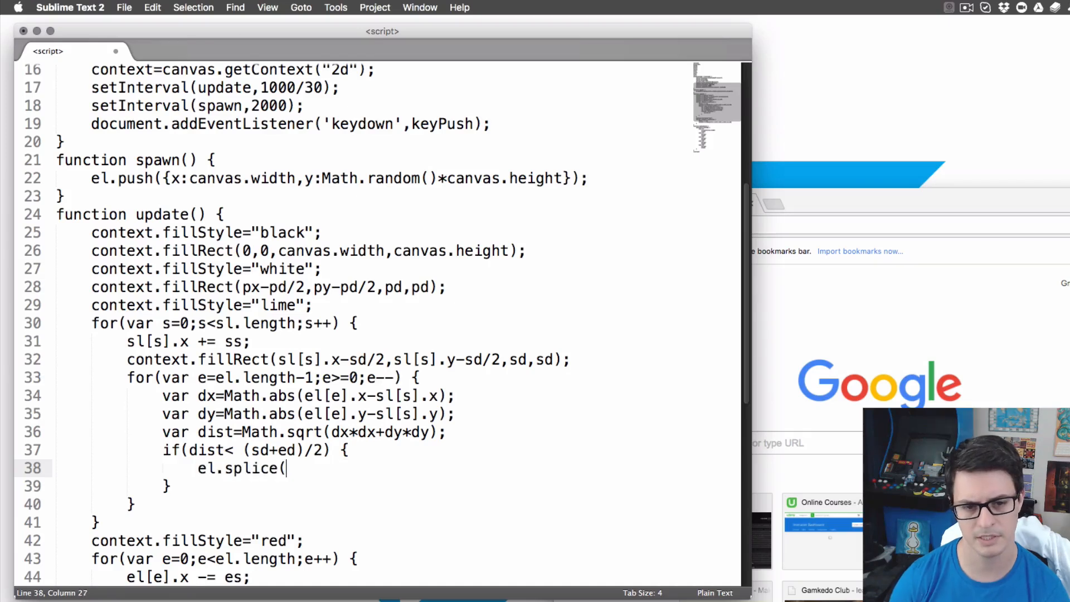
text(e,1);)
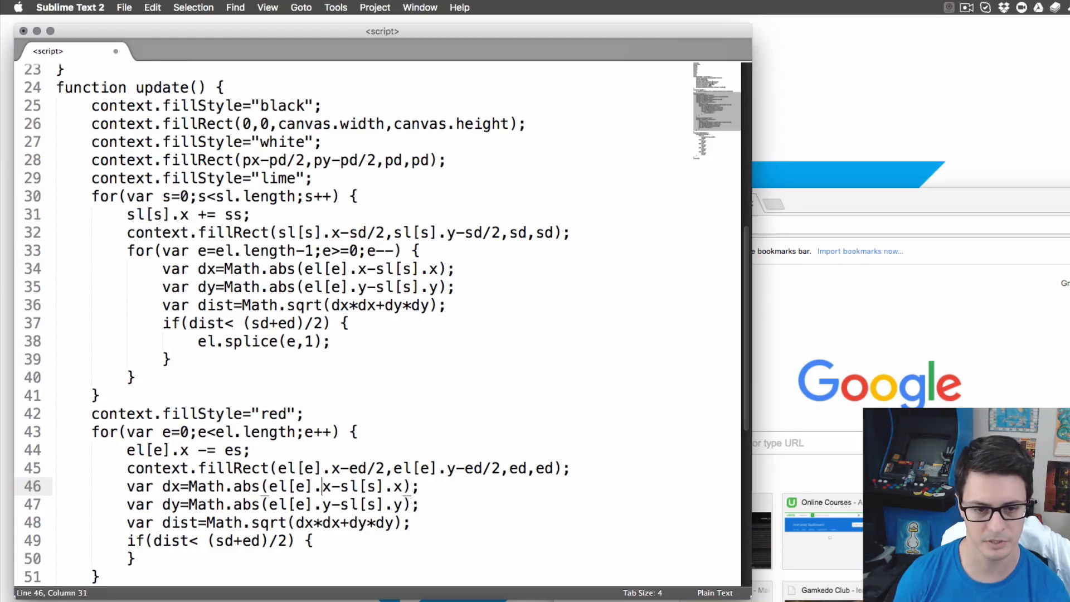
- On enemy–player collision, clear sl and el and reset px=py=100
text(p)
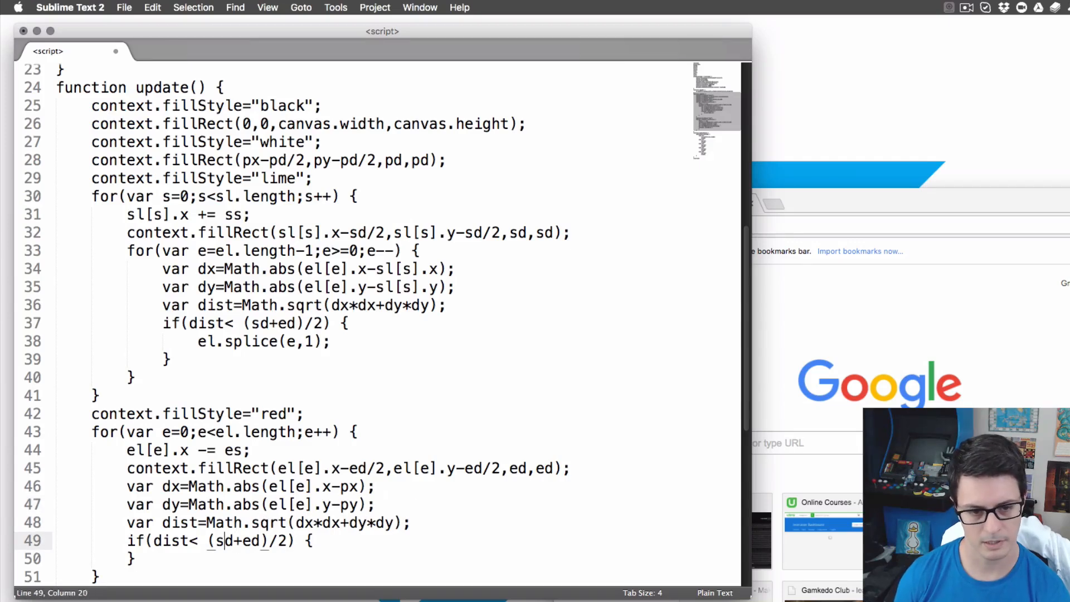
text(o)
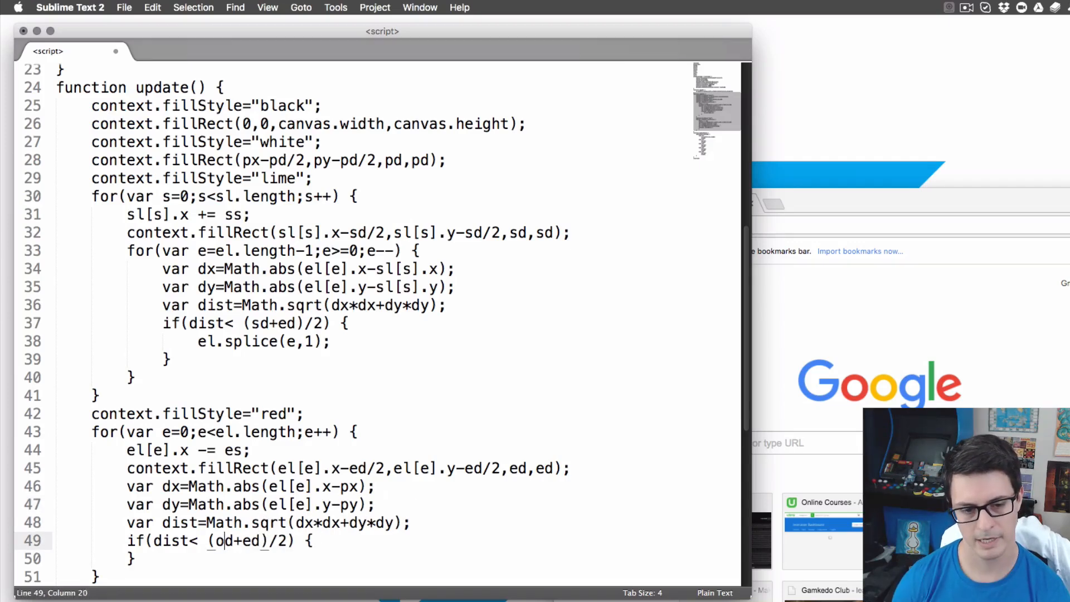
text(sl=[];)
text(el=[];)
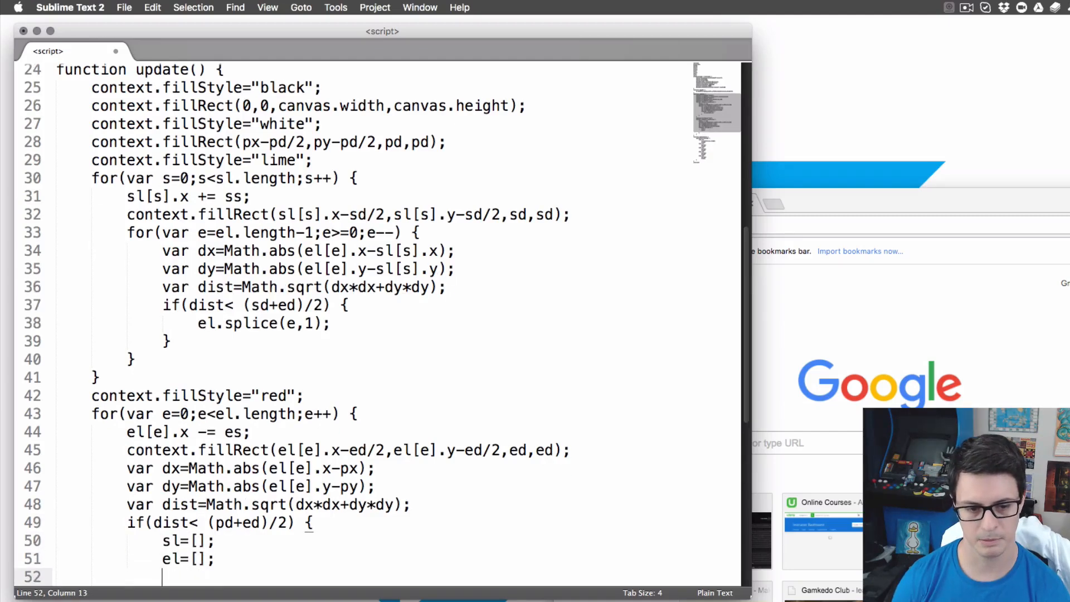
text(px=py=10)
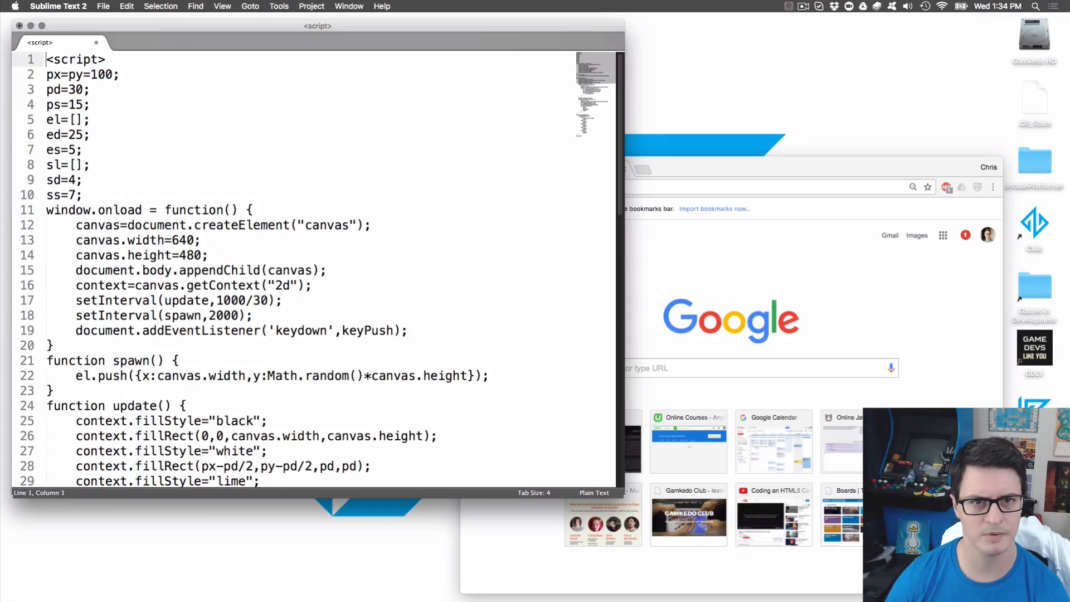
- Save the script as game.html and drag it into Chrome
text(ga)
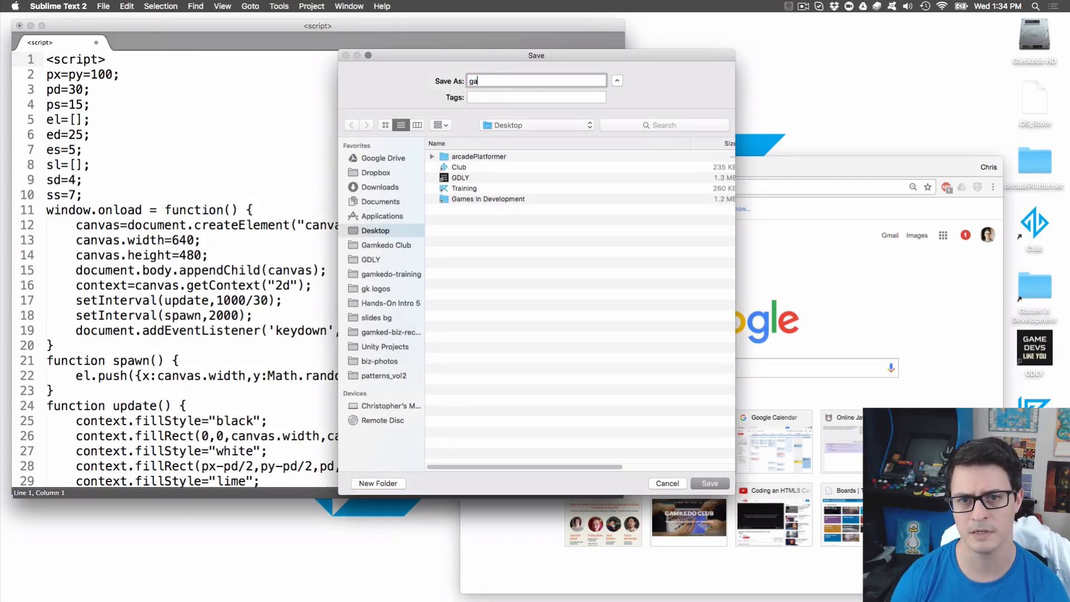
click(708, 483)
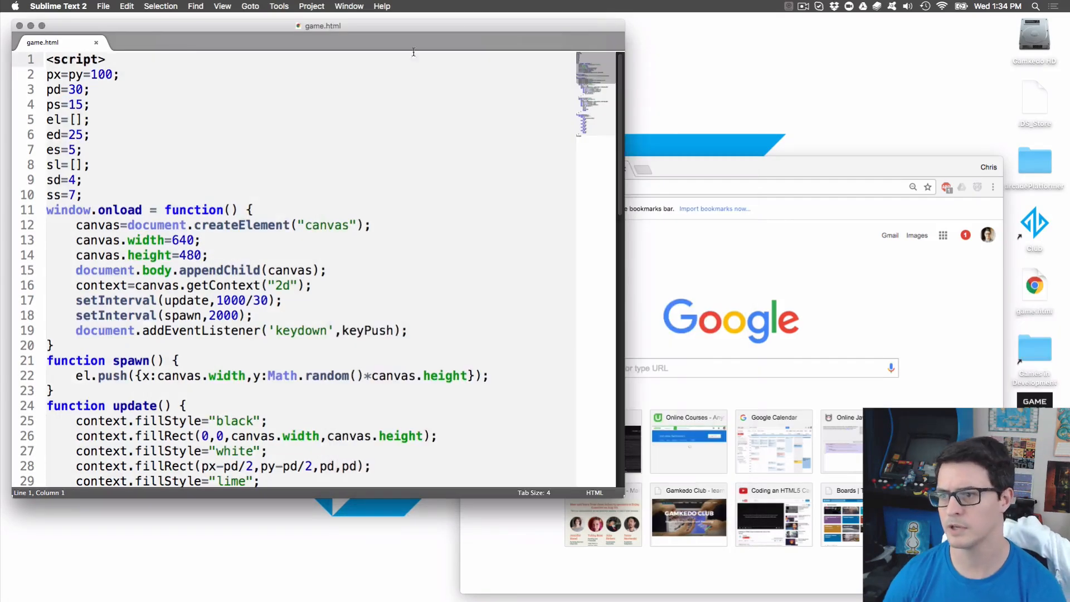
drag(1033, 287, 913, 302)
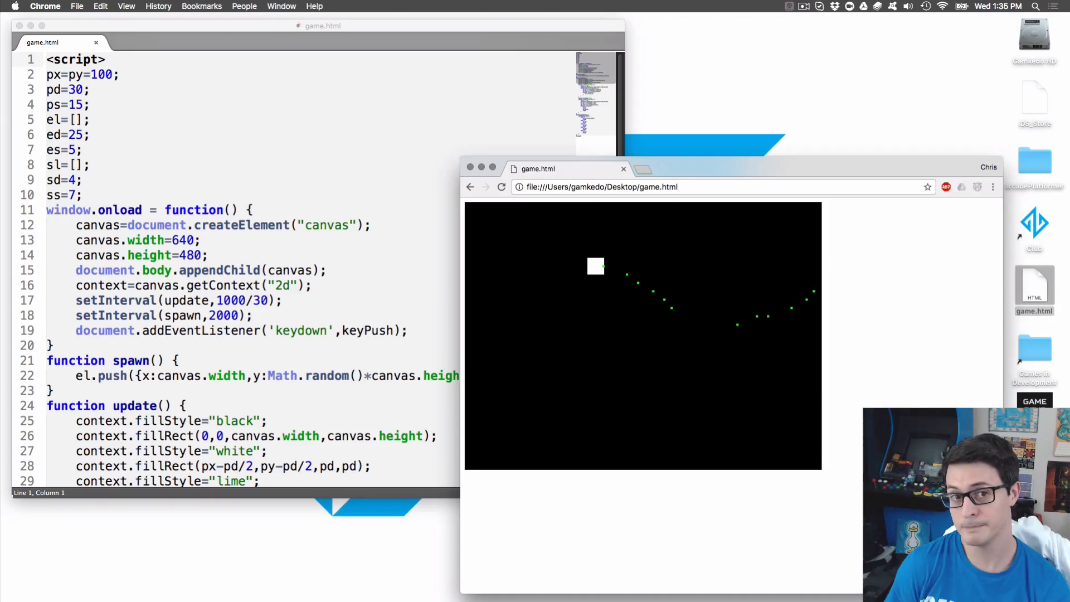
- Browse to code-your-first-game.com in Firefox to view the Udemy course page
click(769, 169)
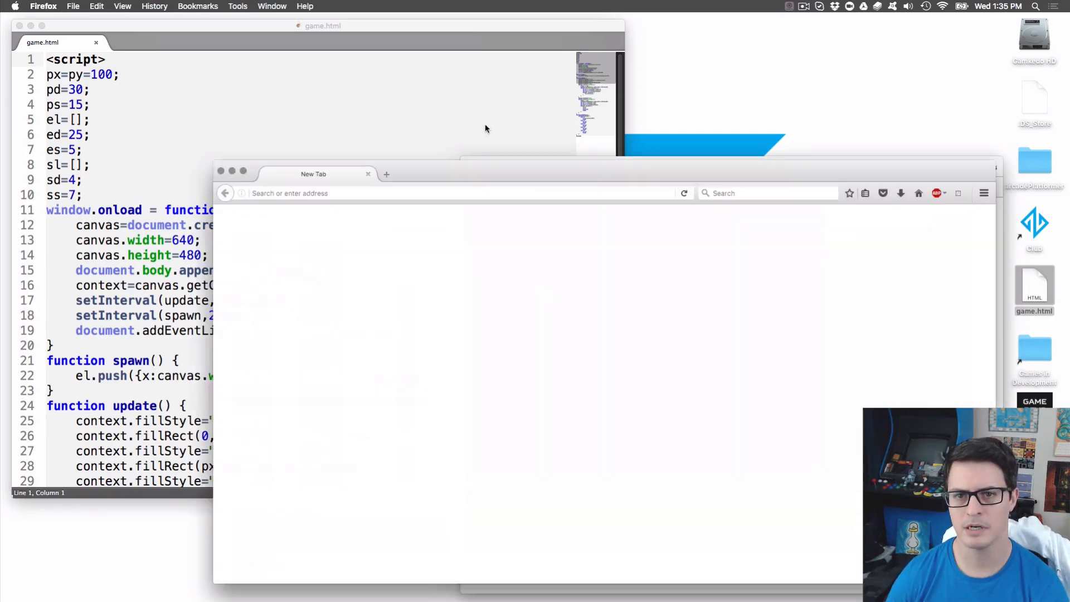
text(code-your-first-game.com)
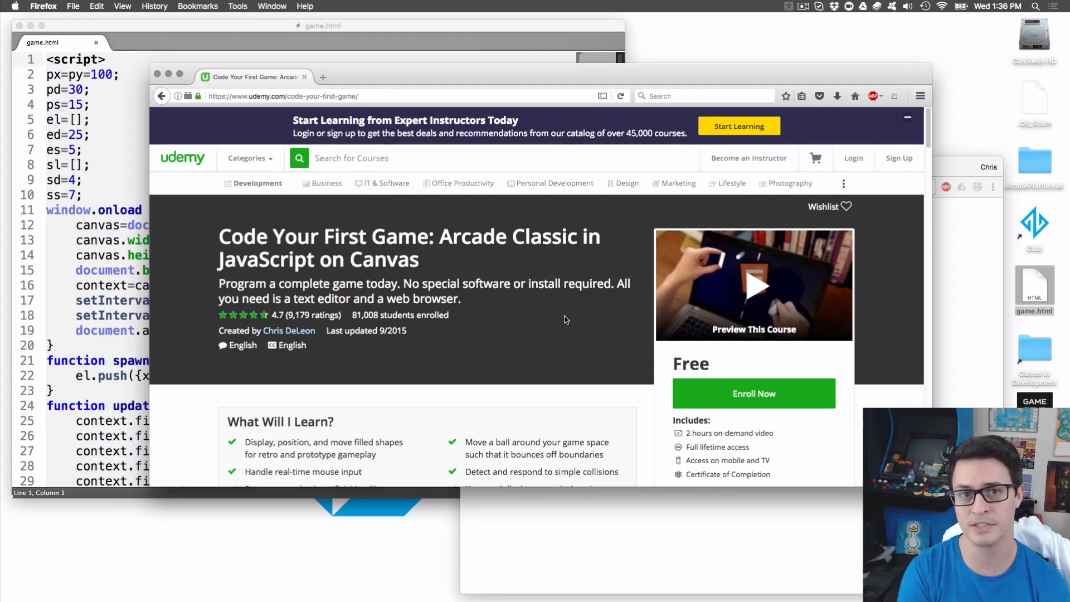
mouse_move(104, 262)
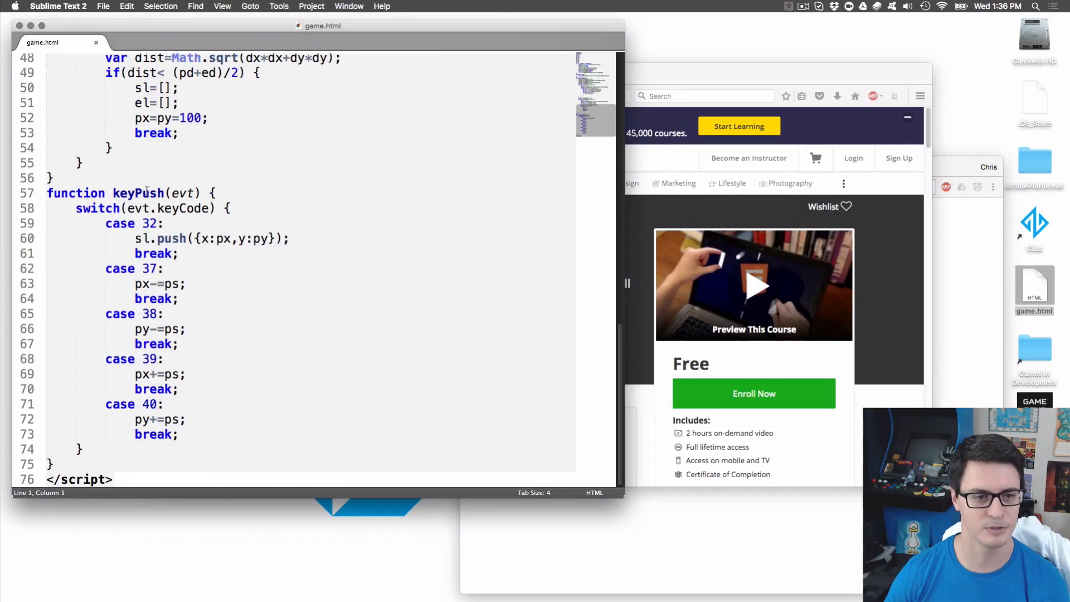
scroll(up, 3)
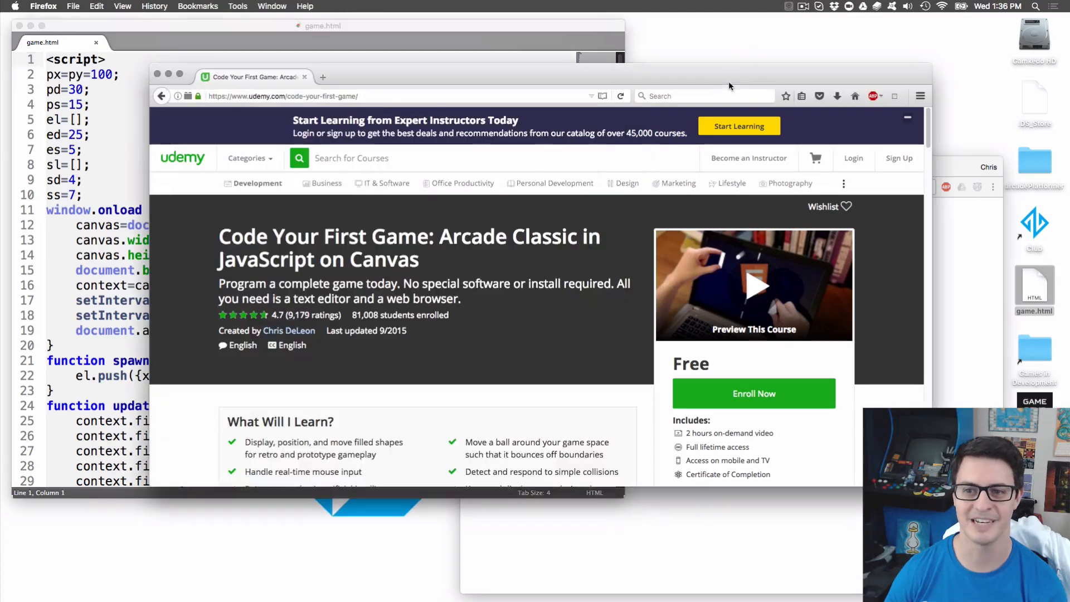
mouse_move(653, 92)
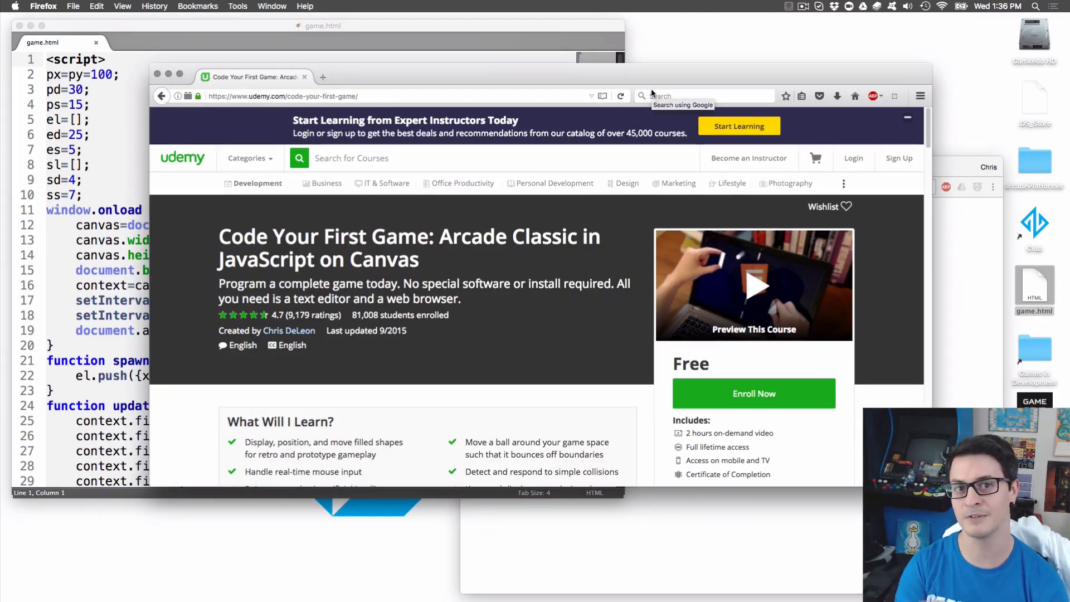